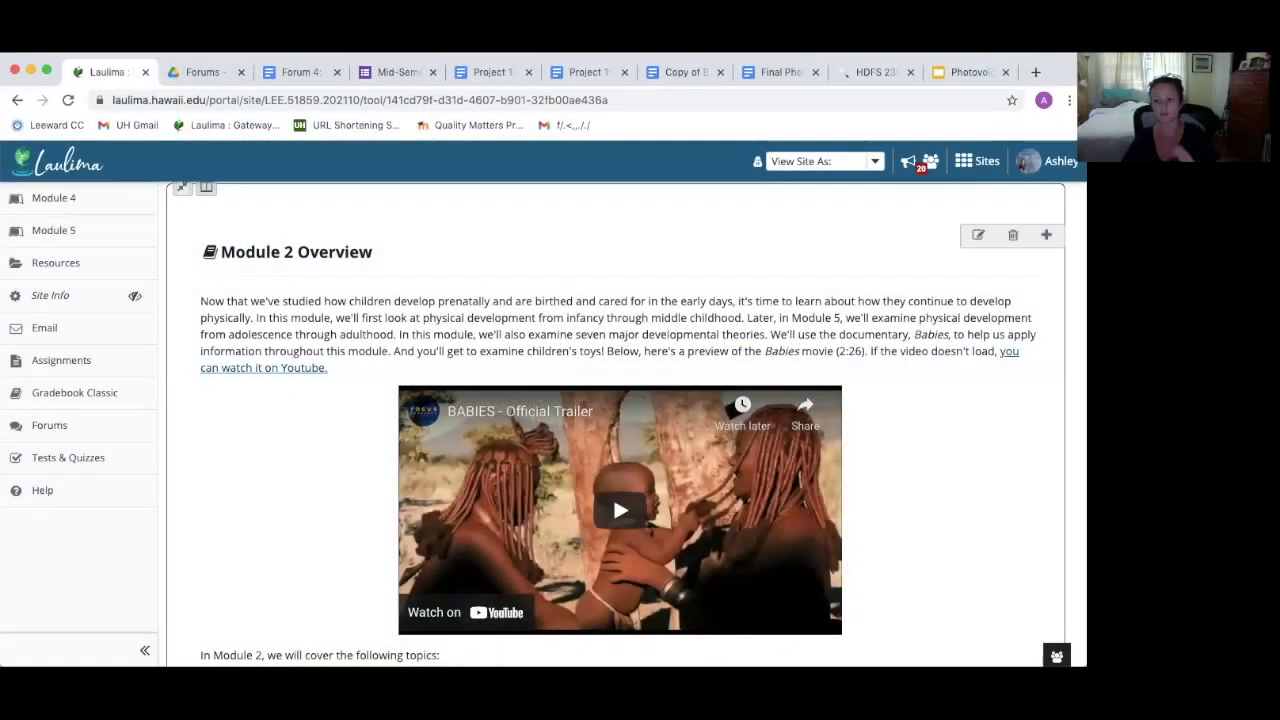
mouse_move(970, 108)
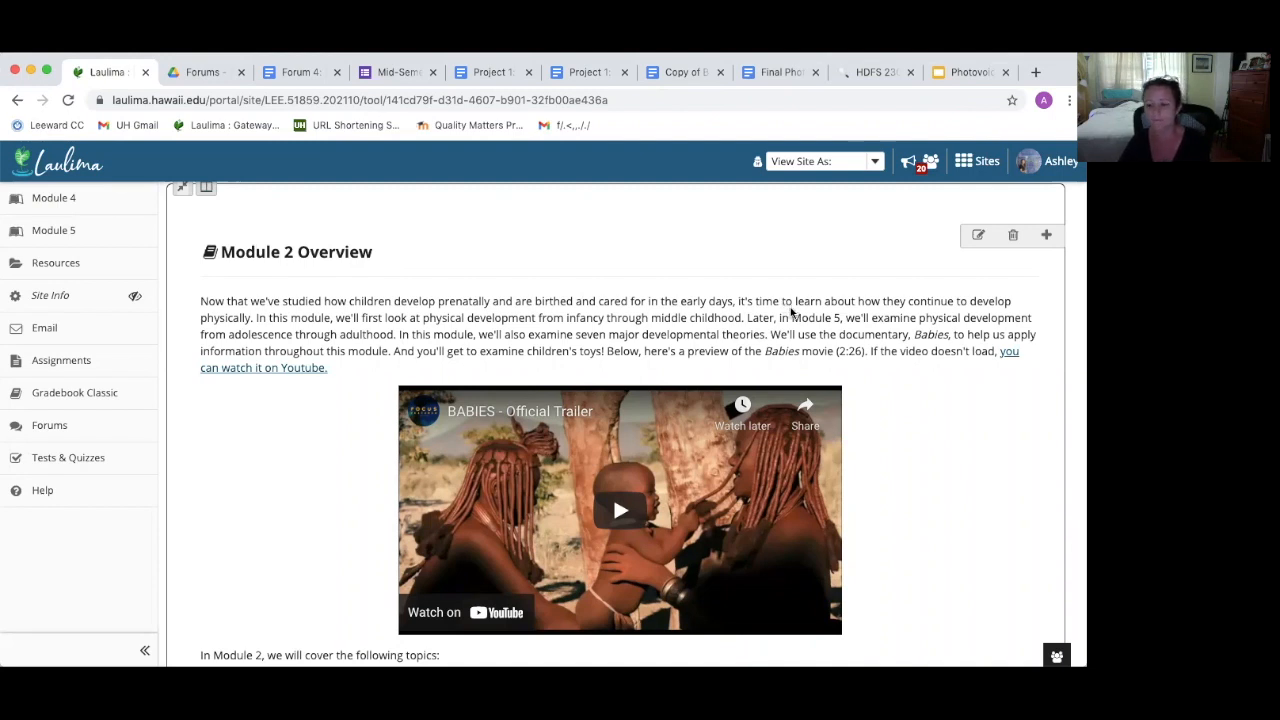
mouse_move(836, 312)
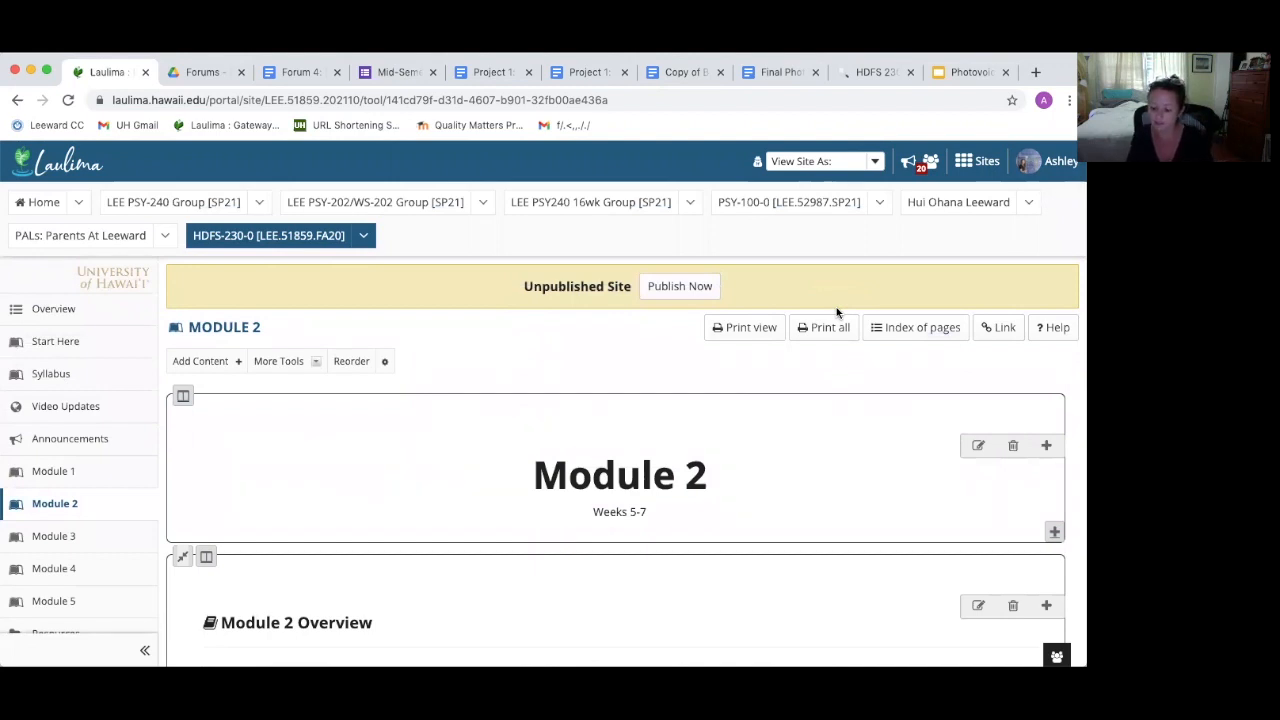
mouse_move(816, 344)
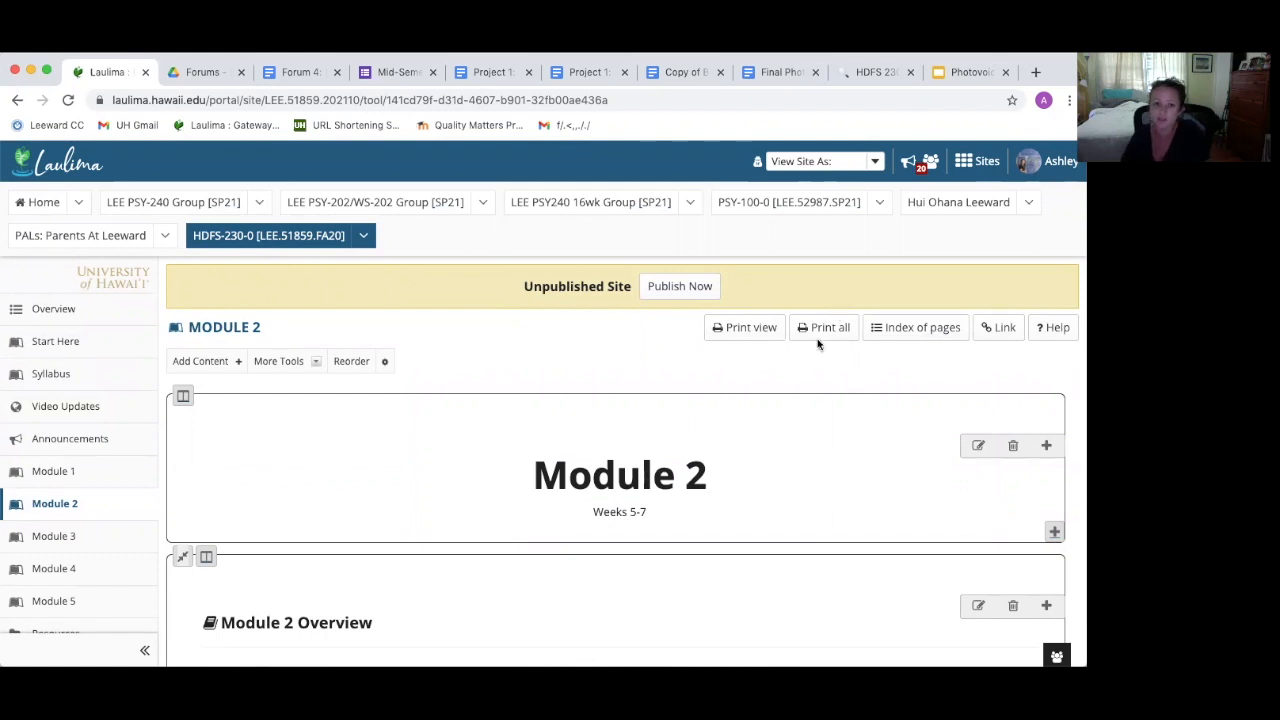
- Scroll down the Laulima course page to the Module 2 Reading & Resources section
scroll(down, 3)
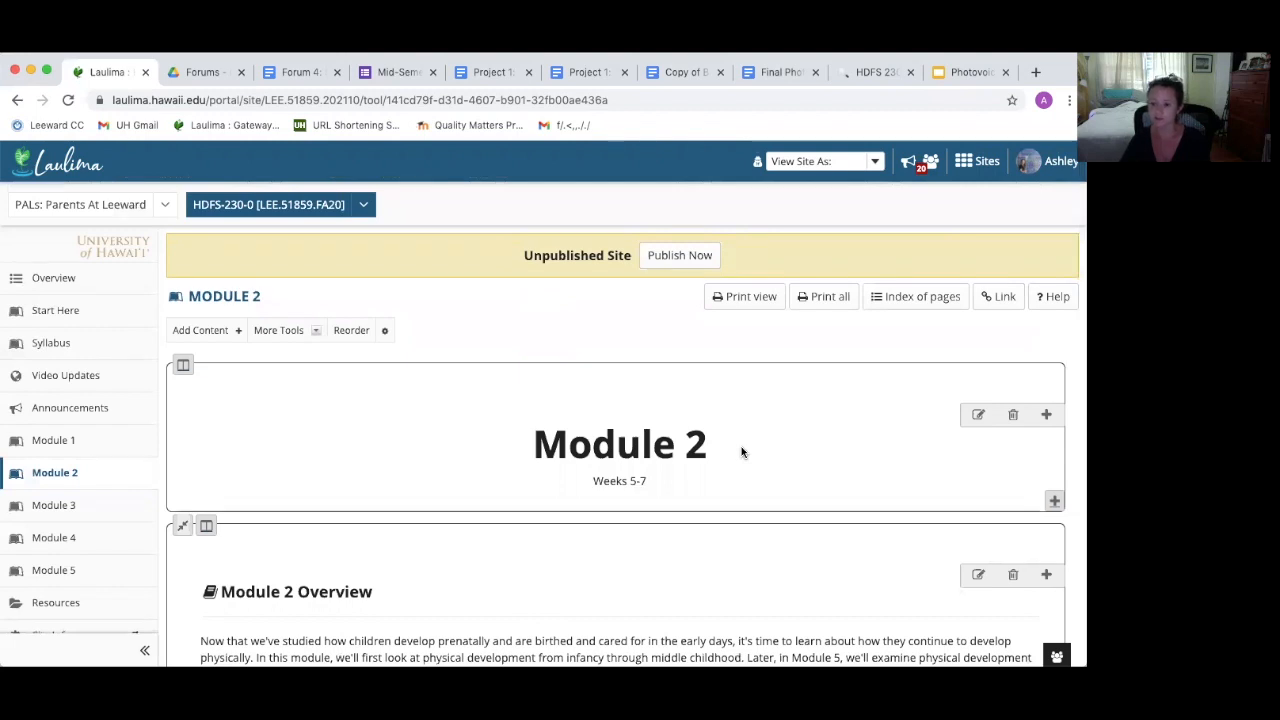
scroll(down, 3)
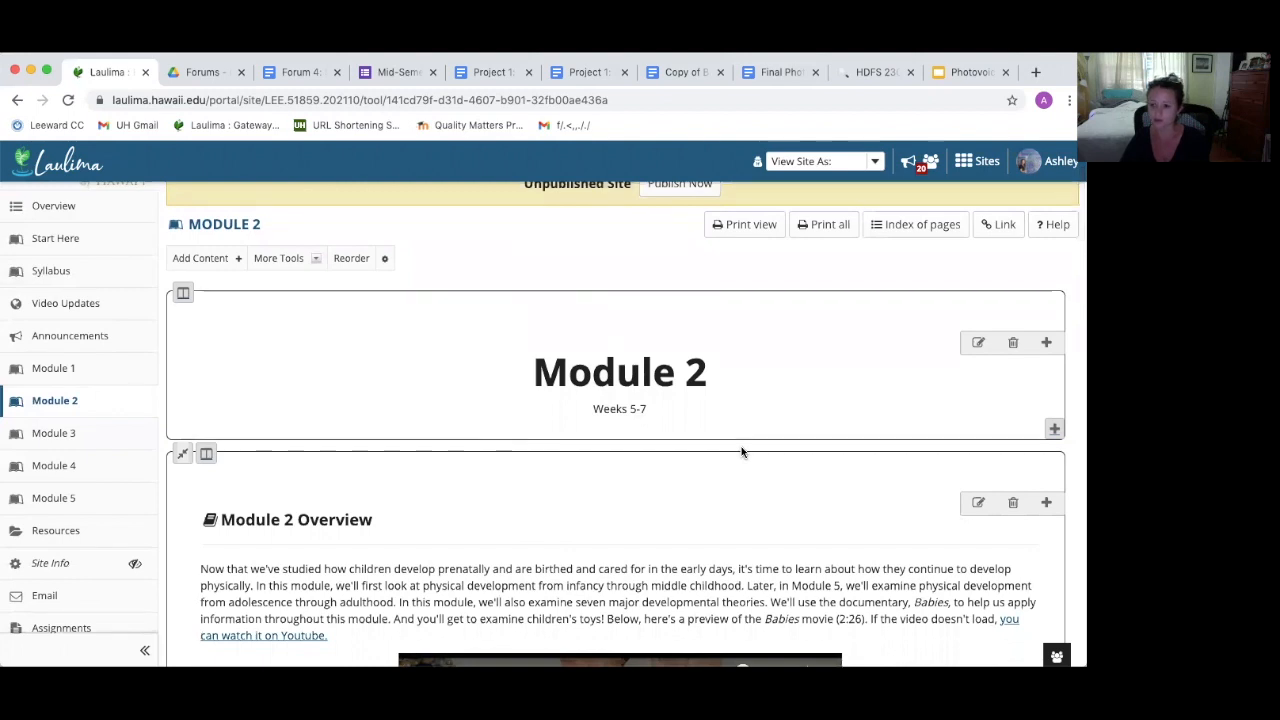
scroll(down, 3)
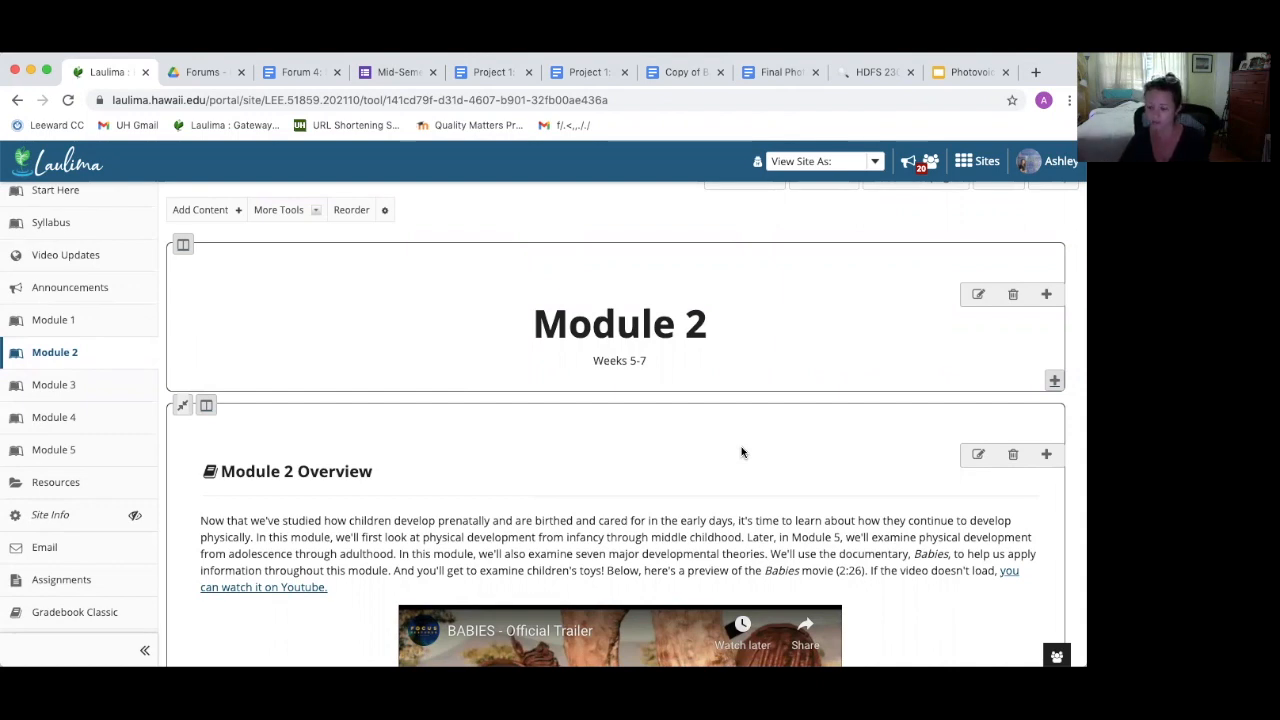
scroll(down, 3)
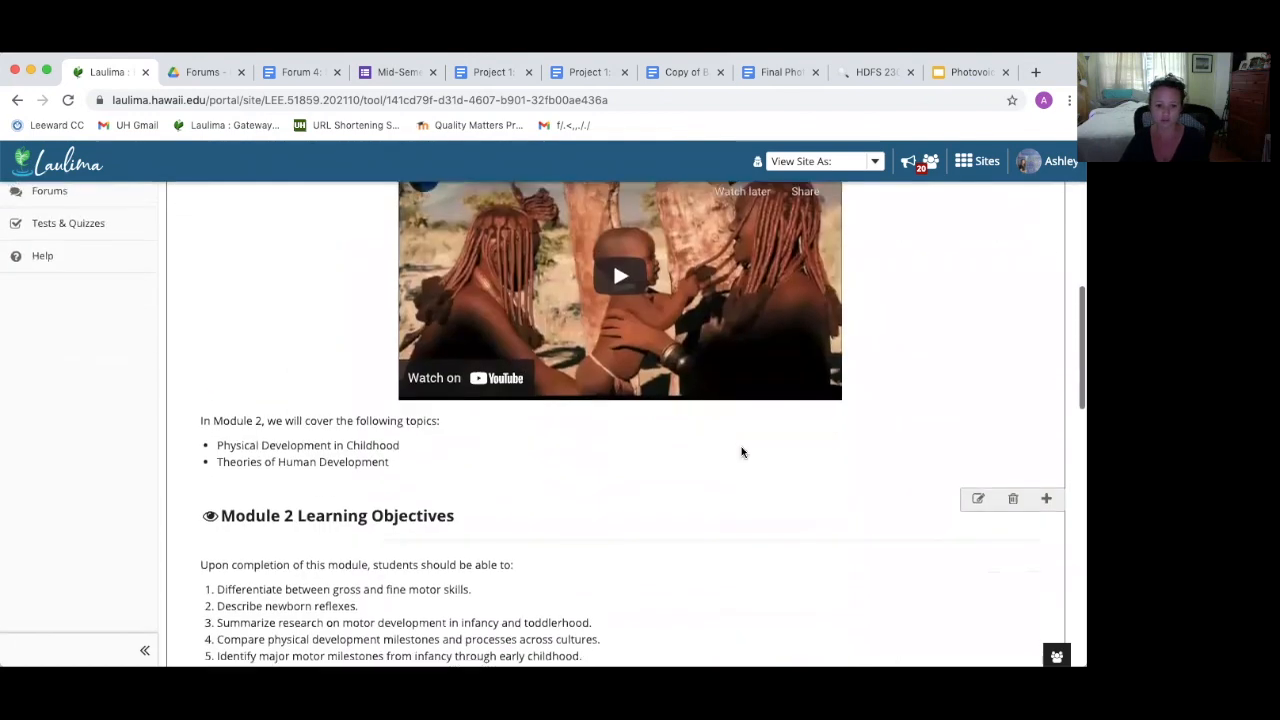
scroll(down, 3)
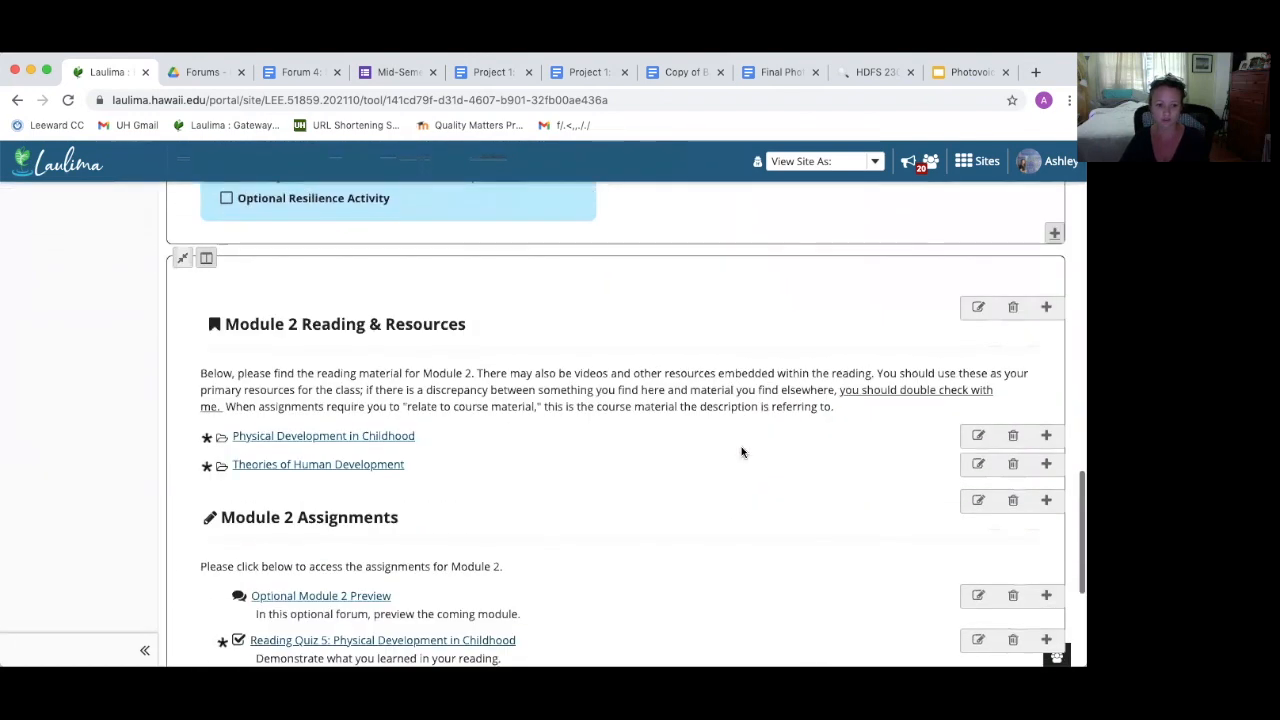
- Open the Theories of Human Development reading and look through the Freud and Erikson sections
click(318, 464)
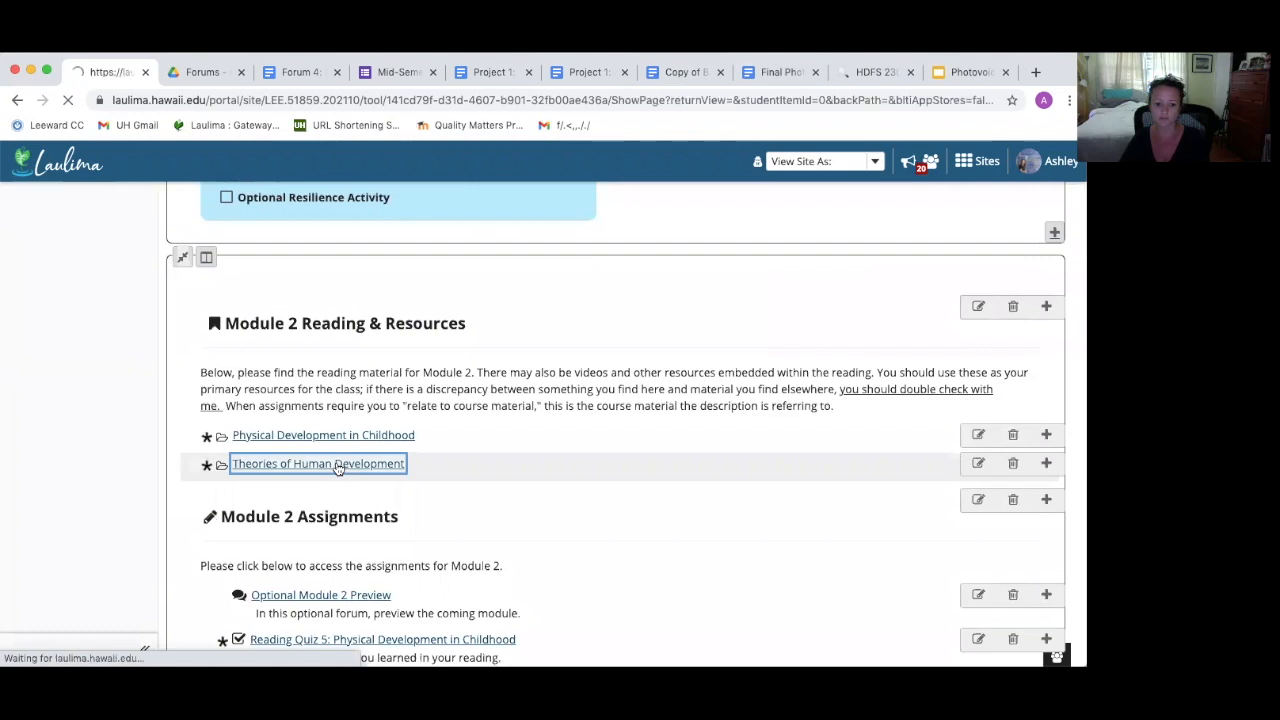
click(318, 464)
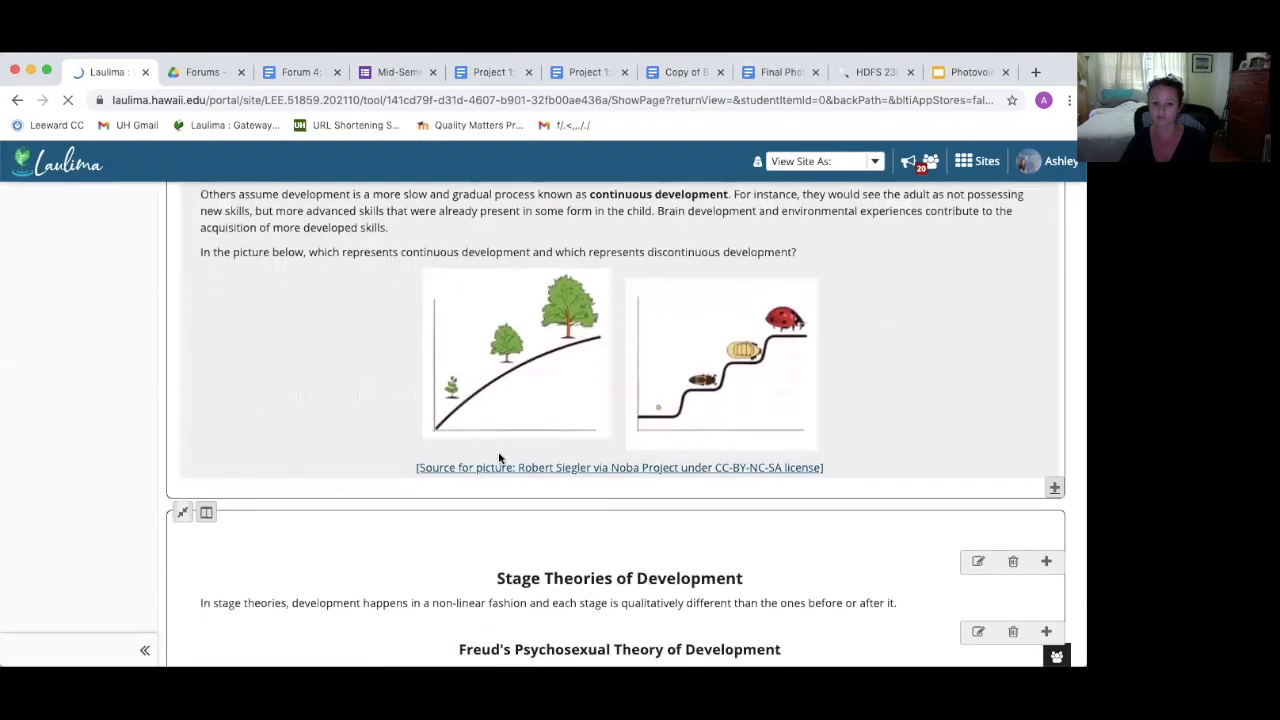
scroll(down, 3)
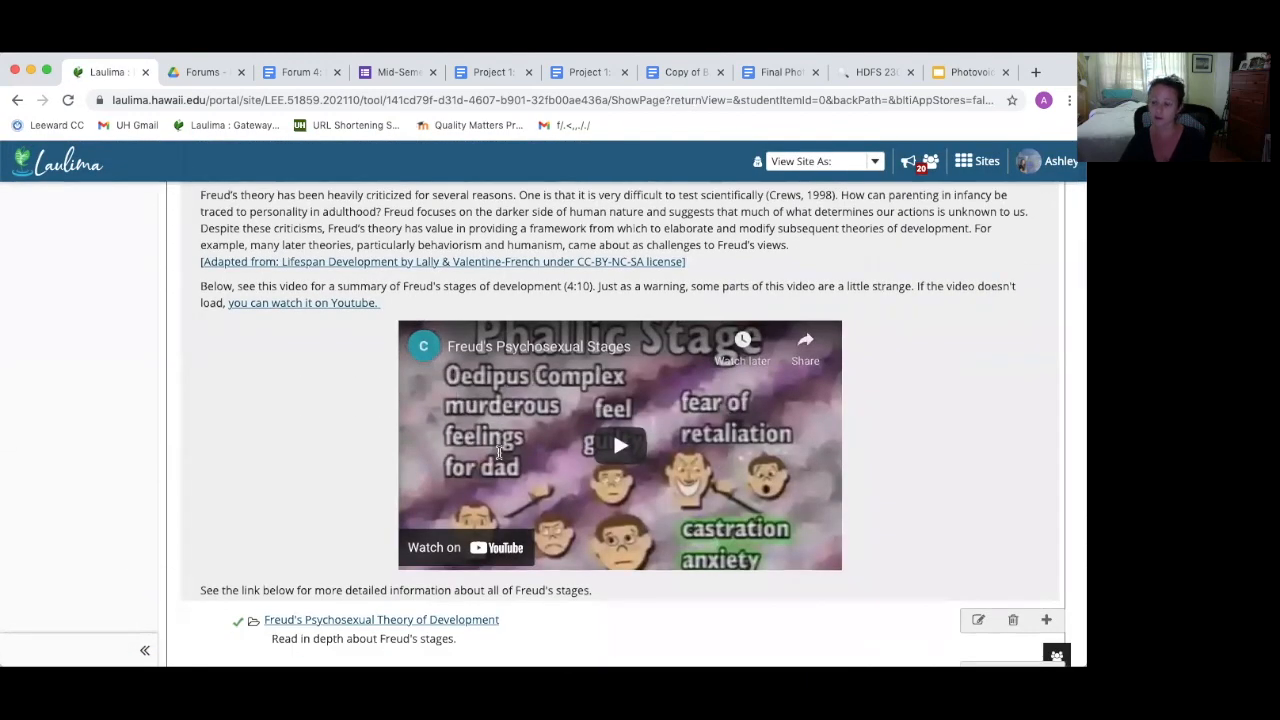
scroll(down, 3)
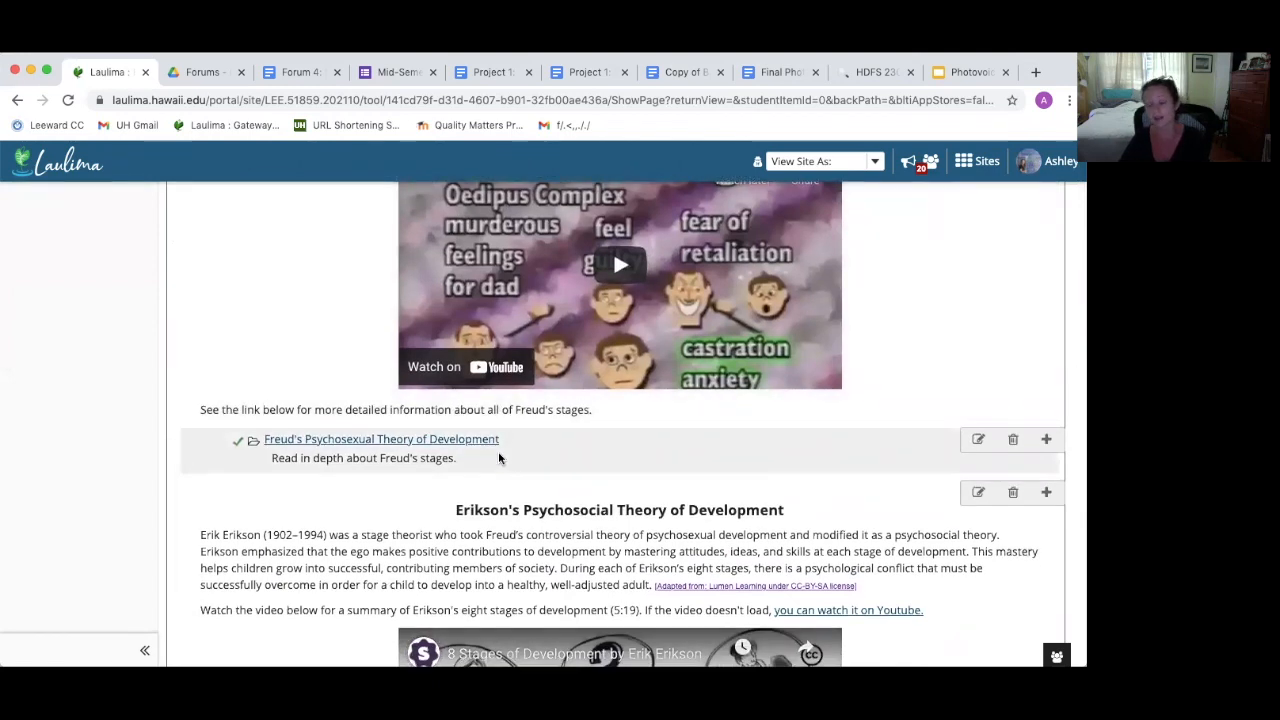
scroll(down, 3)
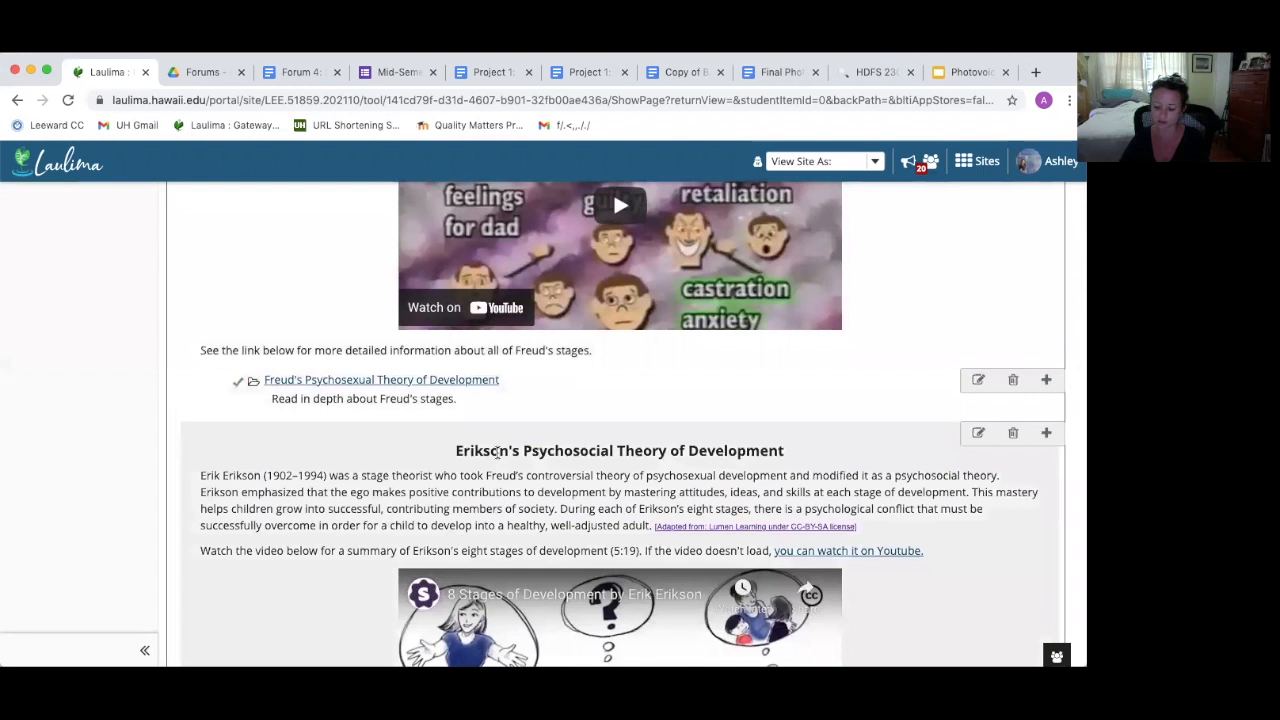
- Bring up the Copy of BABIES BINGO document and review its instructions and grid of Find prompts
click(490, 72)
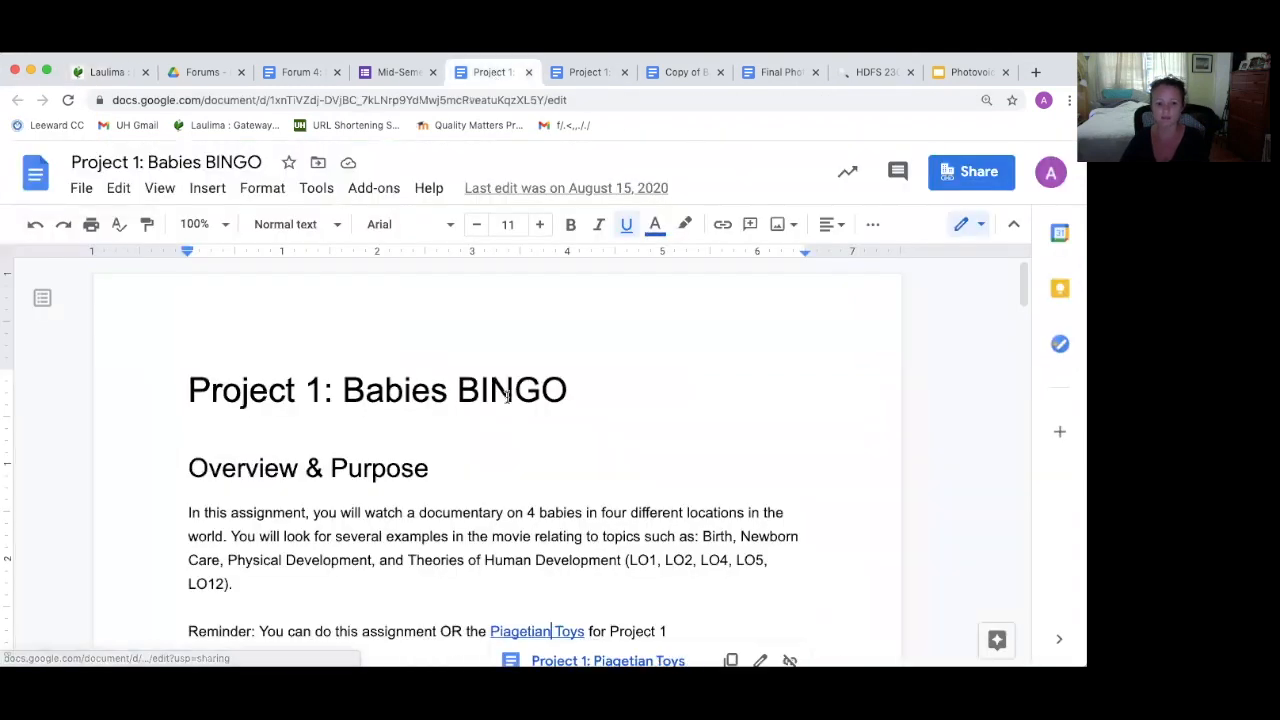
scroll(down, 3)
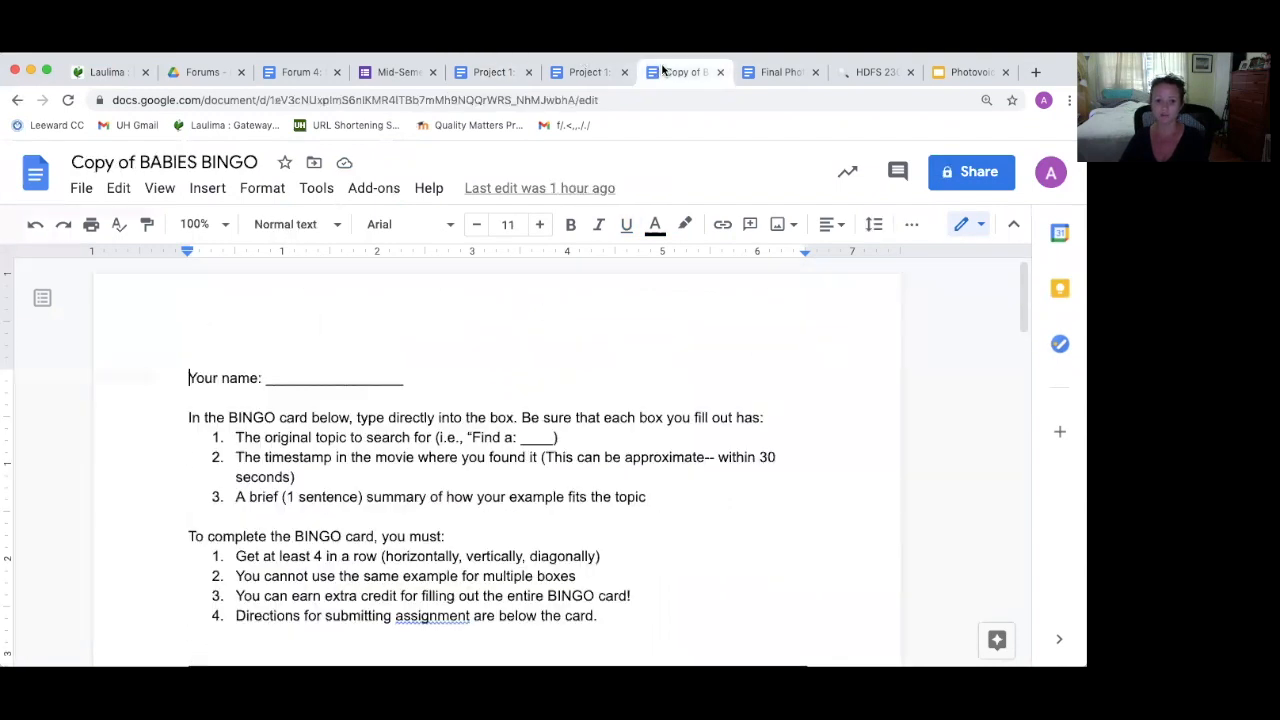
scroll(down, 3)
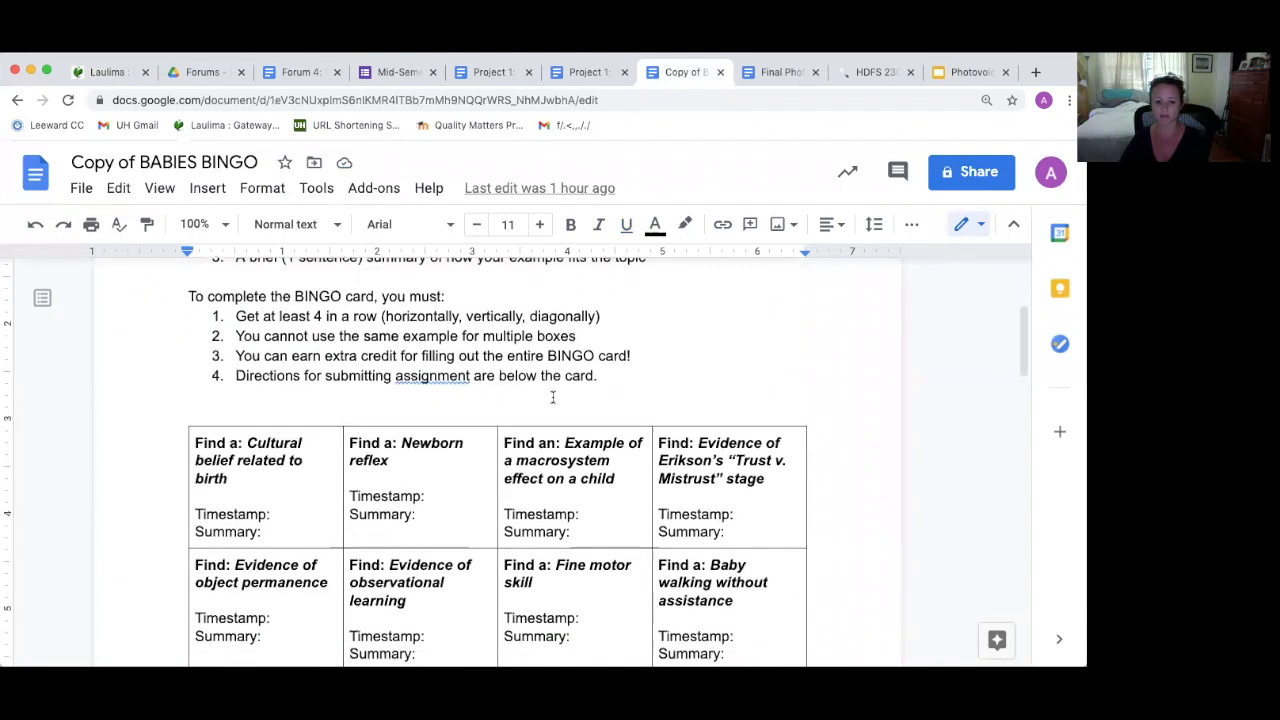
scroll(down, 3)
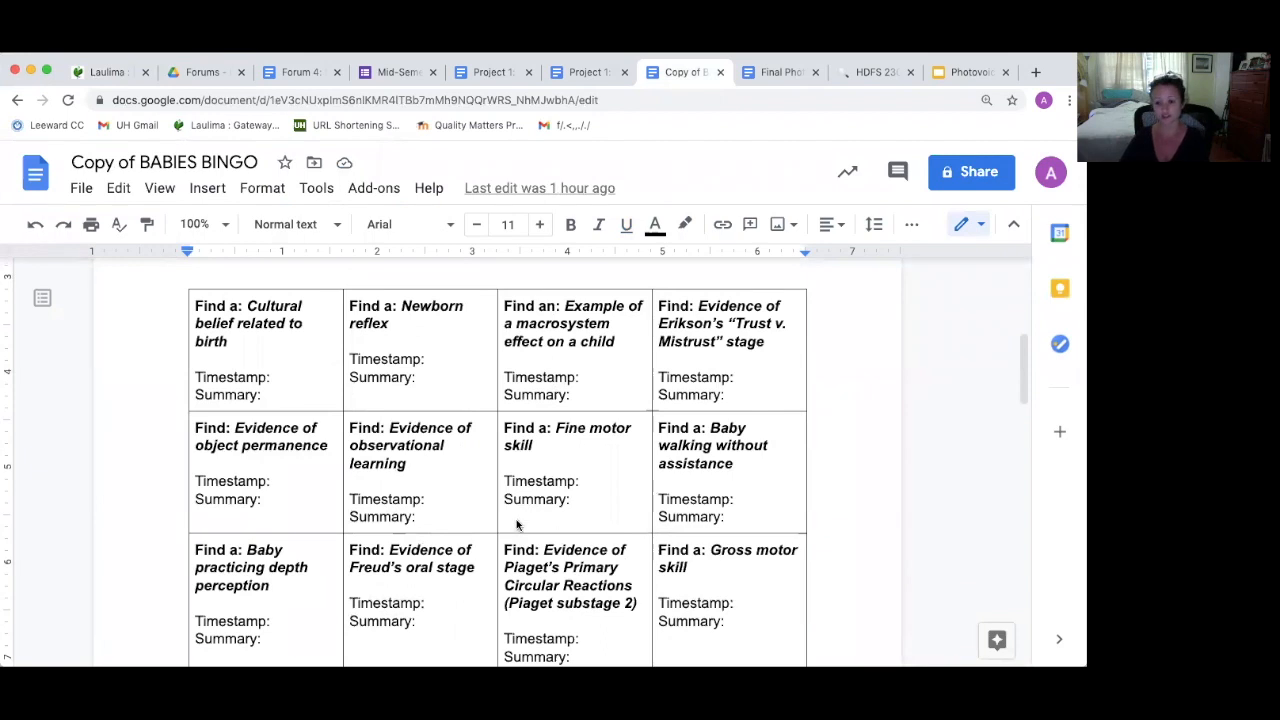
mouse_move(626, 558)
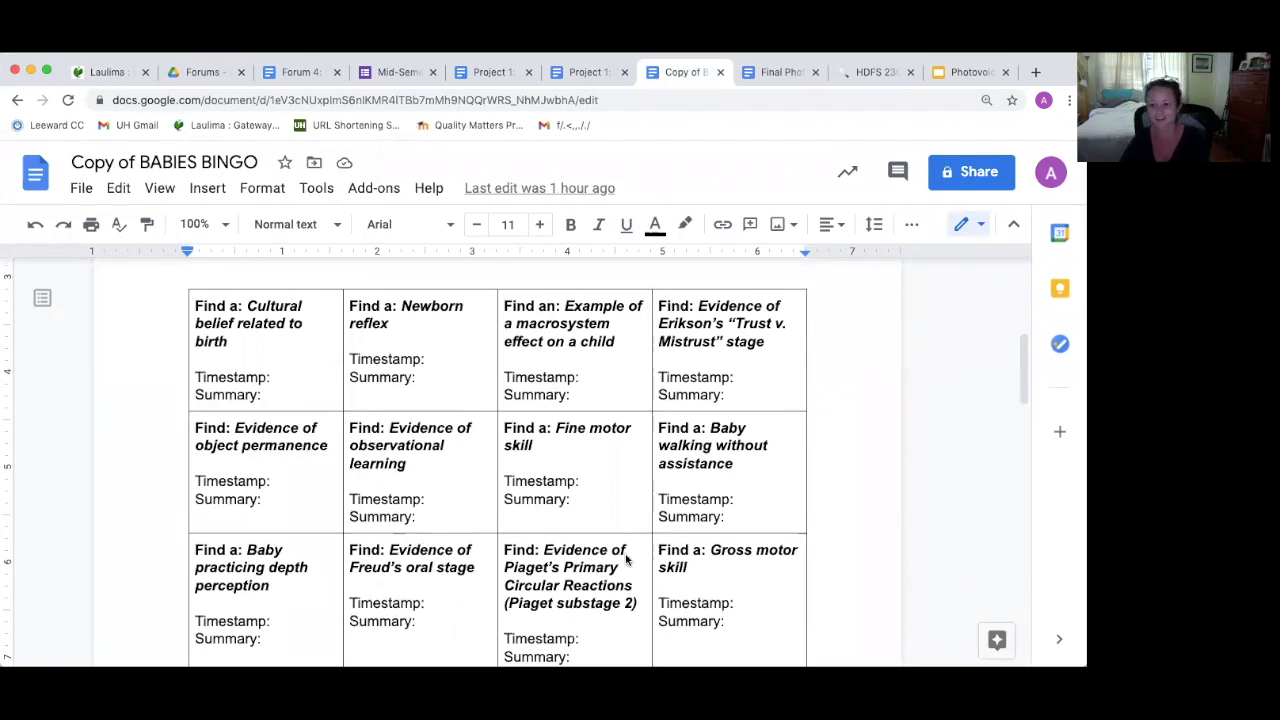
scroll(down, 3)
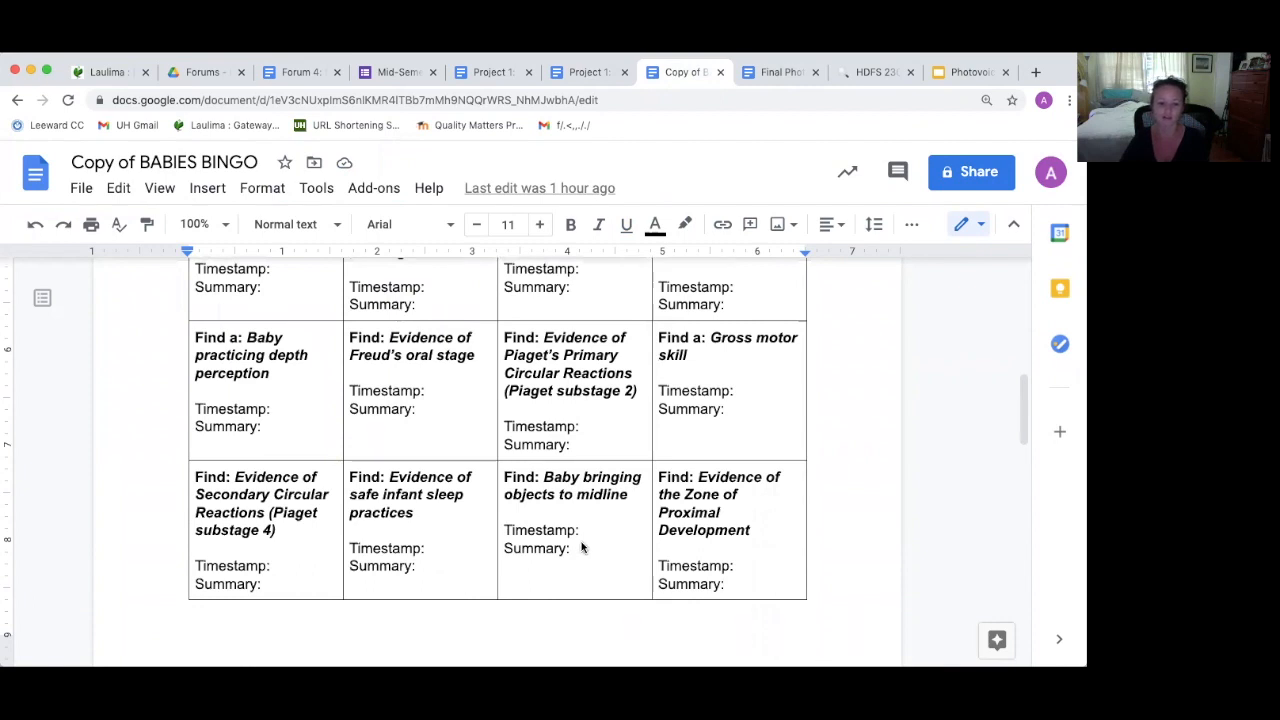
scroll(down, 3)
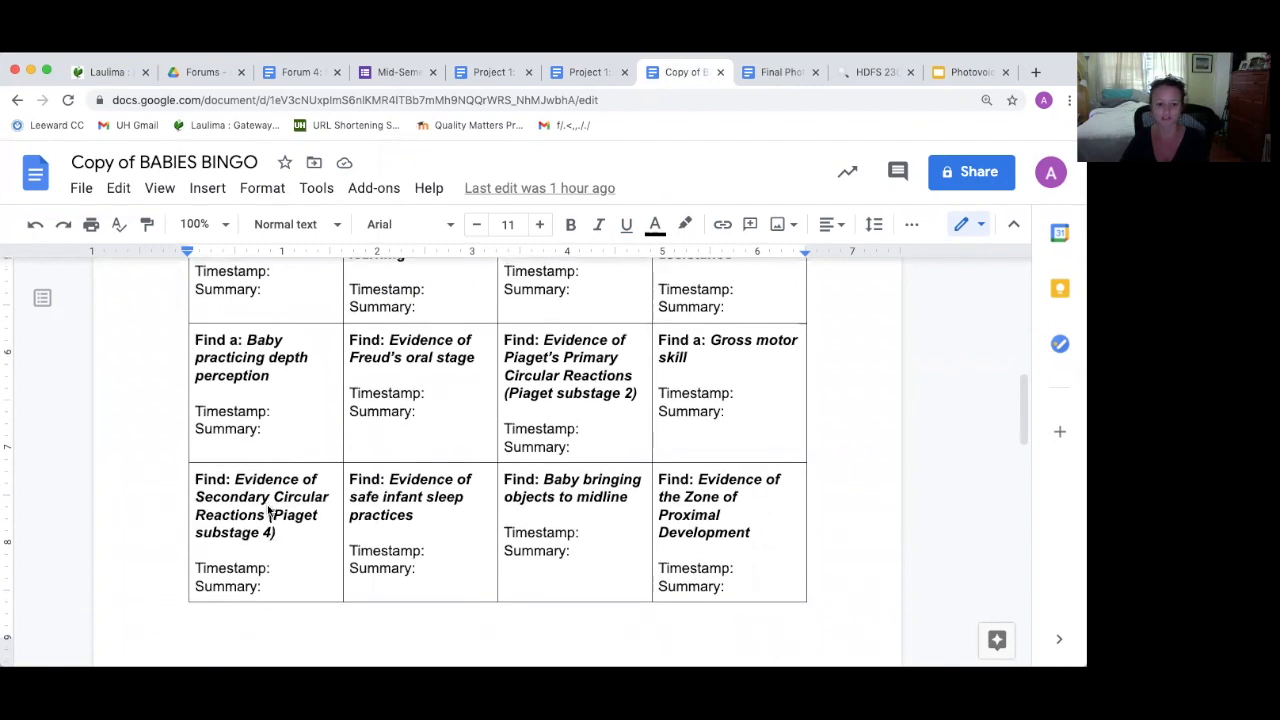
scroll(up, 3)
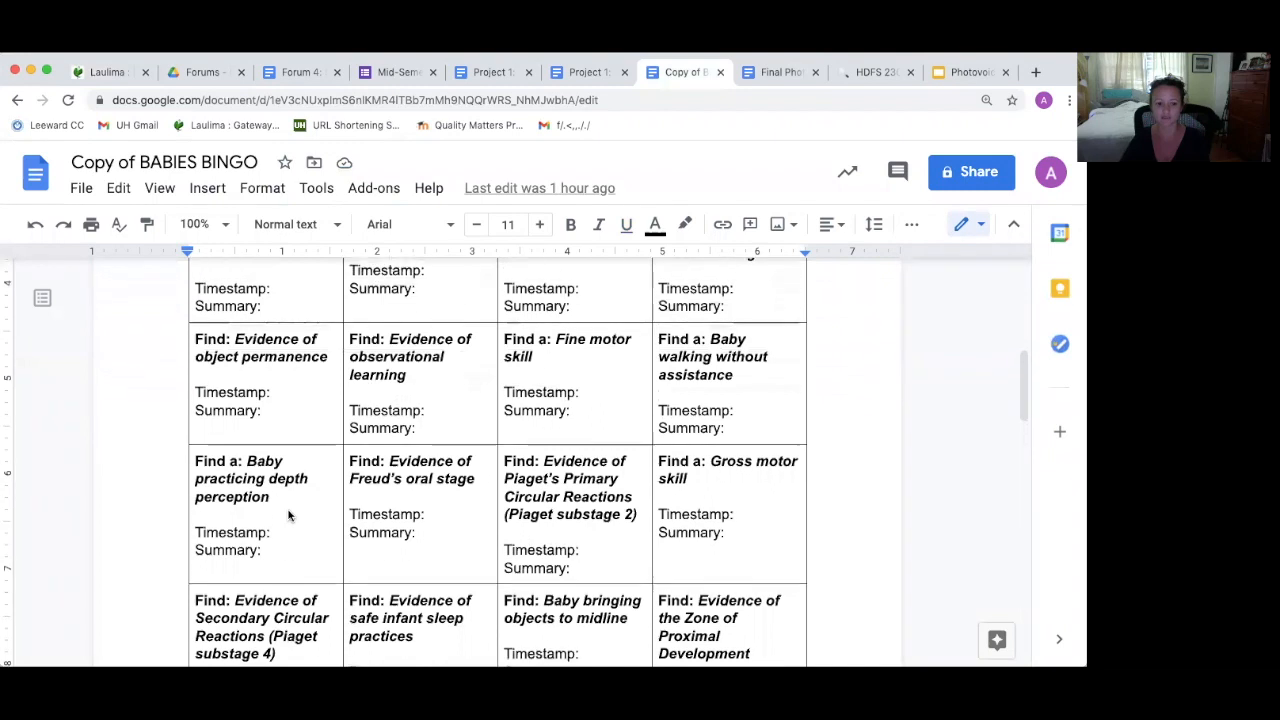
scroll(up, 3)
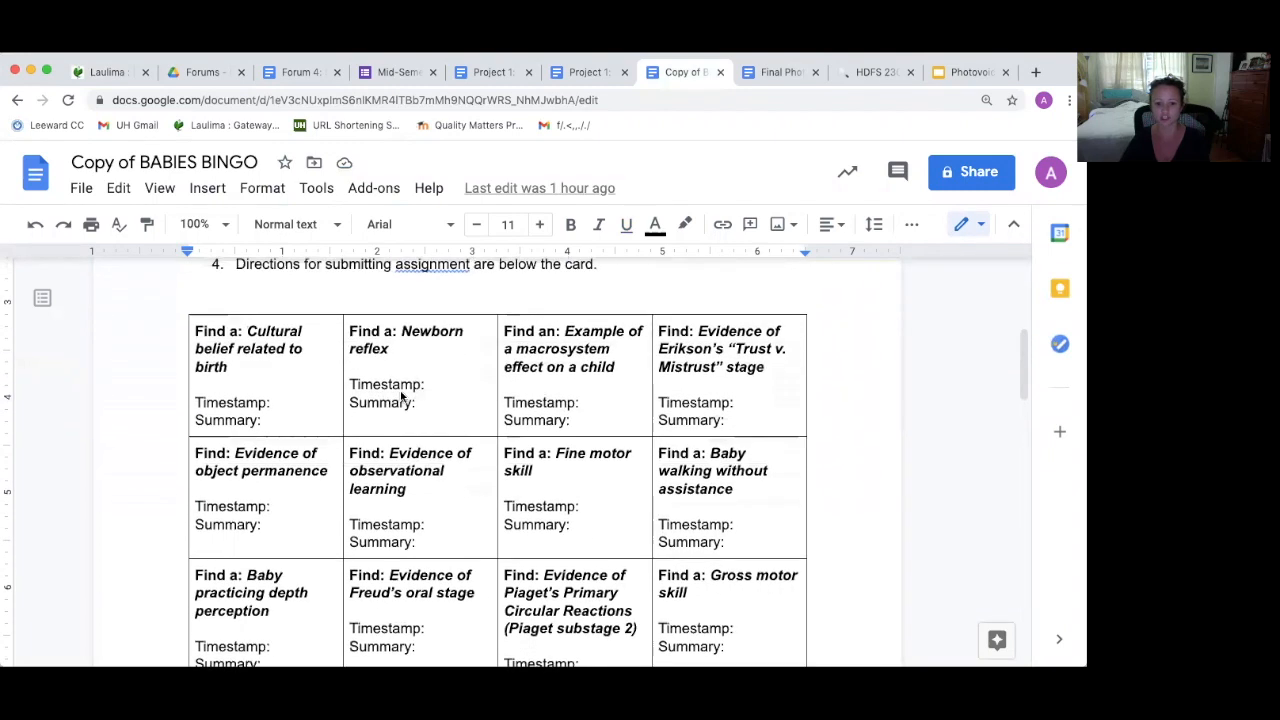
mouse_move(718, 380)
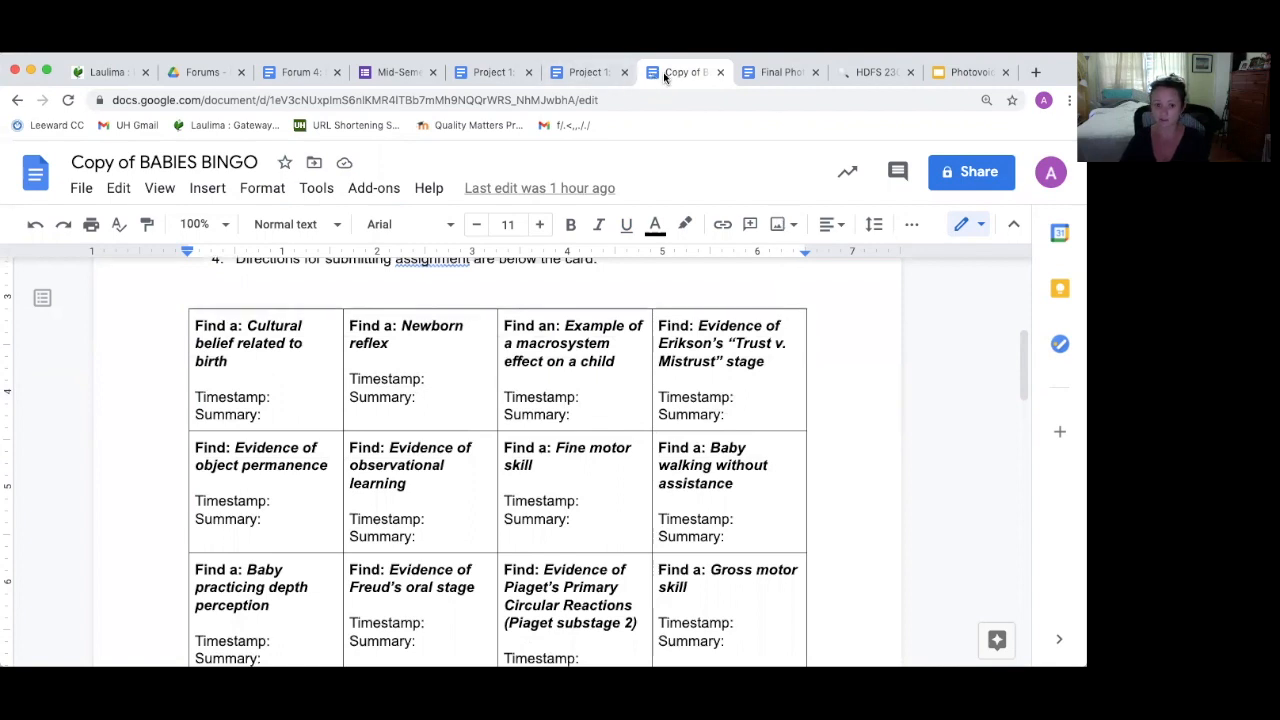
click(588, 72)
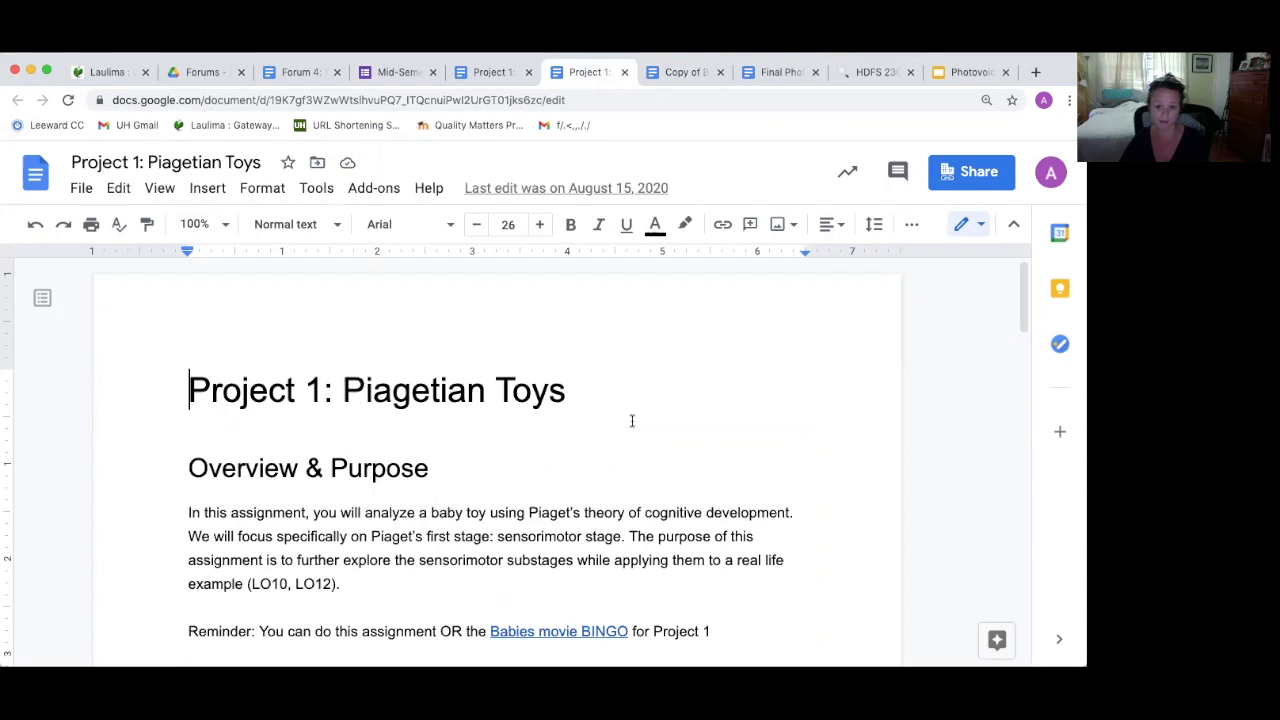
scroll(down, 3)
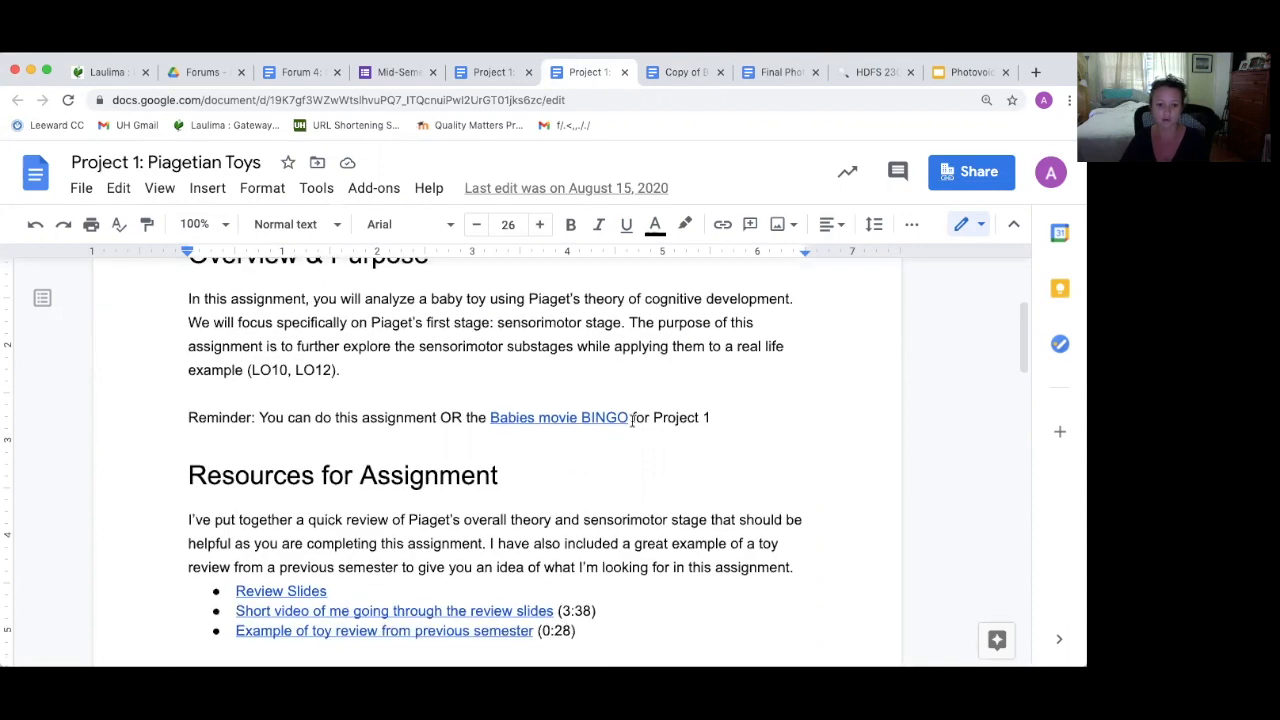
scroll(down, 3)
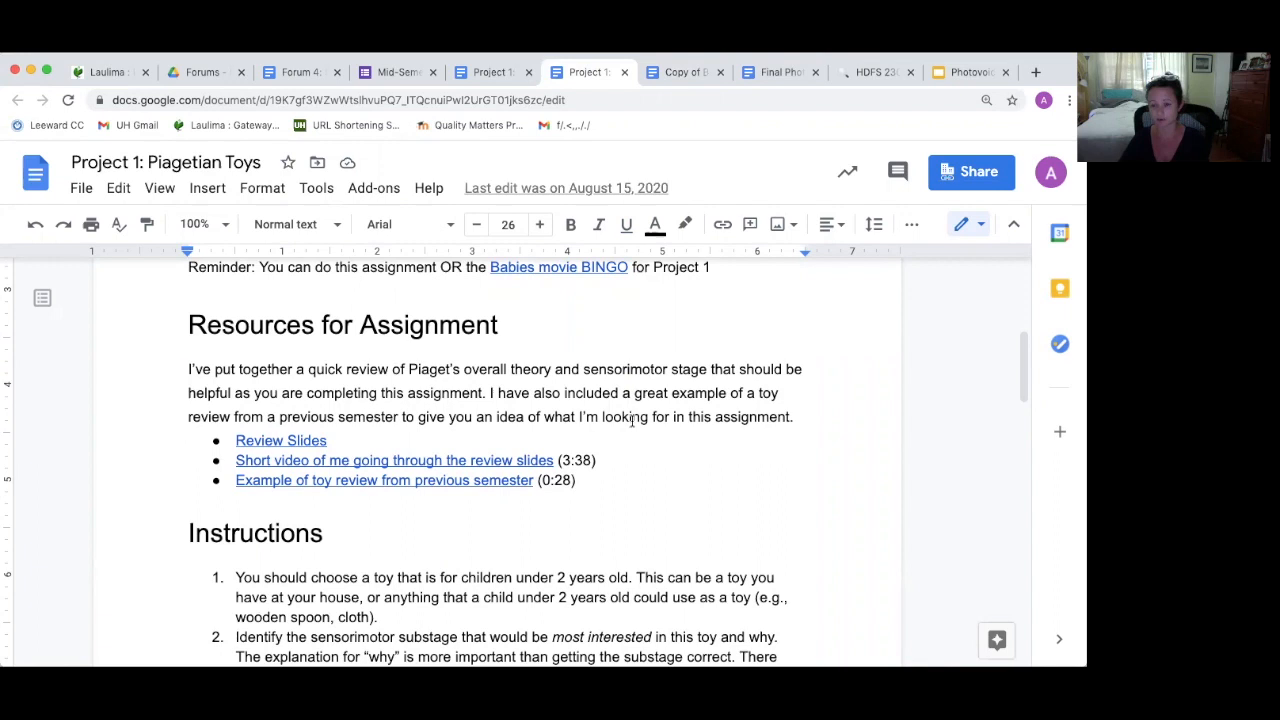
mouse_move(342, 448)
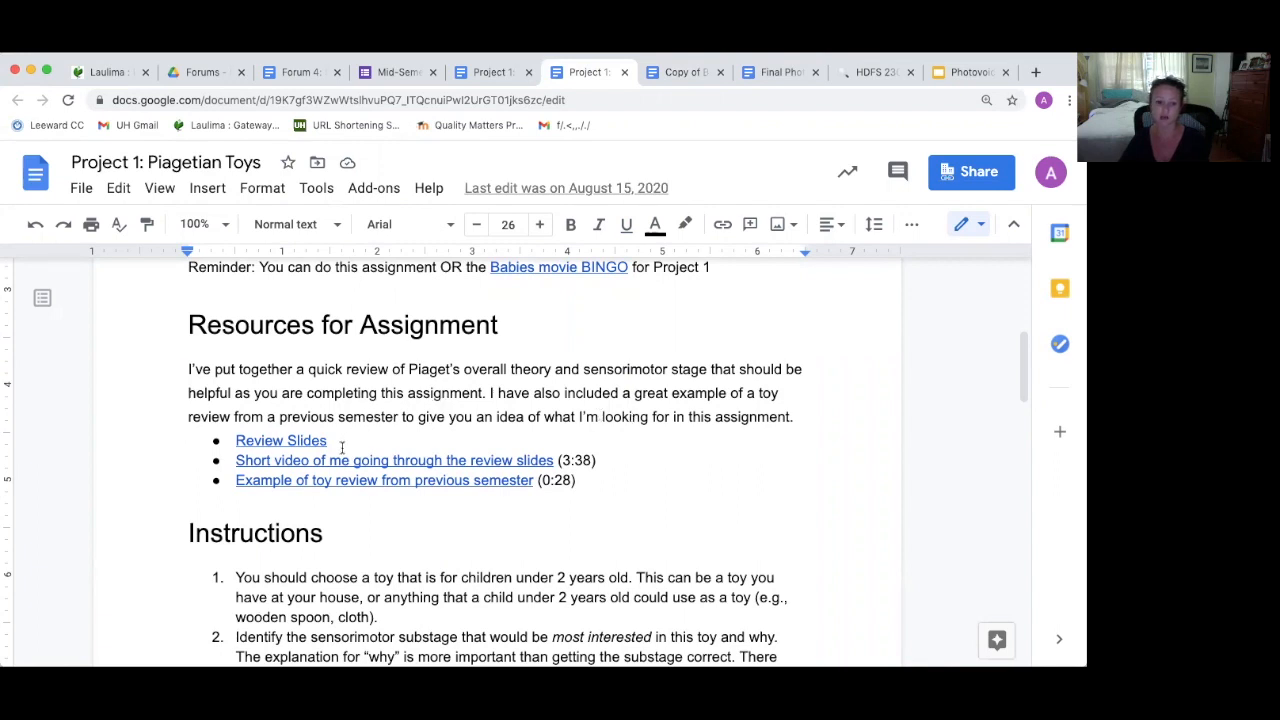
mouse_move(484, 460)
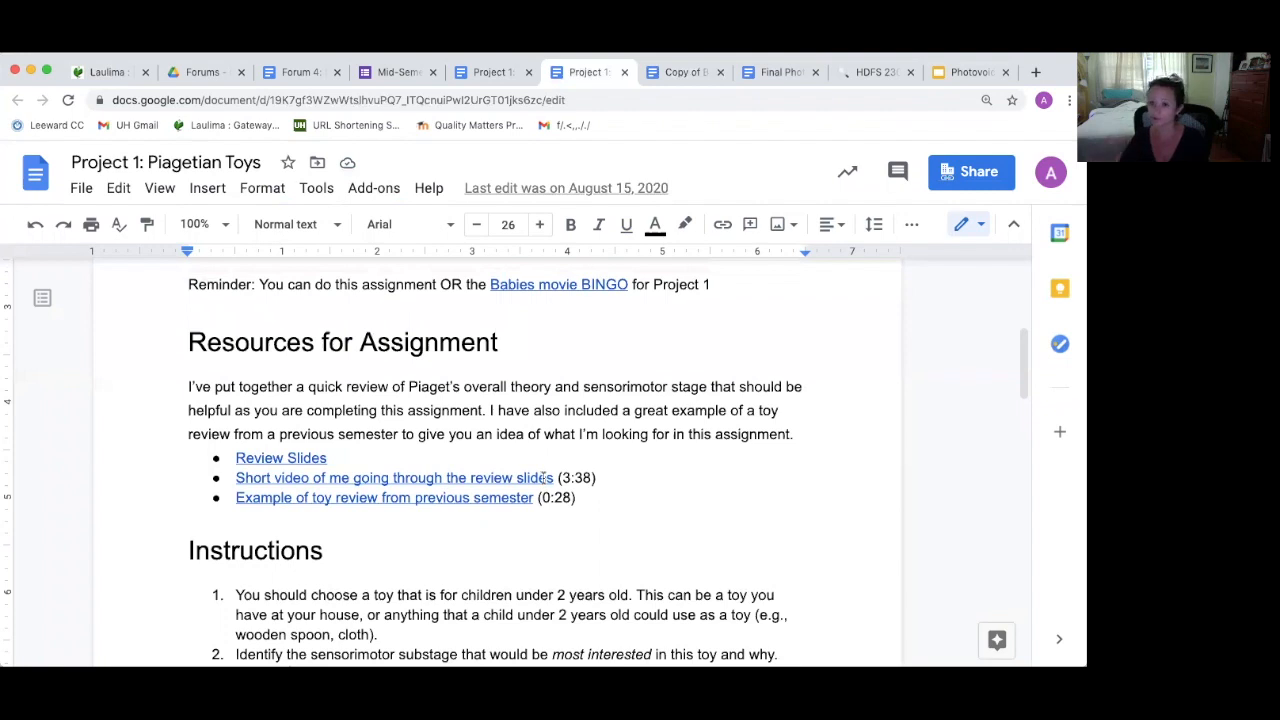
mouse_move(398, 72)
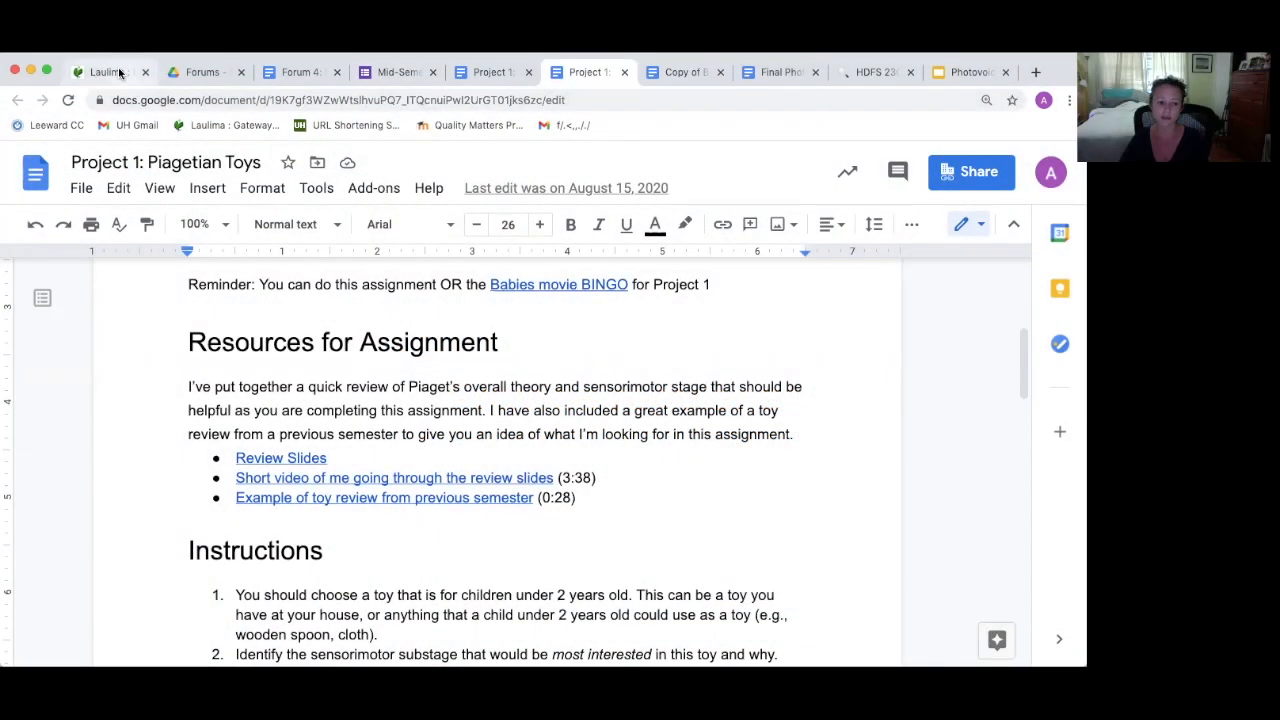
- Return to the Laulima Theories of Human Development reading with Freud's and Erikson's sections
click(104, 72)
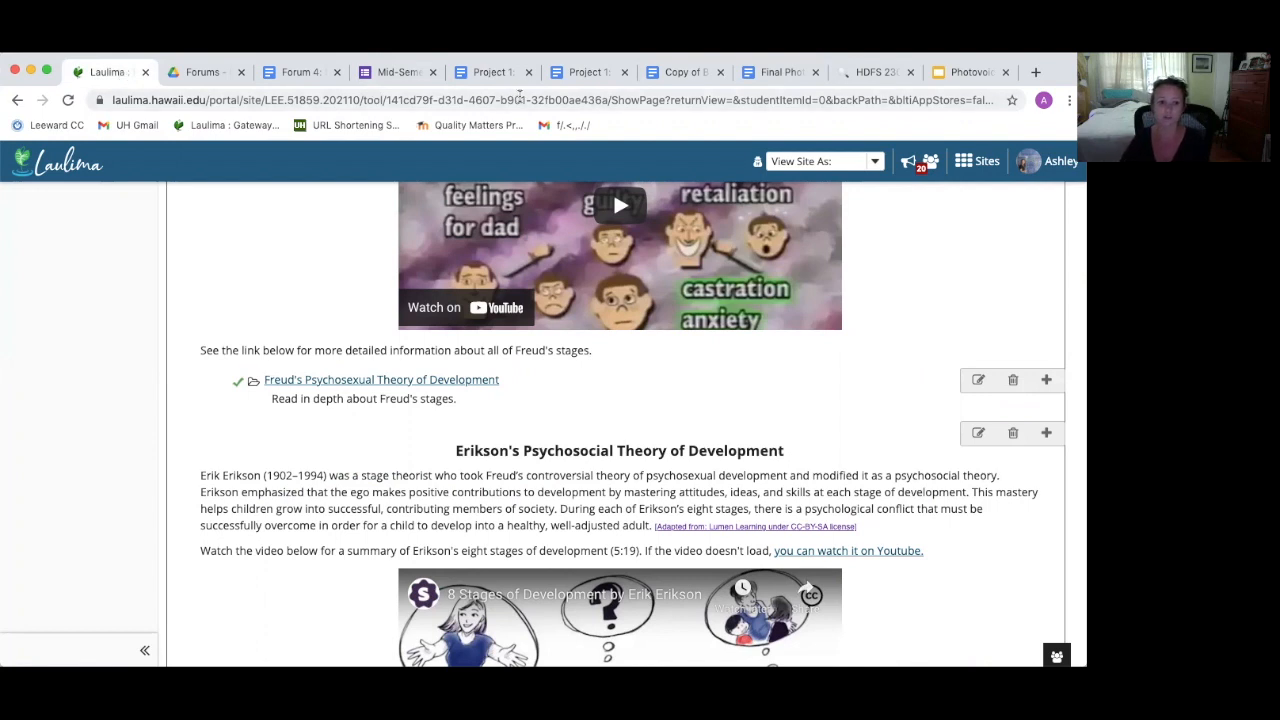
- Bring up the Forum 4: Social Cognition document and read its overview and documentary choices
click(290, 72)
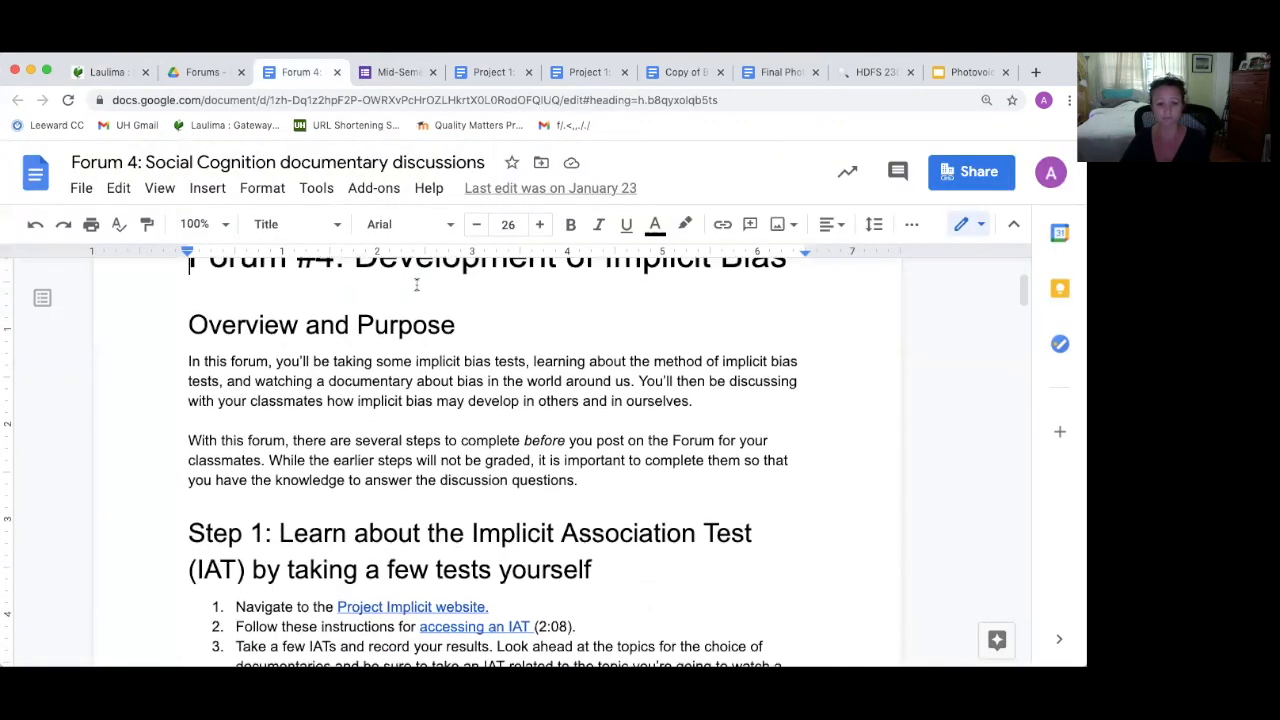
scroll(down, 3)
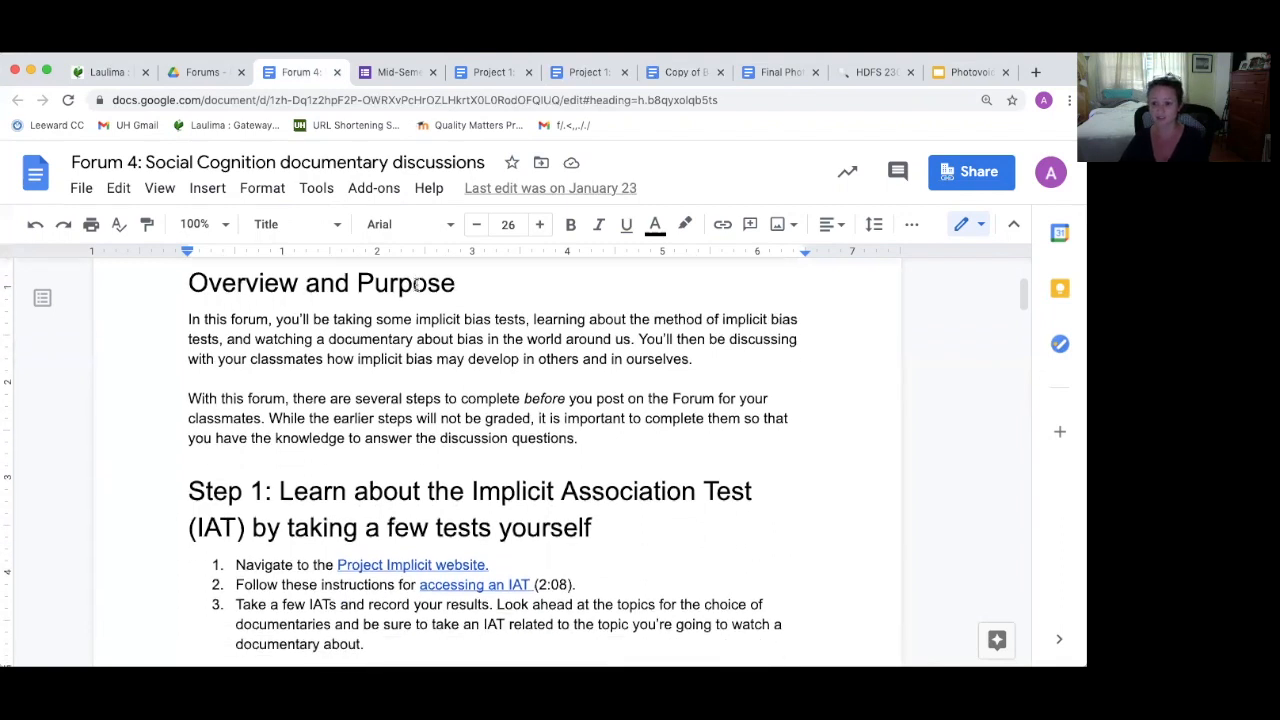
scroll(down, 3)
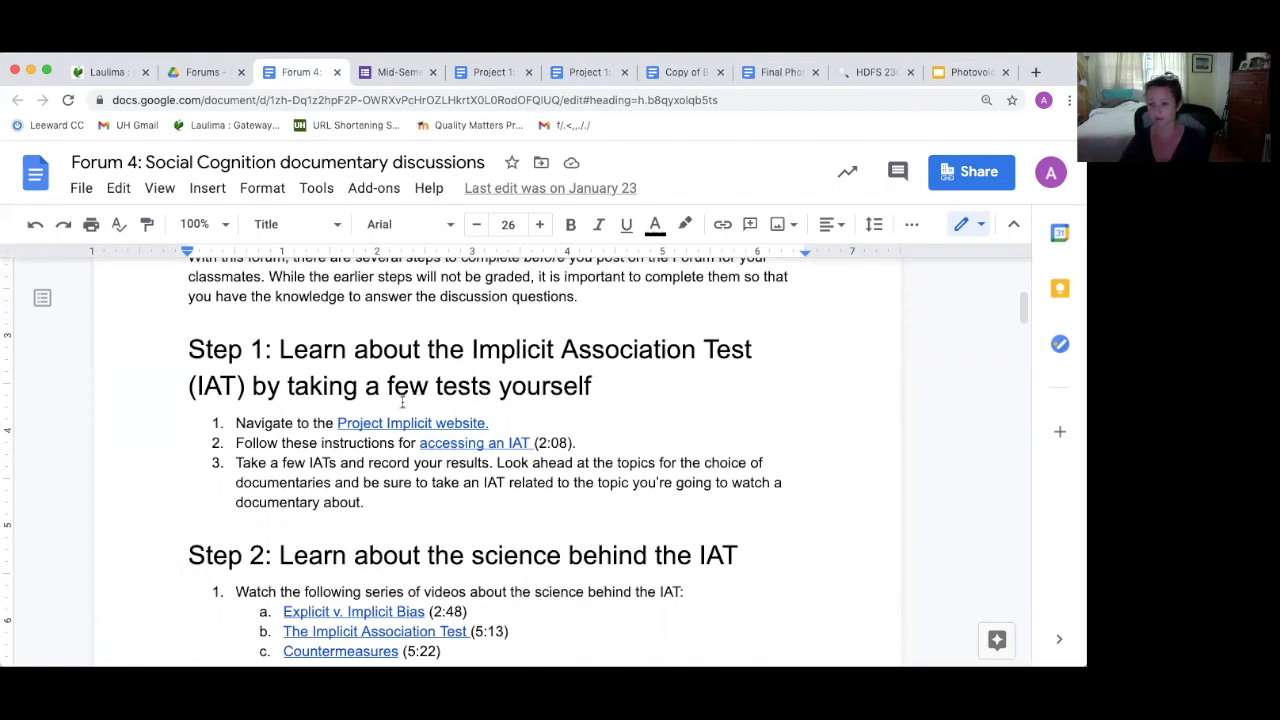
scroll(down, 3)
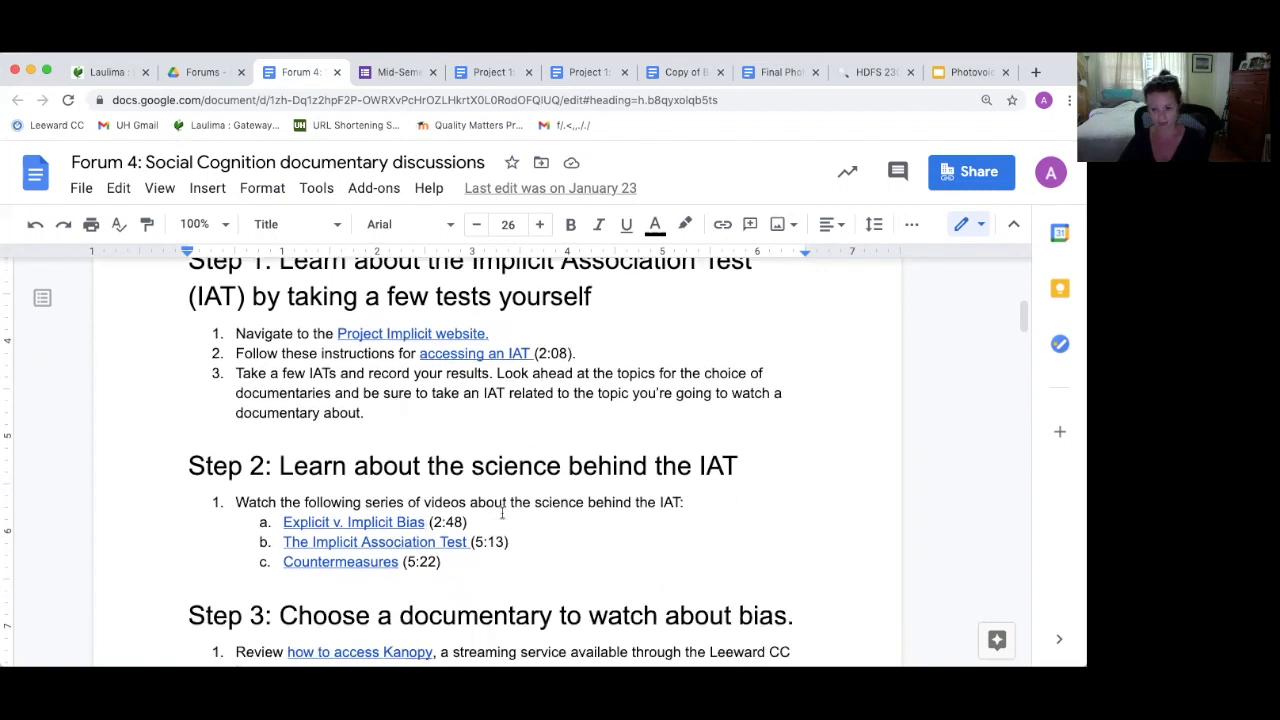
scroll(down, 3)
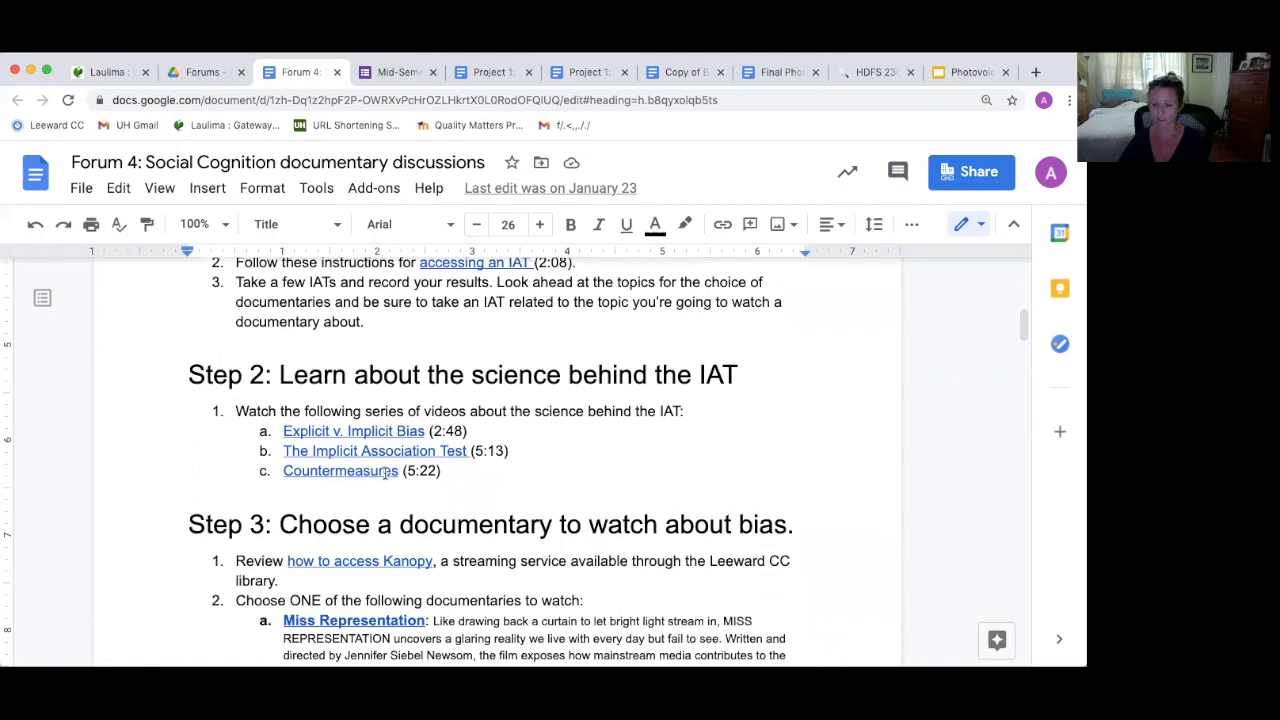
scroll(down, 3)
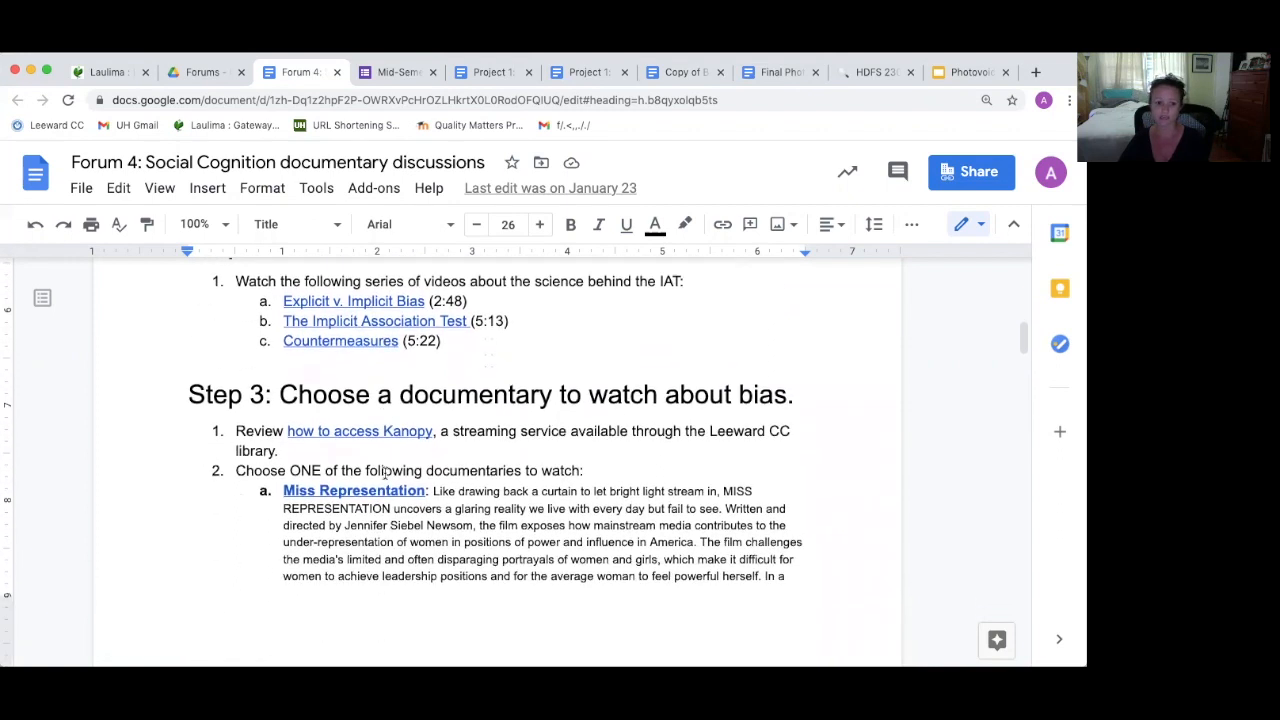
- Continue down the Forum 4 document to Step 4's forum-posting instructions
scroll(down, 3)
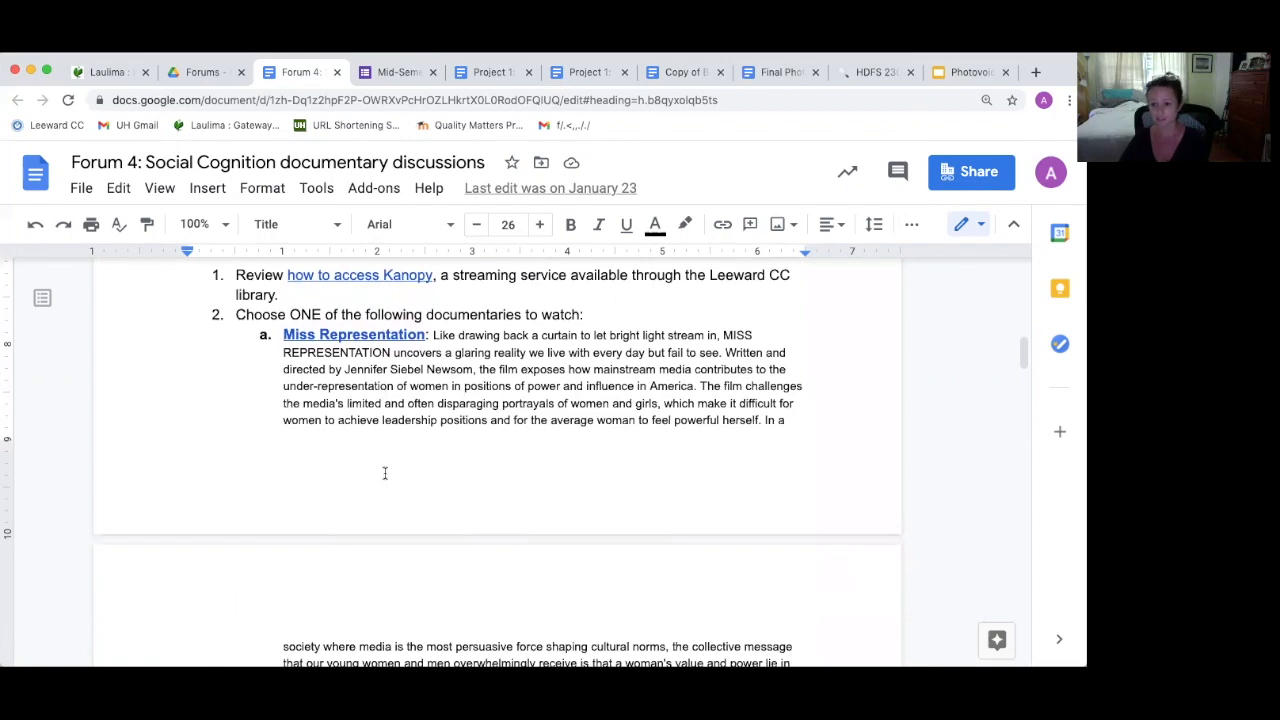
scroll(down, 3)
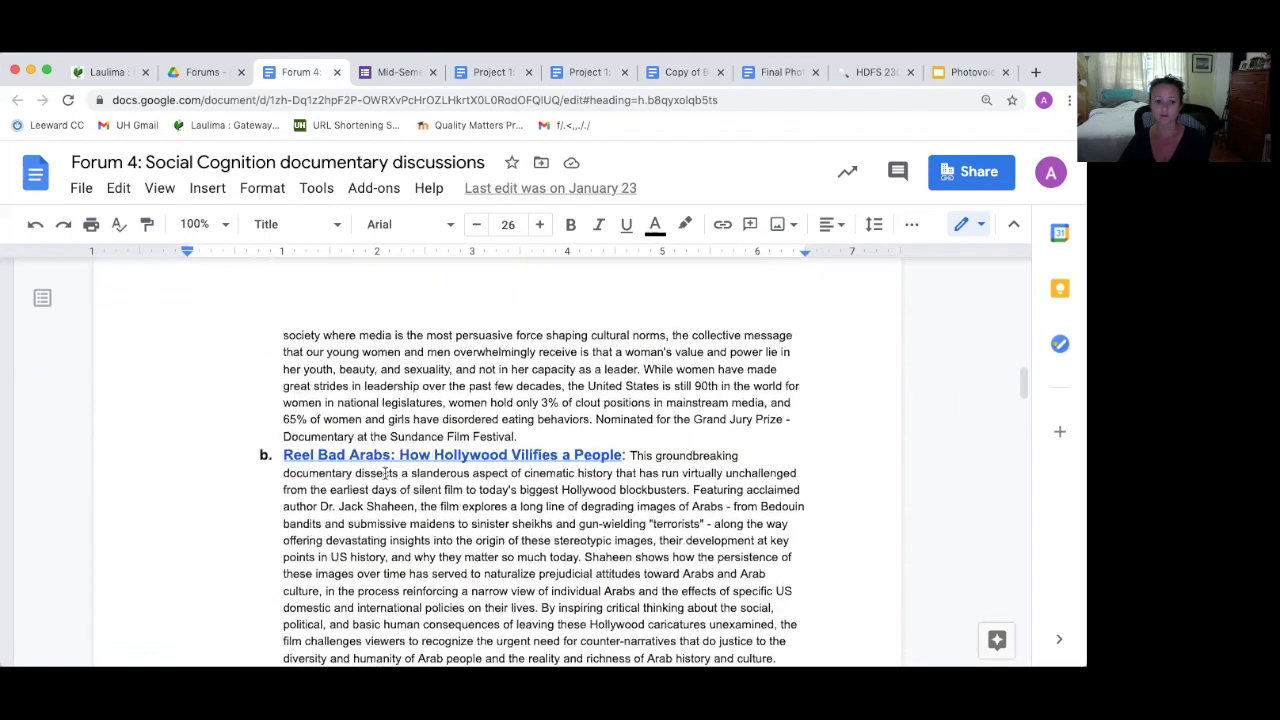
scroll(down, 3)
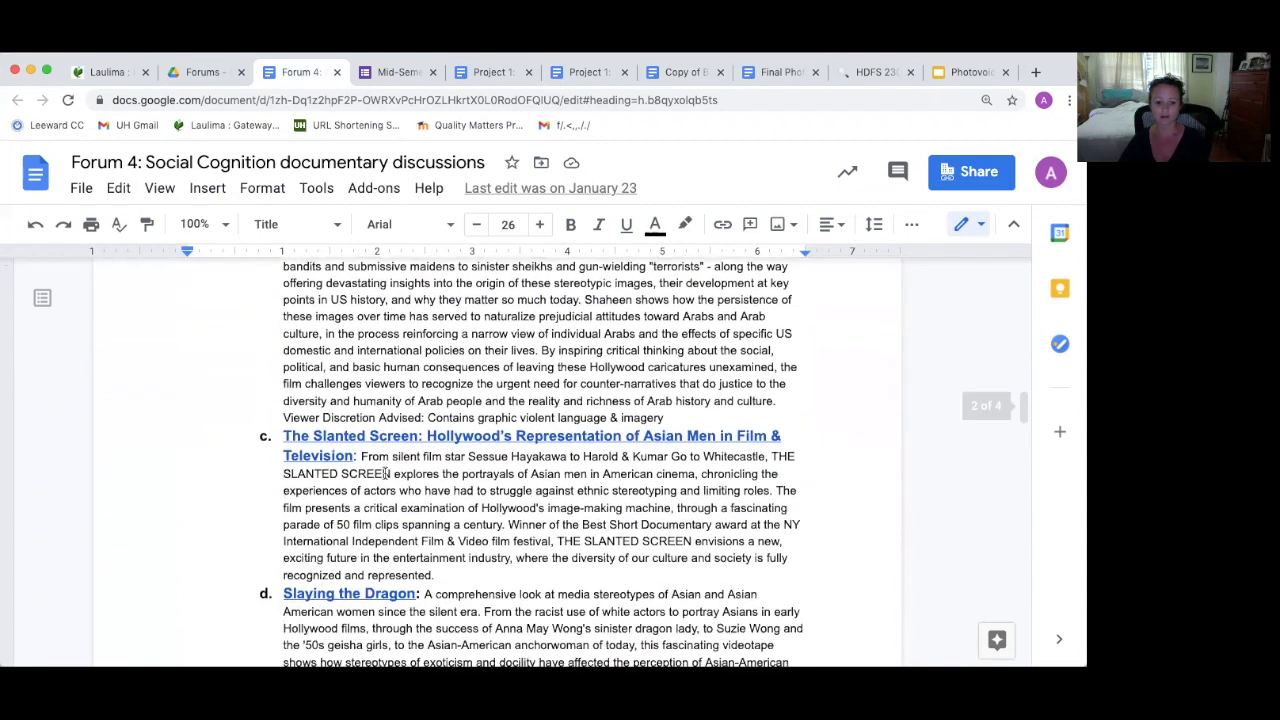
scroll(down, 3)
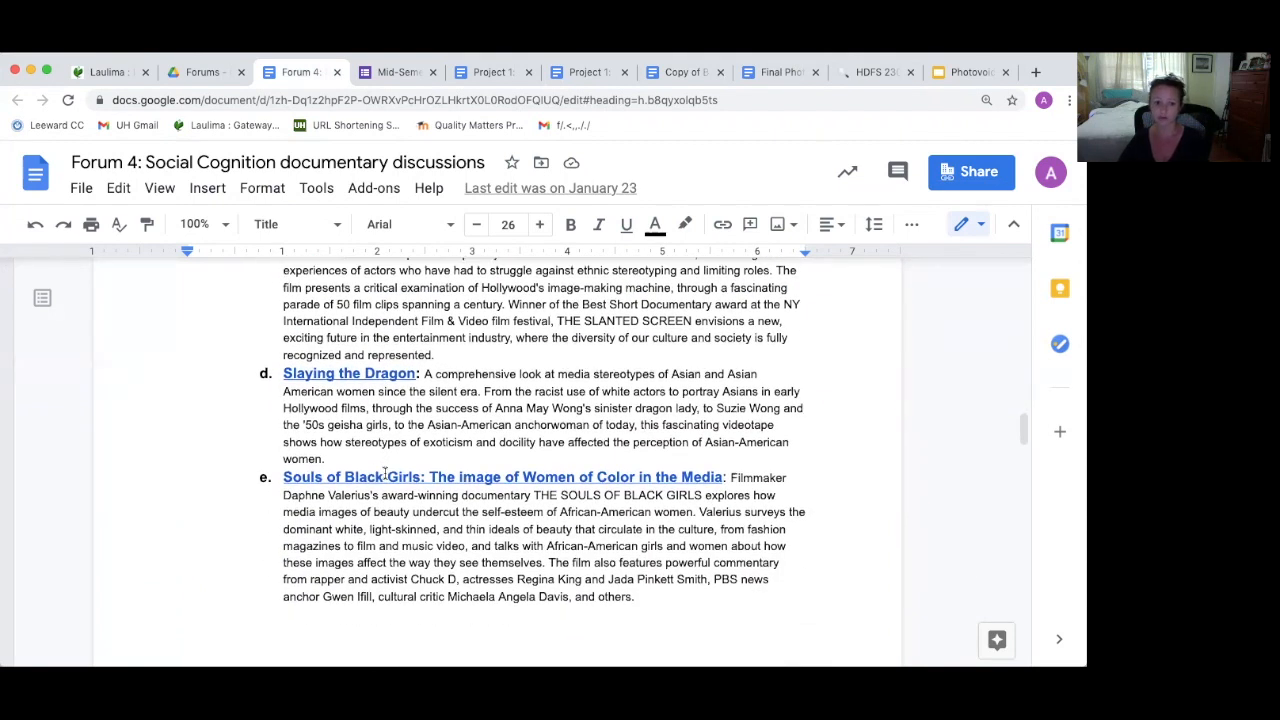
scroll(down, 3)
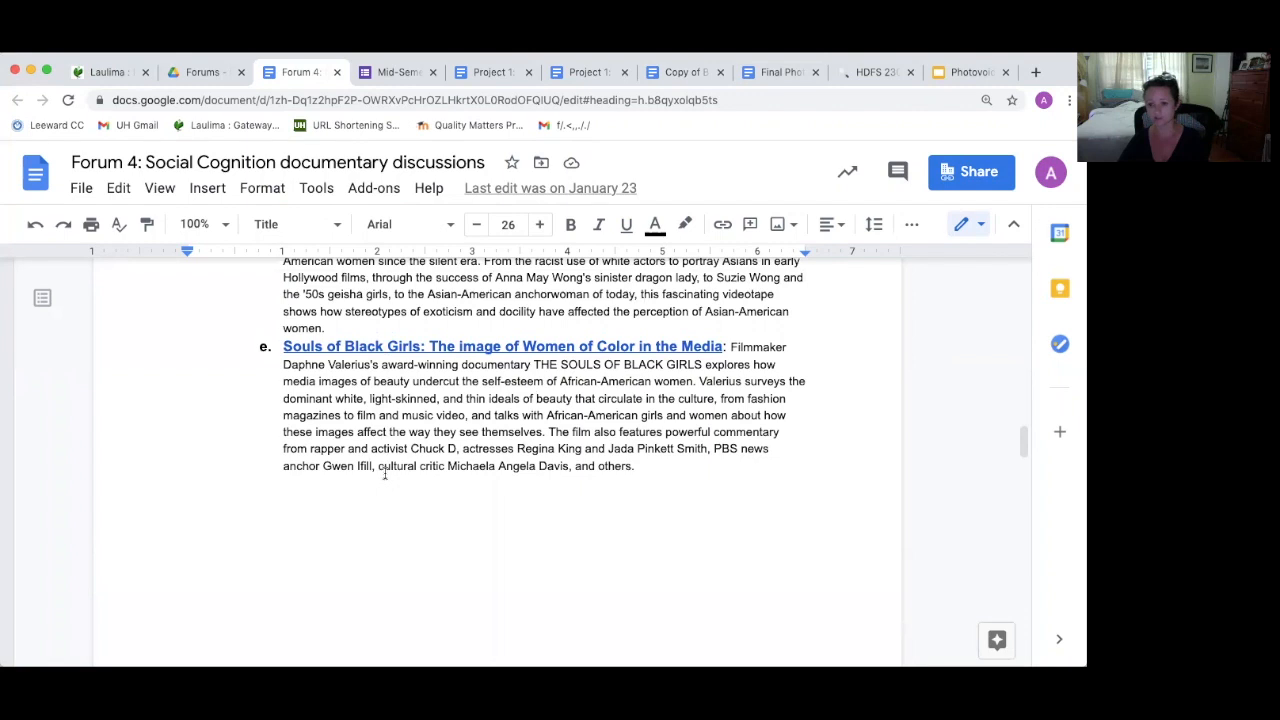
scroll(down, 3)
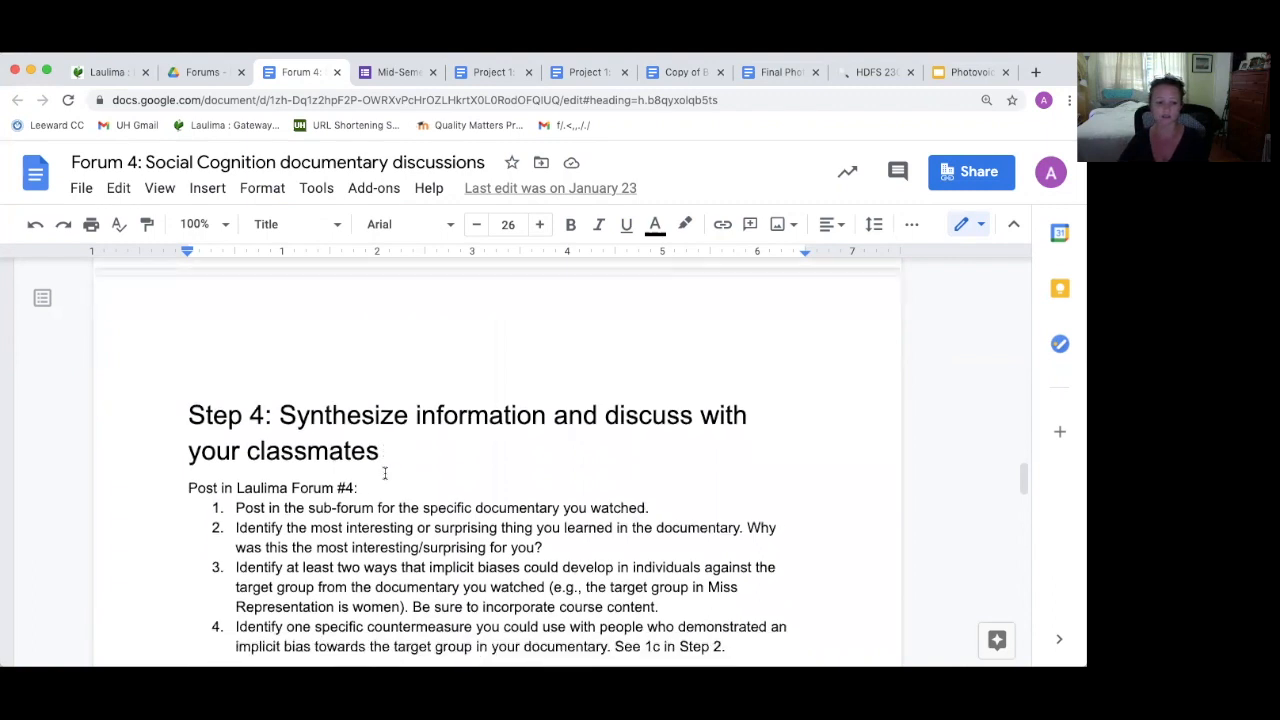
- Scroll through Forum 4 and back to its Overview and Purpose and Step 1 on the Implicit Association Test
scroll(down, 3)
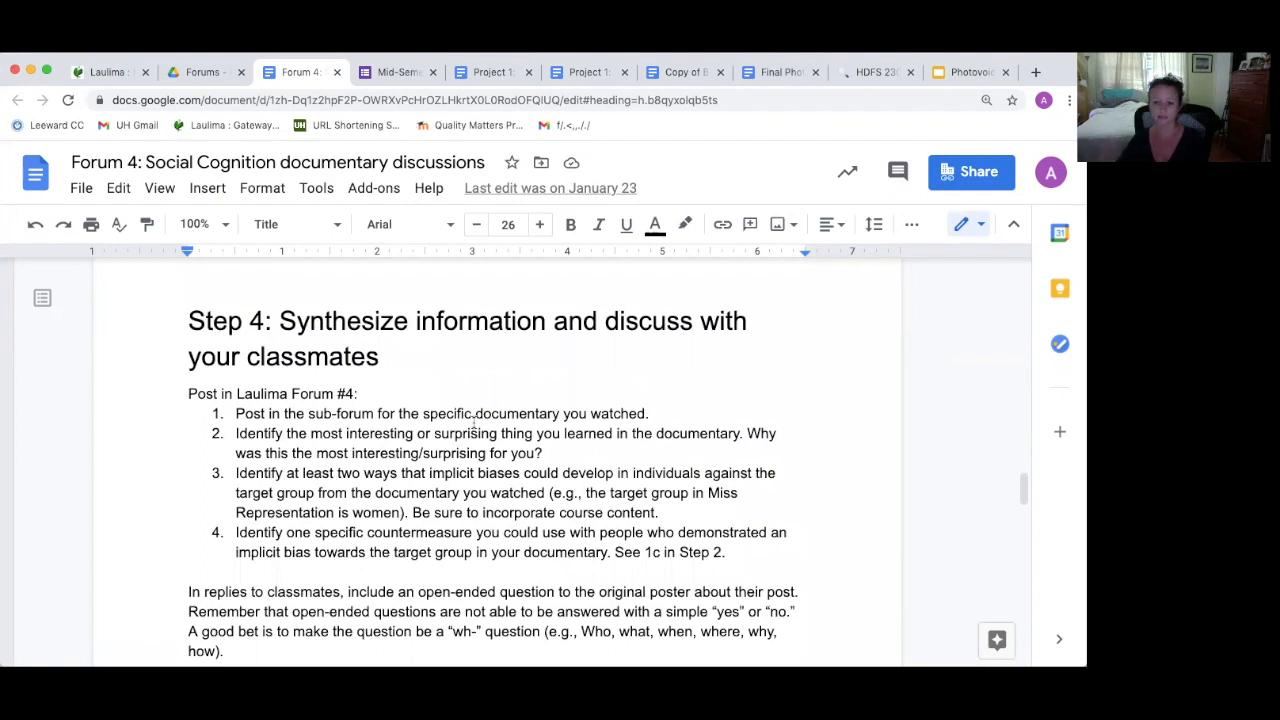
scroll(down, 3)
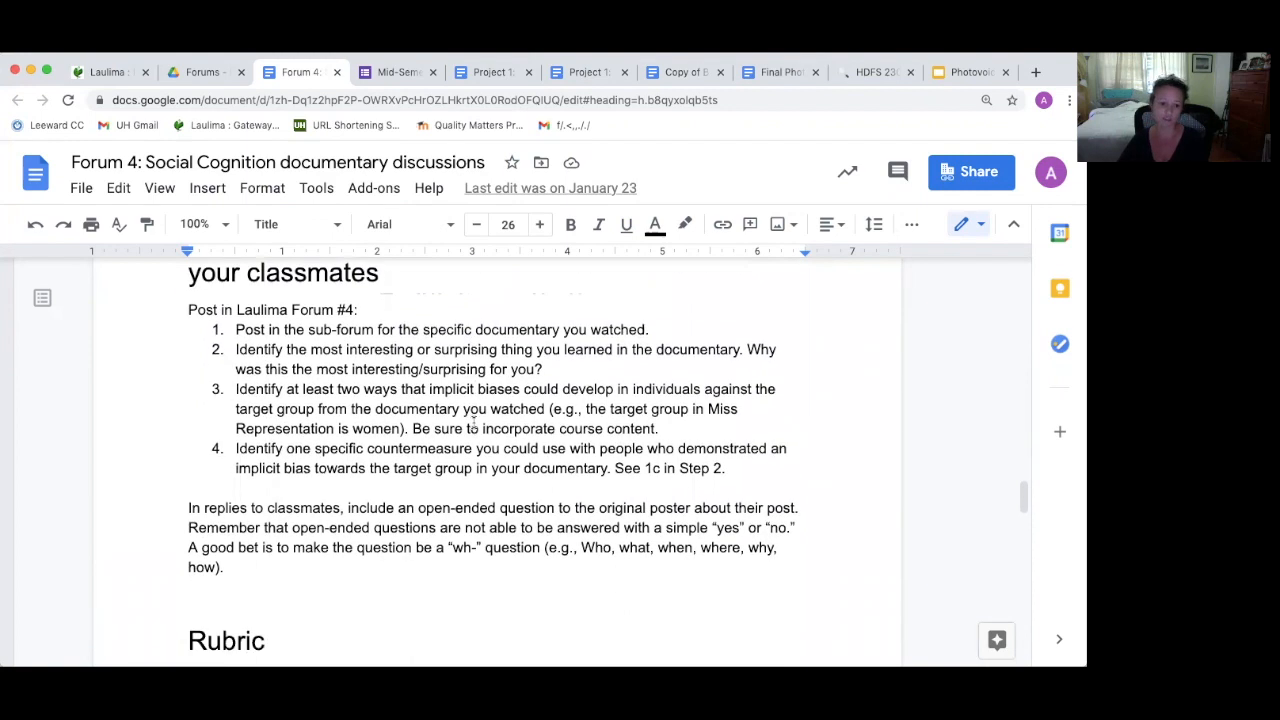
scroll(down, 3)
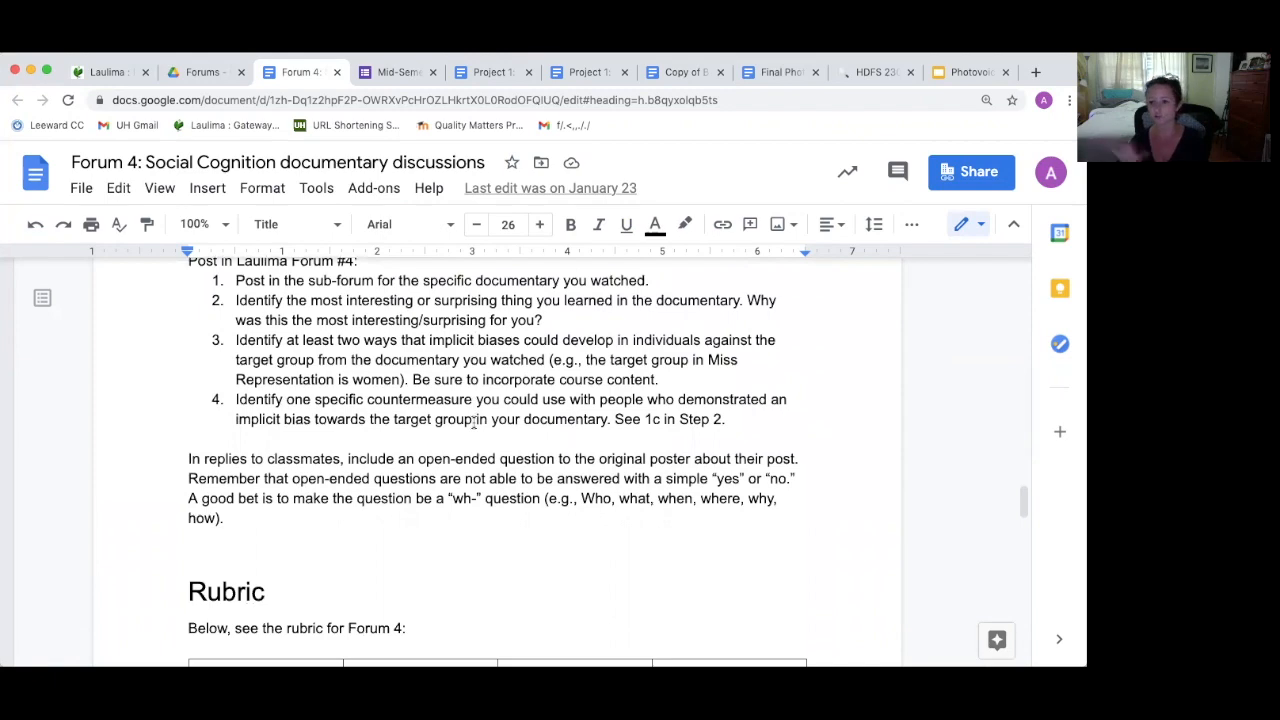
scroll(down, 3)
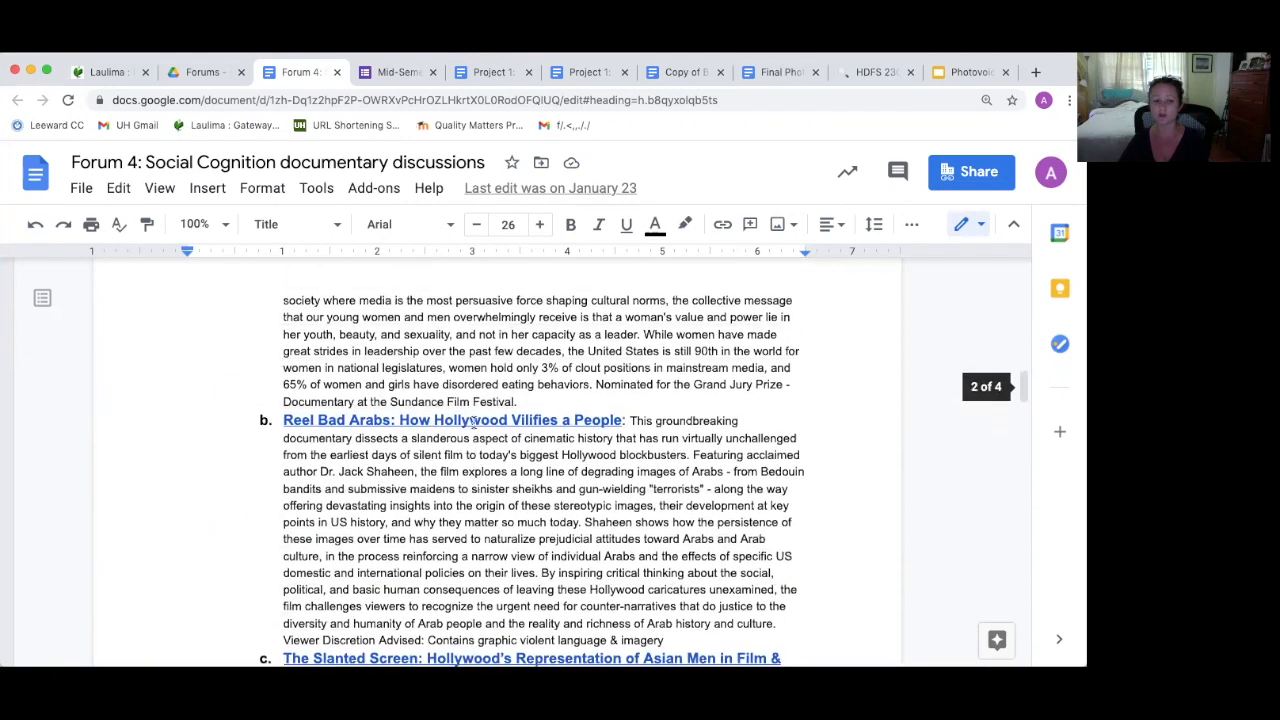
scroll(up, 3)
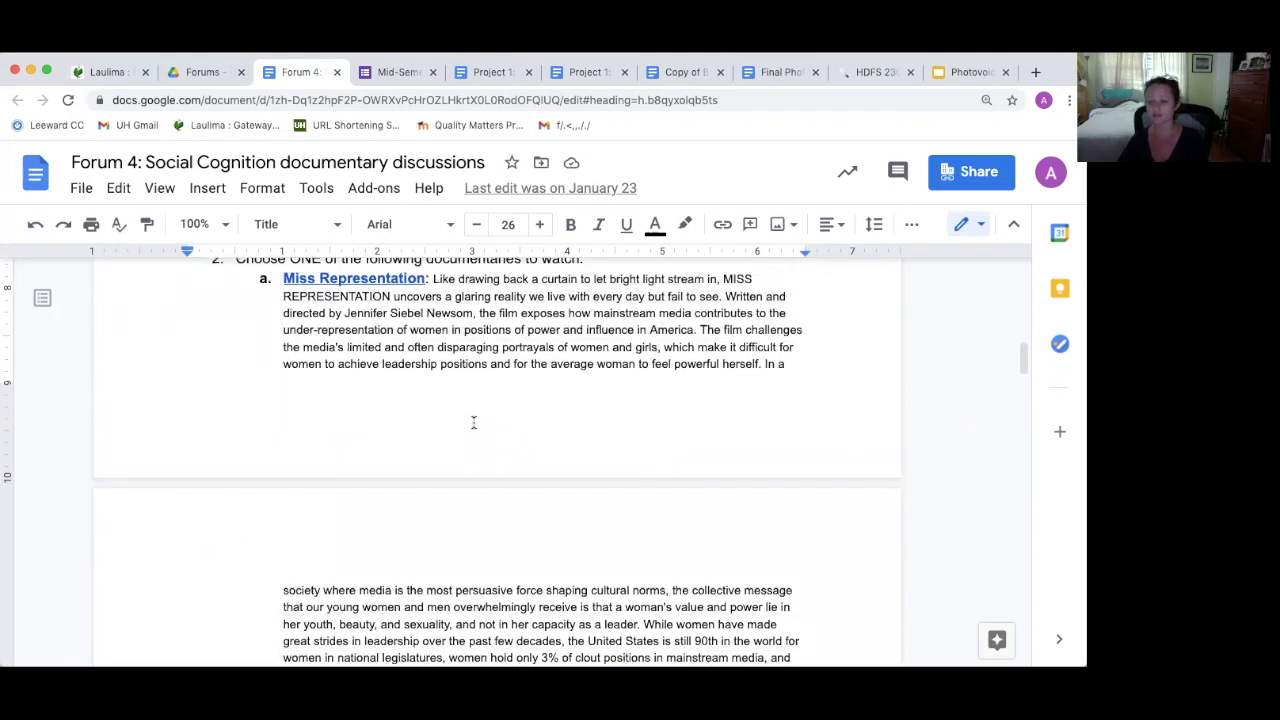
scroll(up, 3)
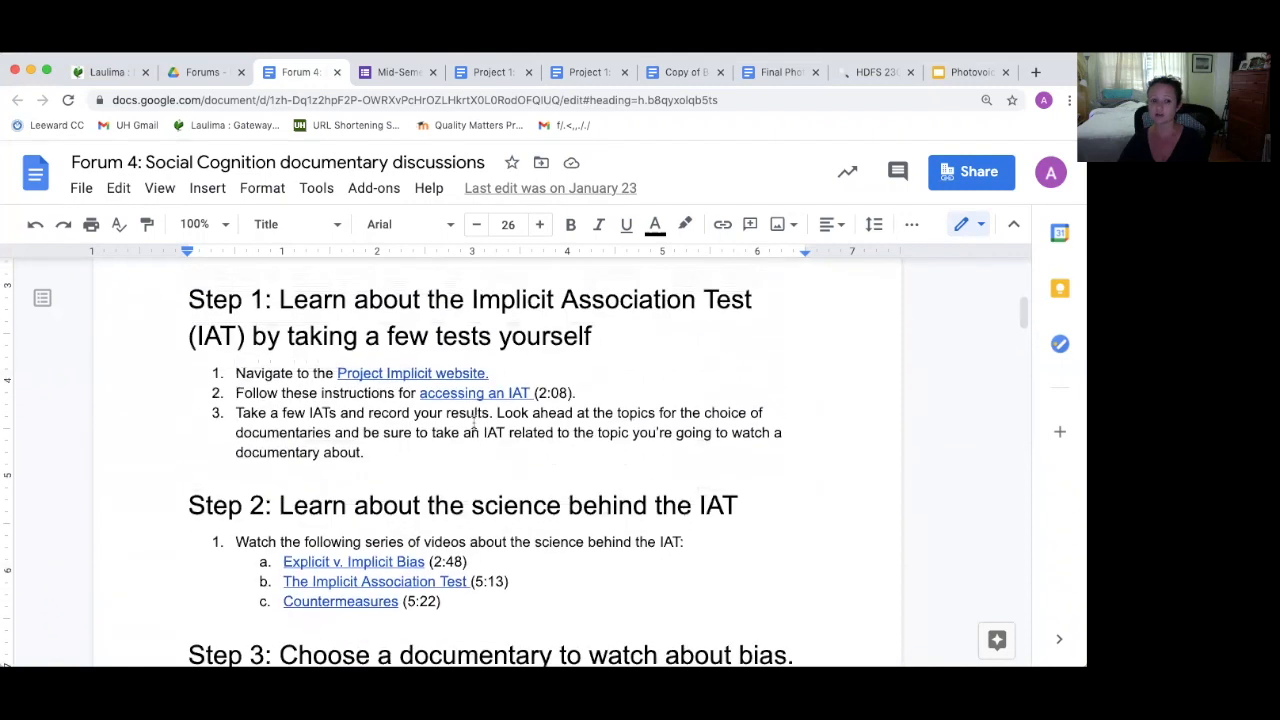
scroll(up, 3)
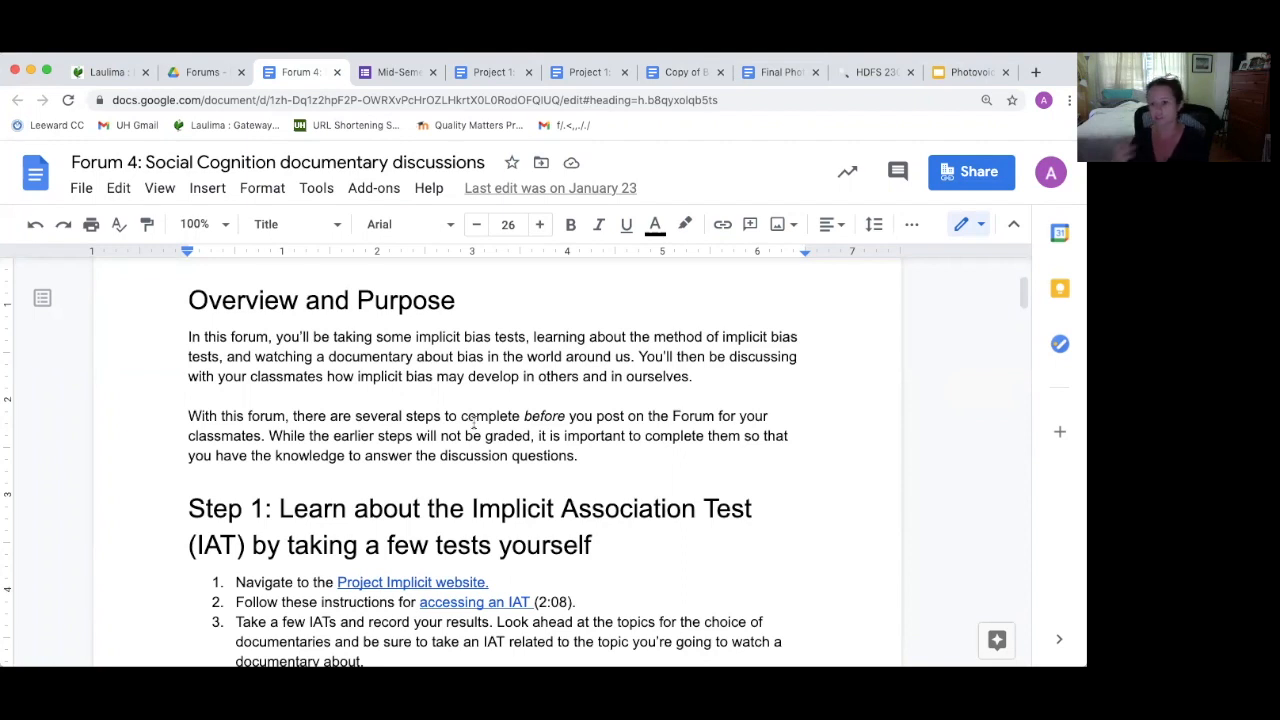
mouse_move(404, 224)
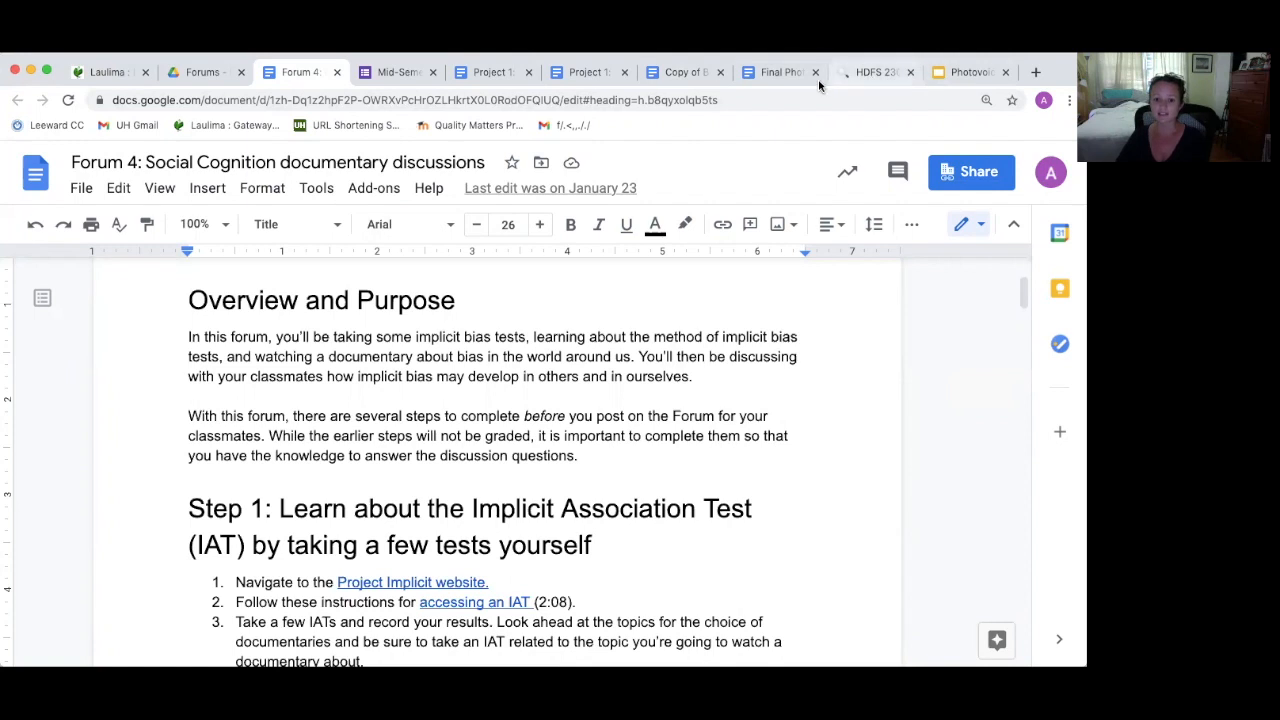
- Bring up the Final Photovoice Collaborative Project and read past photo requirements to Part 2: Brainstorming
click(780, 72)
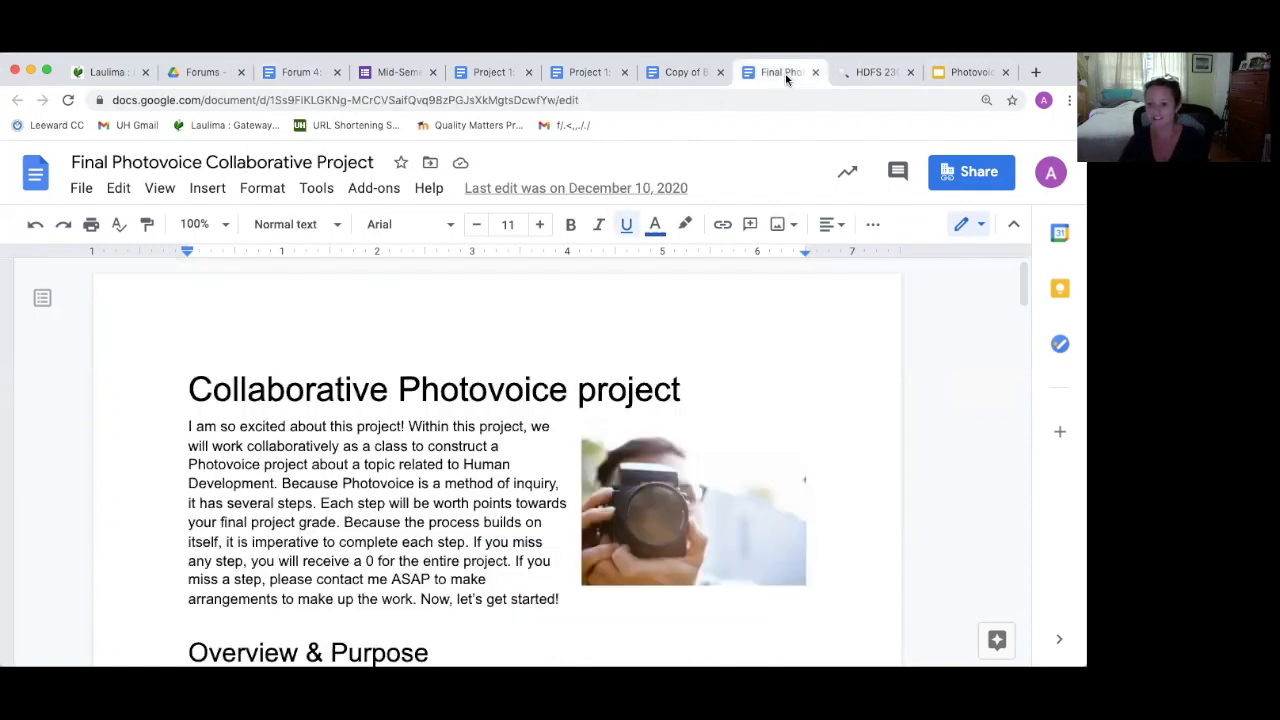
mouse_move(586, 360)
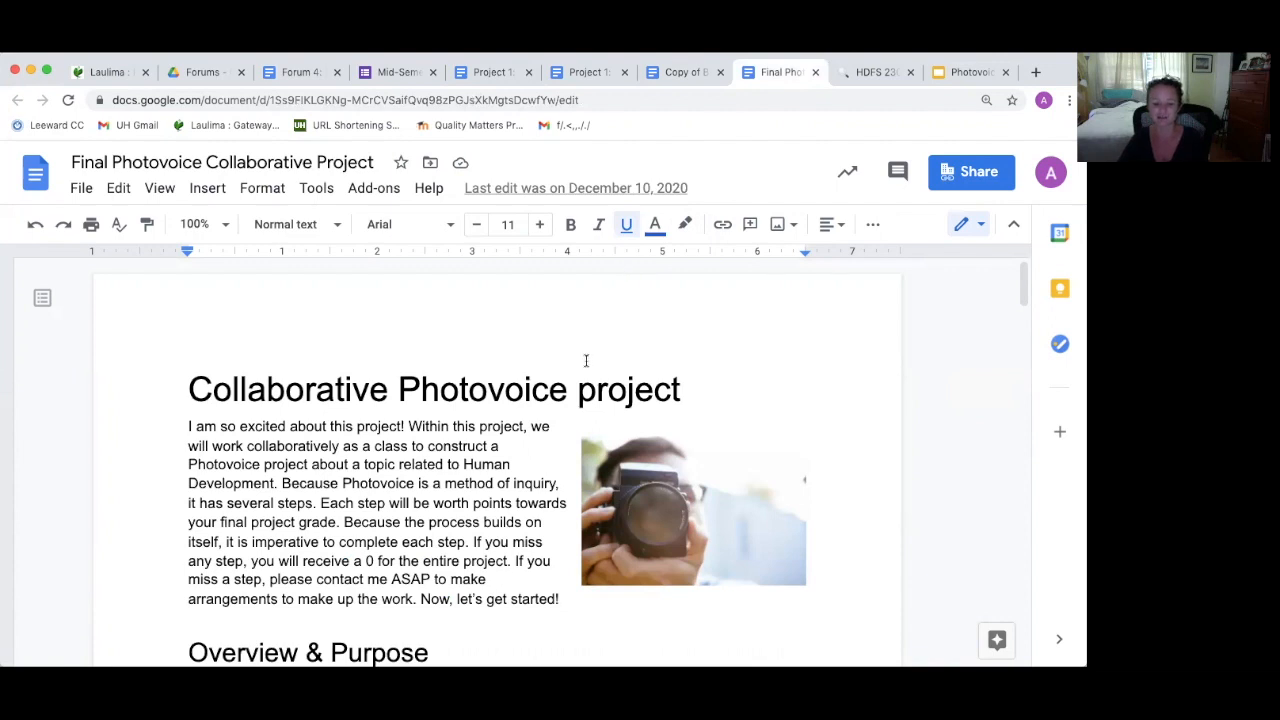
scroll(down, 3)
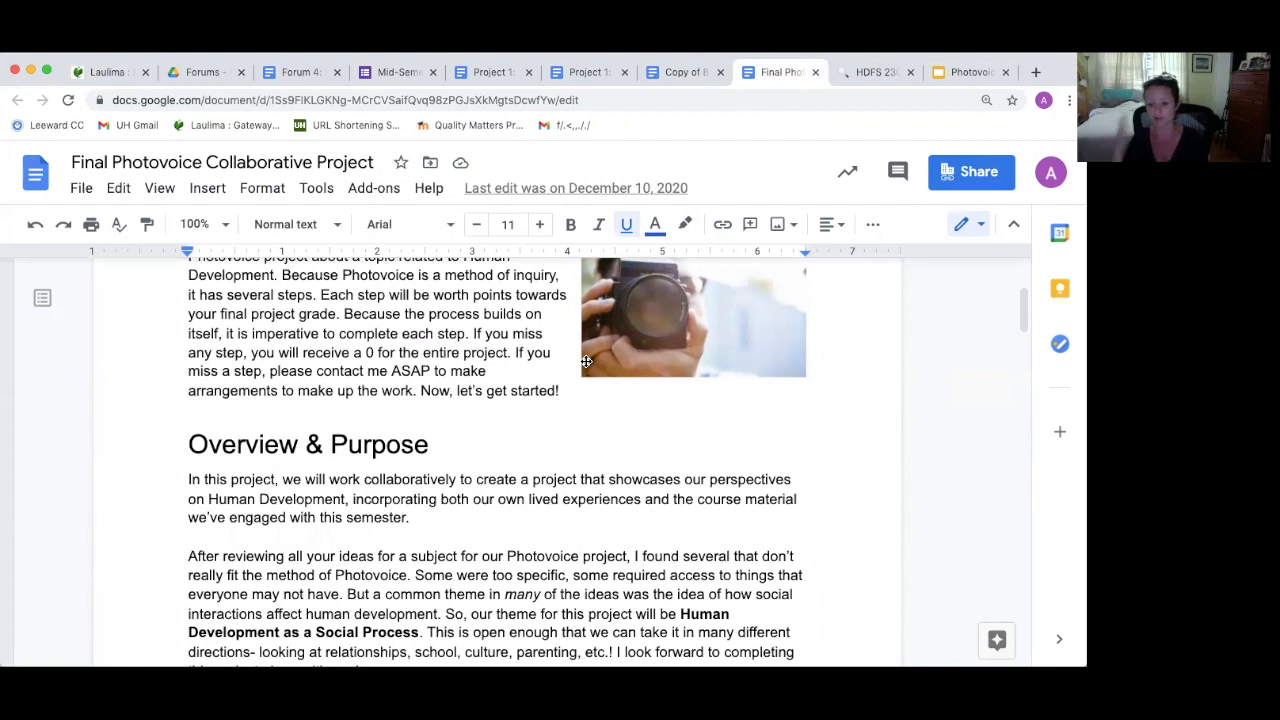
scroll(down, 3)
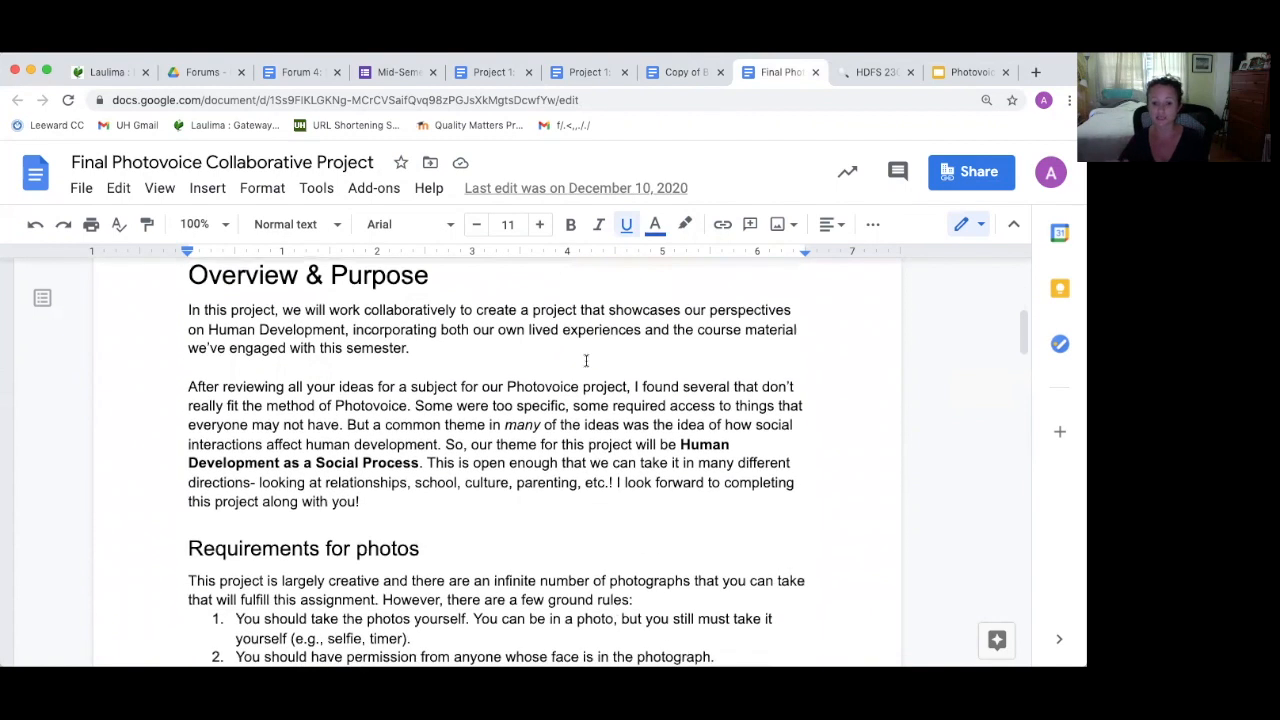
scroll(down, 3)
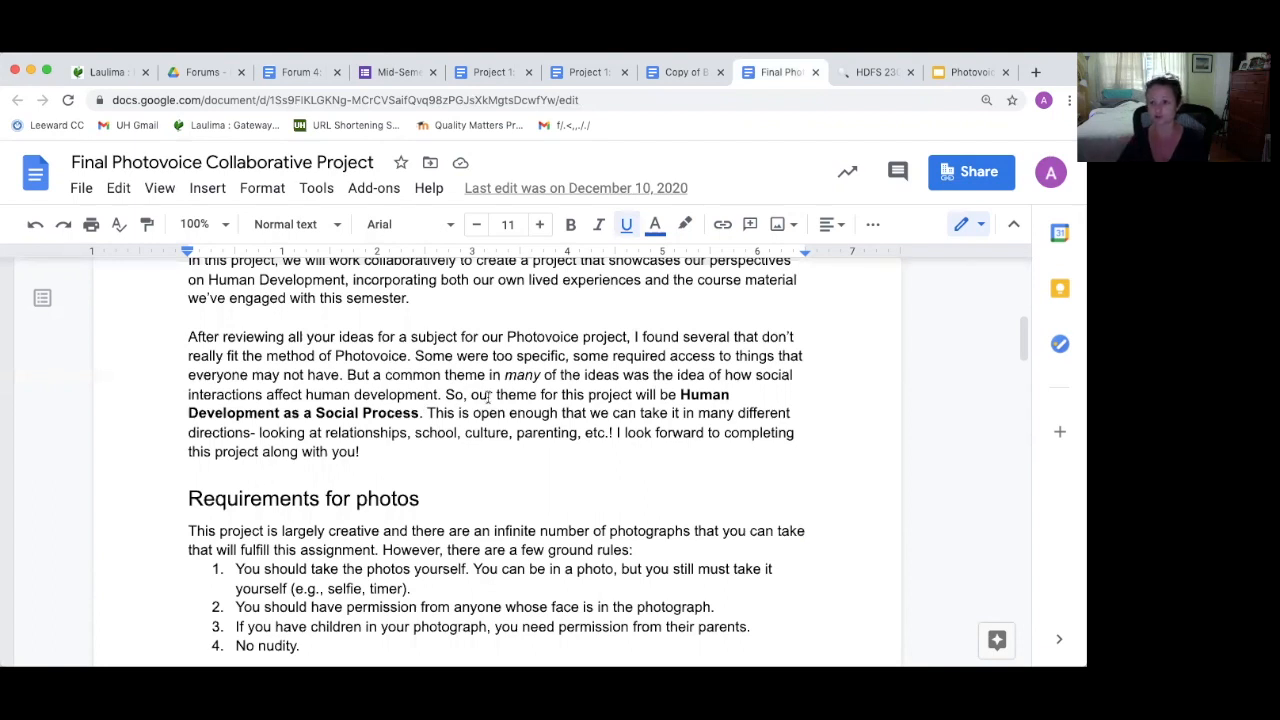
scroll(down, 3)
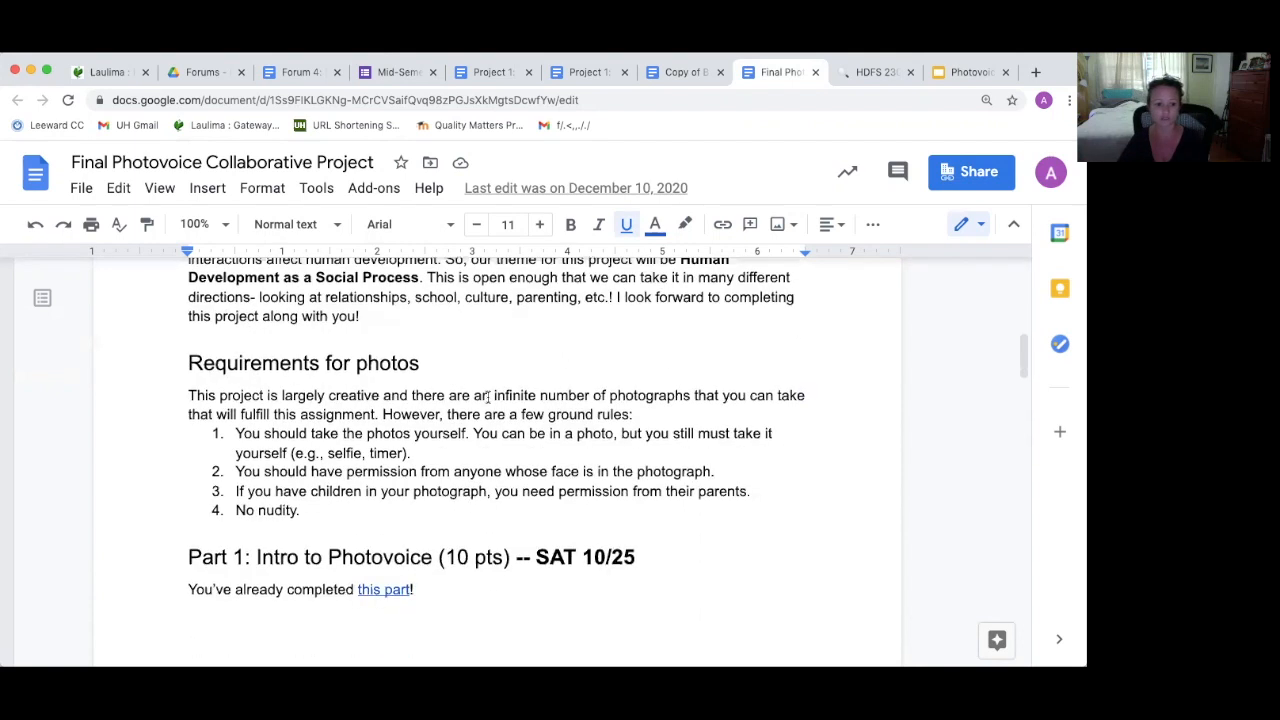
scroll(down, 3)
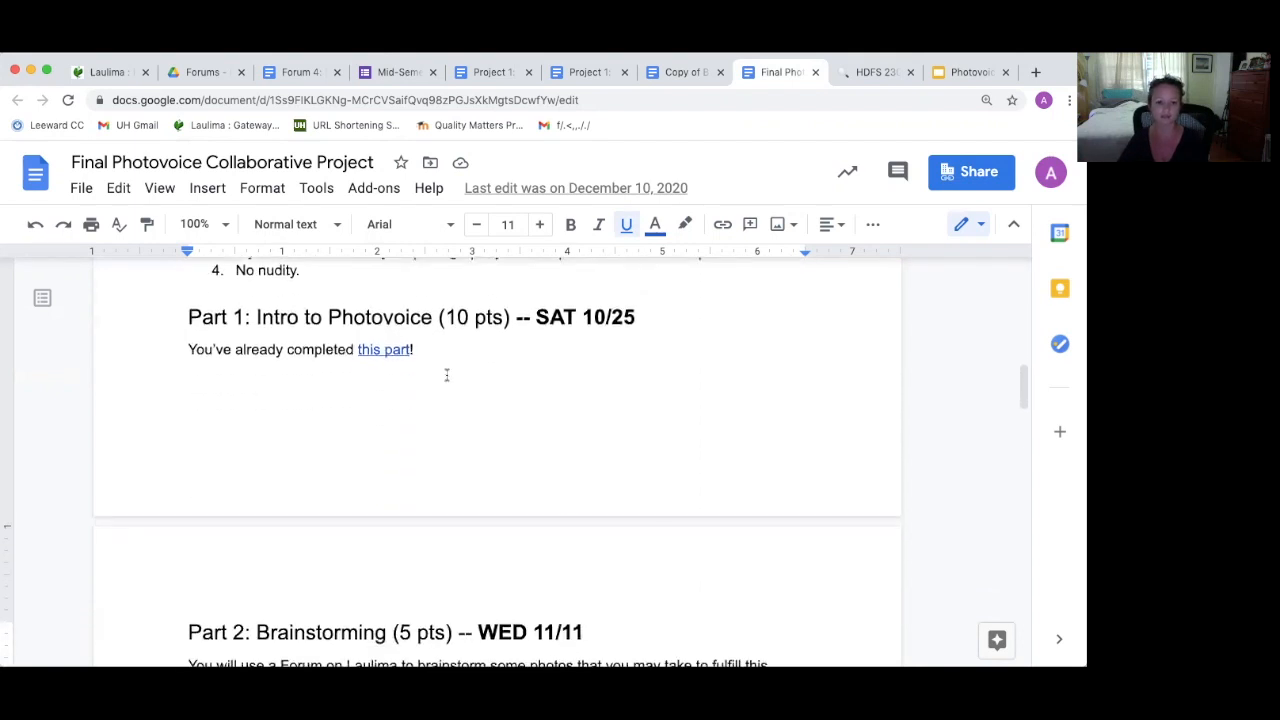
scroll(up, 3)
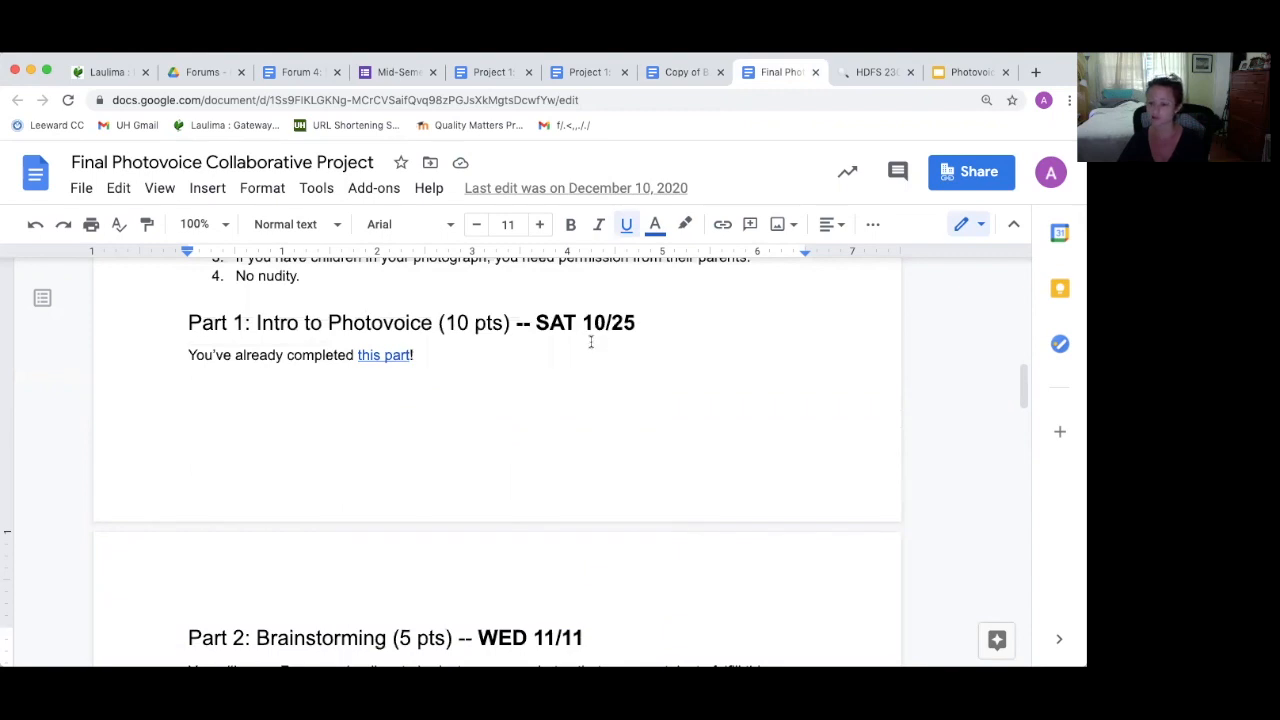
scroll(down, 3)
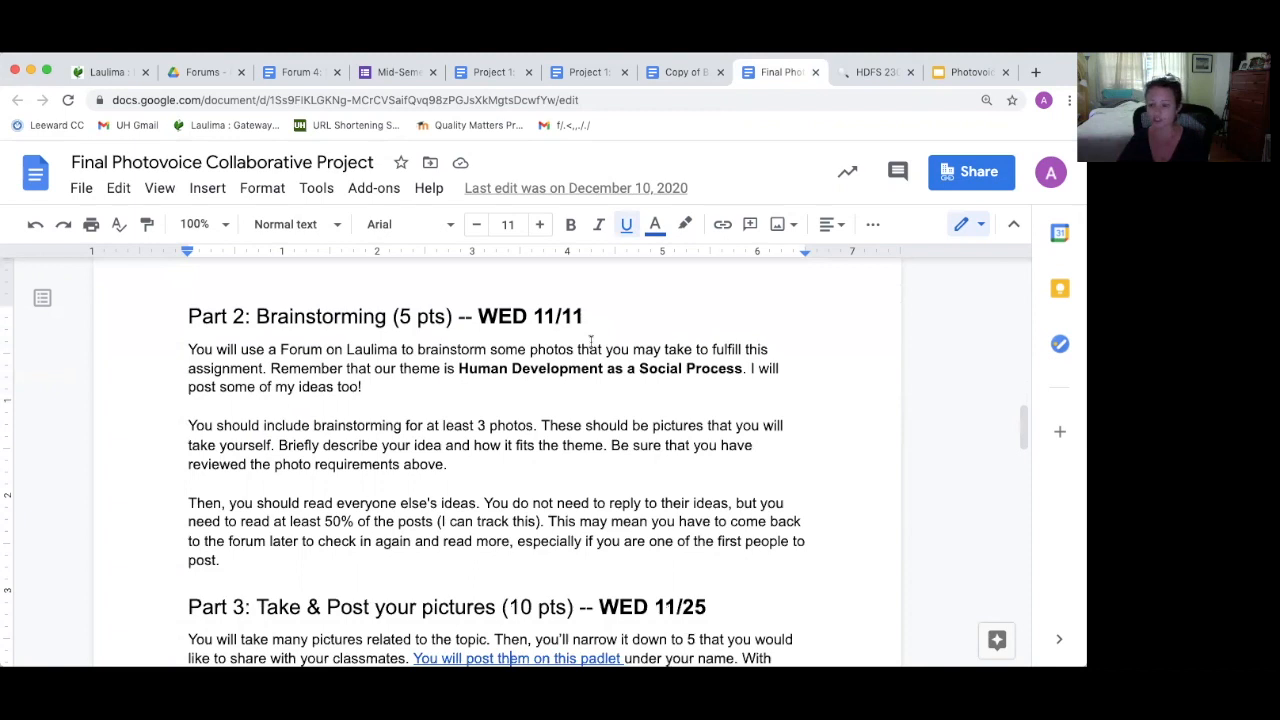
- View Part 3's picture-posting instructions and the HDFS 230 Padlet board, then return to the document
scroll(down, 3)
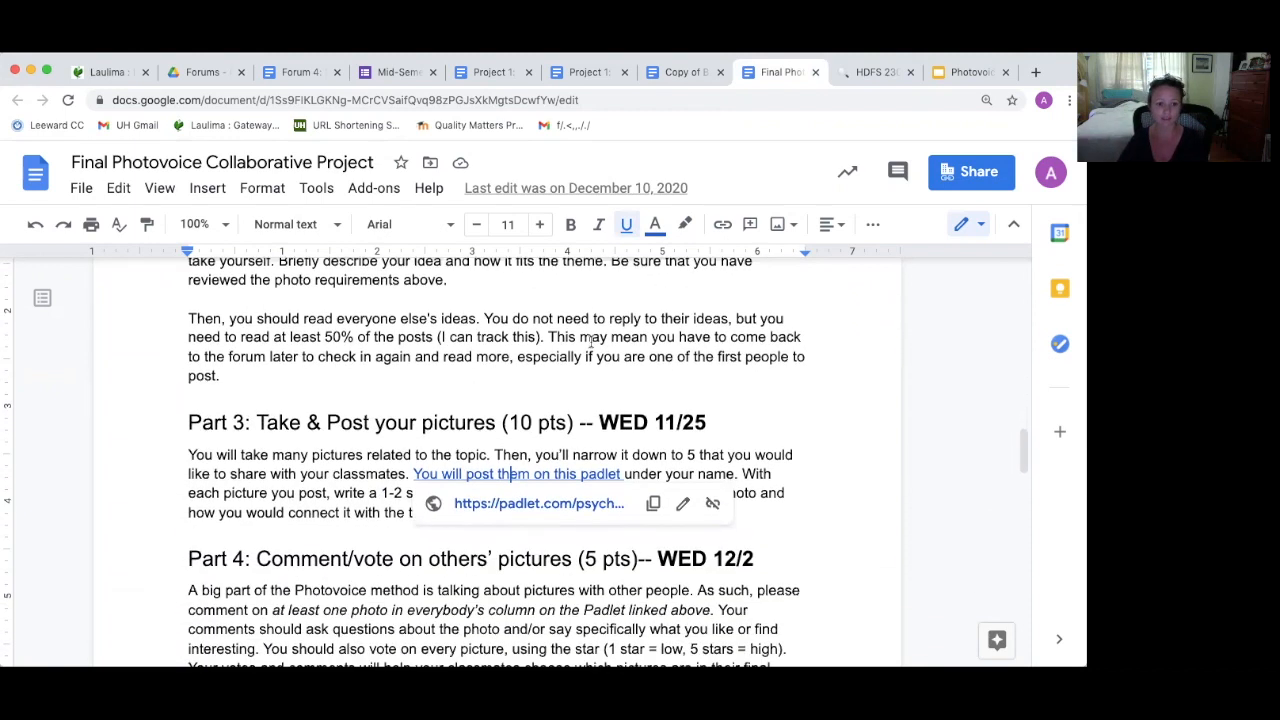
scroll(down, 3)
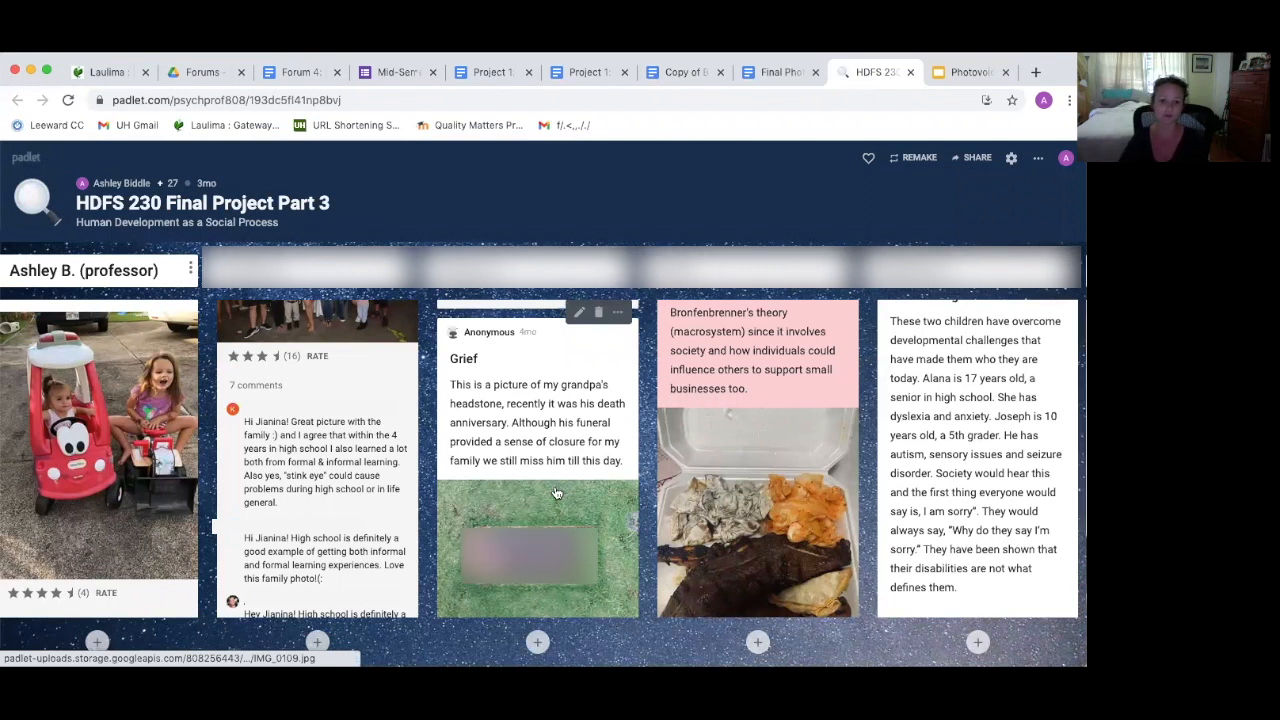
click(778, 72)
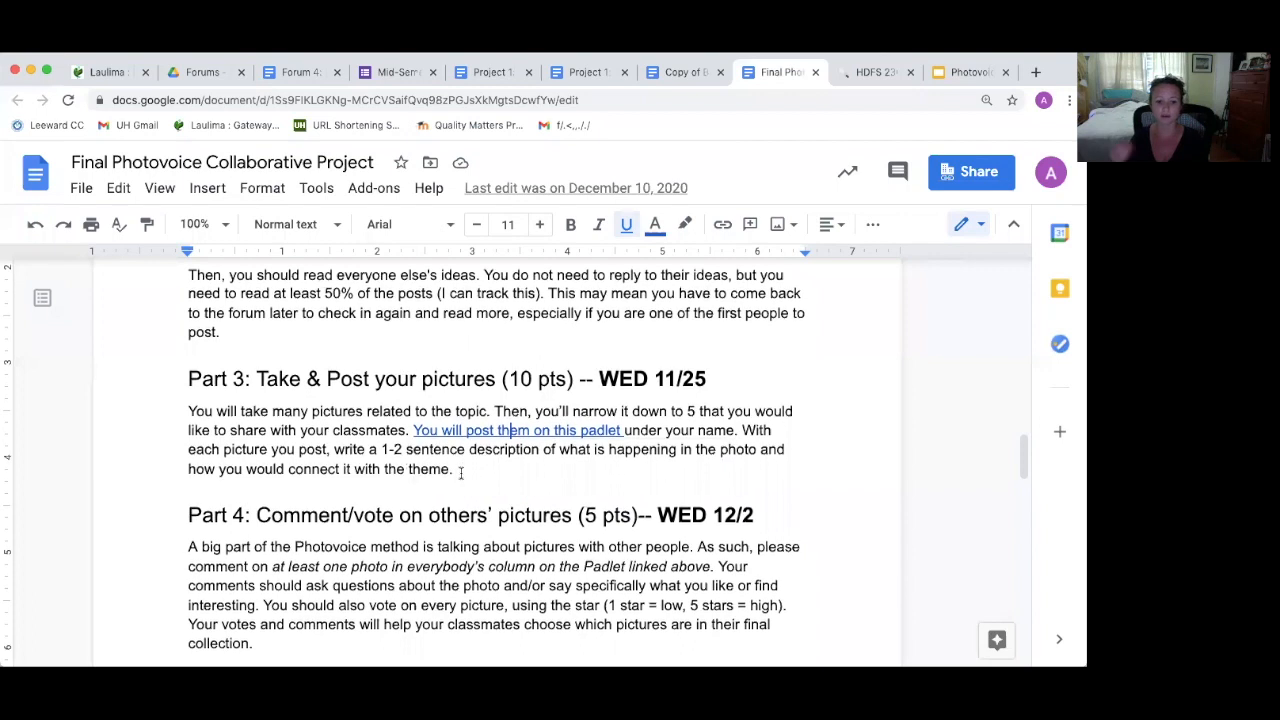
- Read through Parts 4 and 5 of the Photovoice project document
scroll(down, 3)
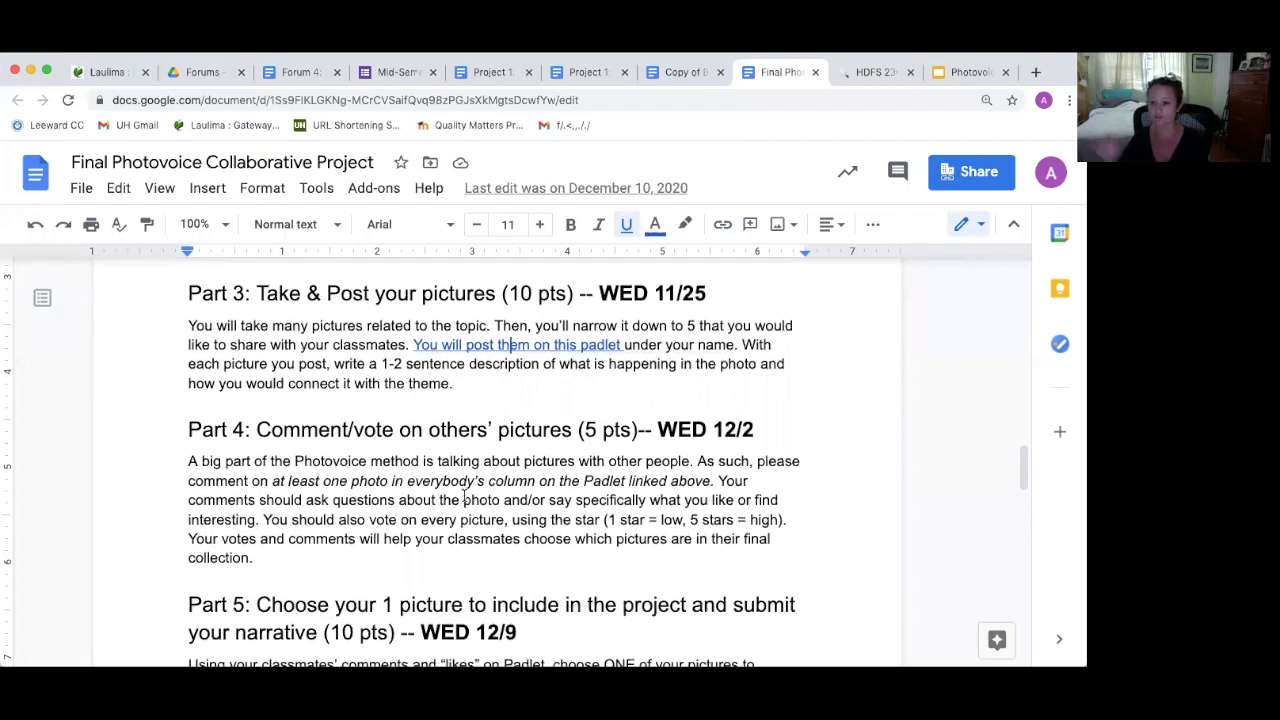
scroll(down, 3)
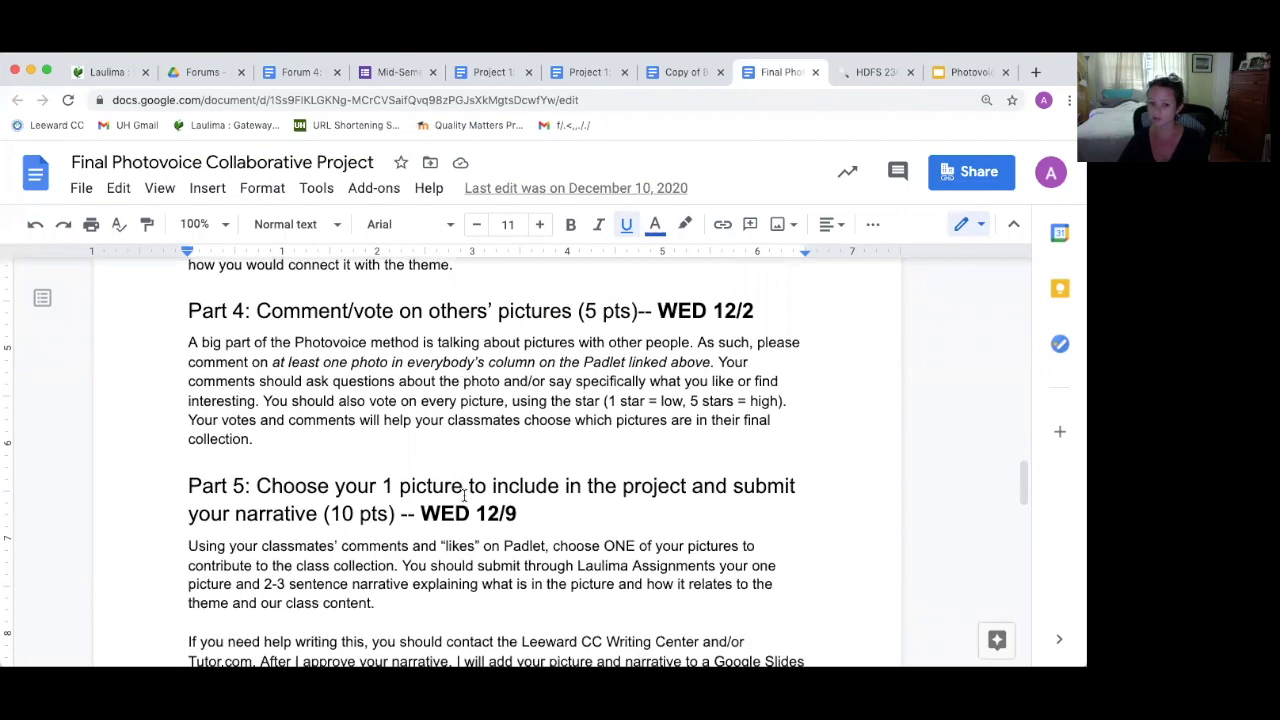
scroll(down, 3)
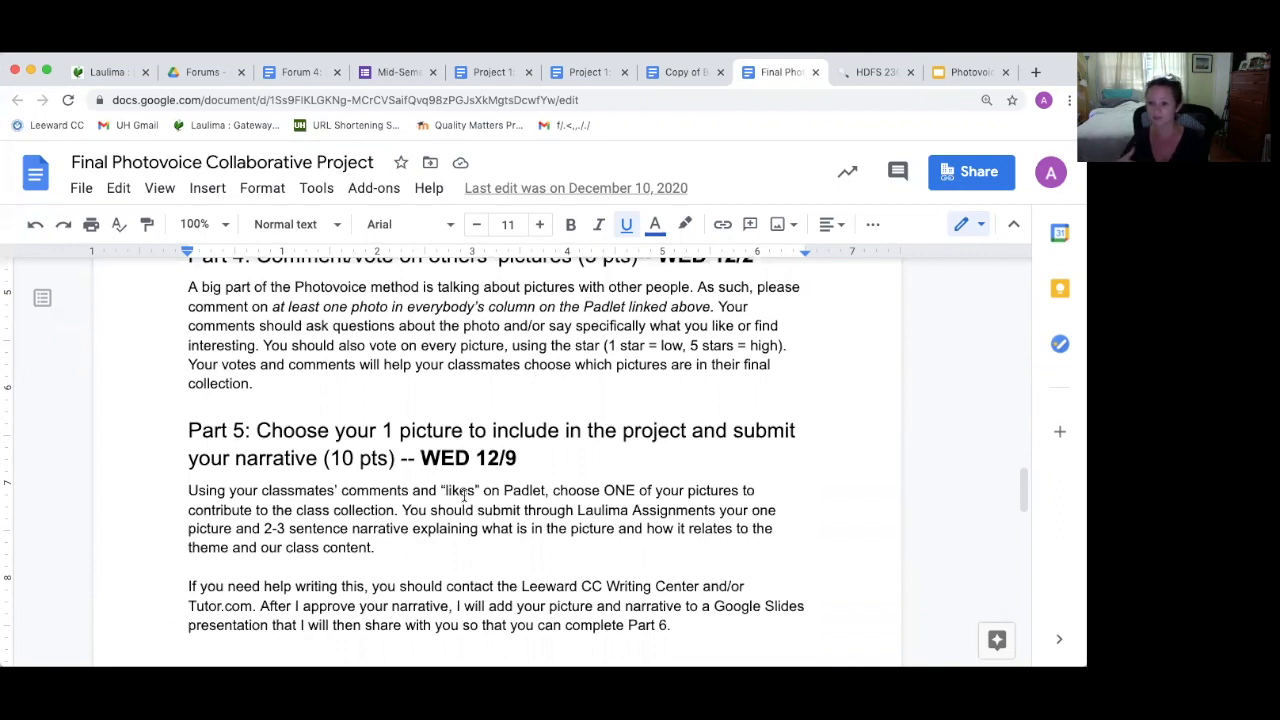
scroll(down, 3)
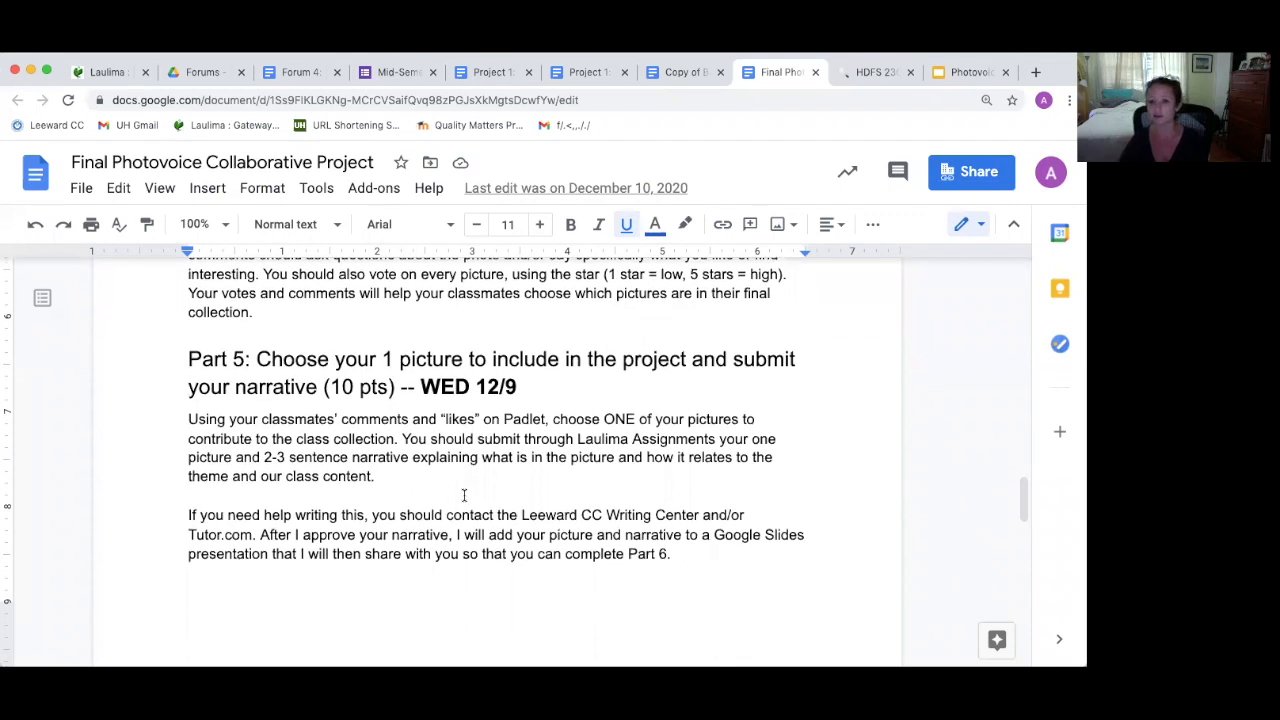
scroll(down, 3)
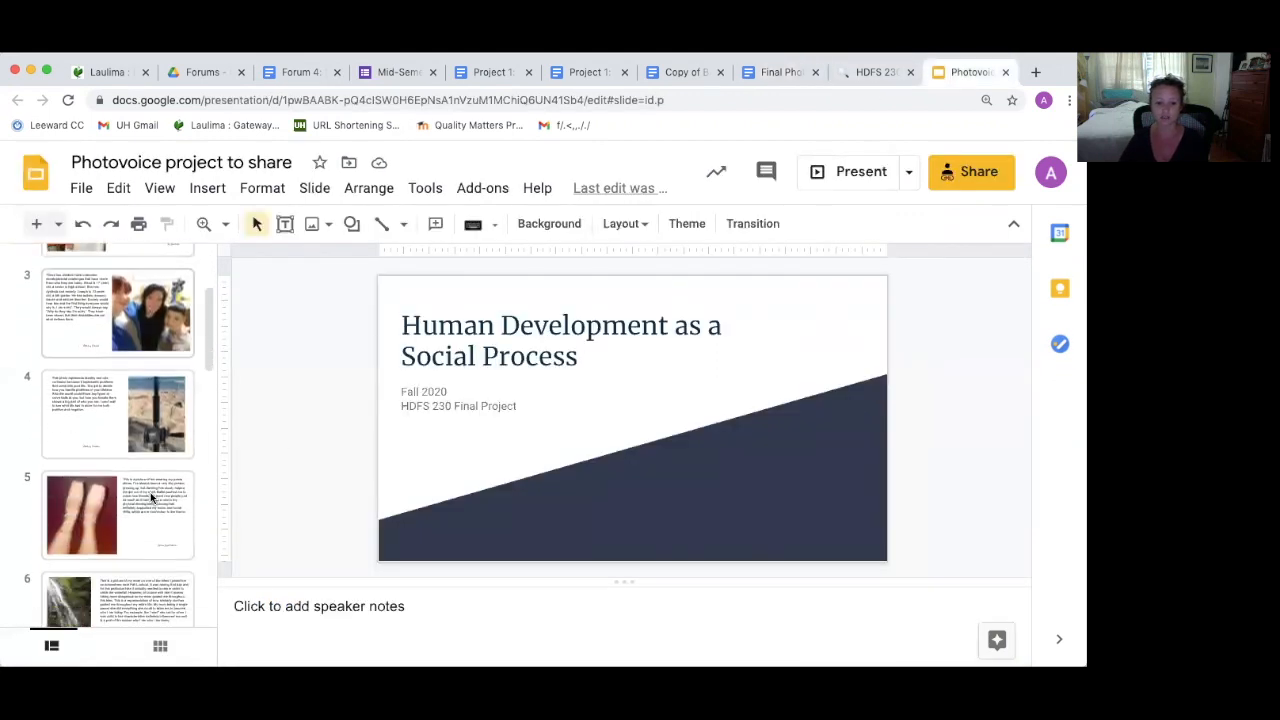
- View the pointe shoes slide in the shared class Slides, then return to Part 6's reflection instructions
click(116, 514)
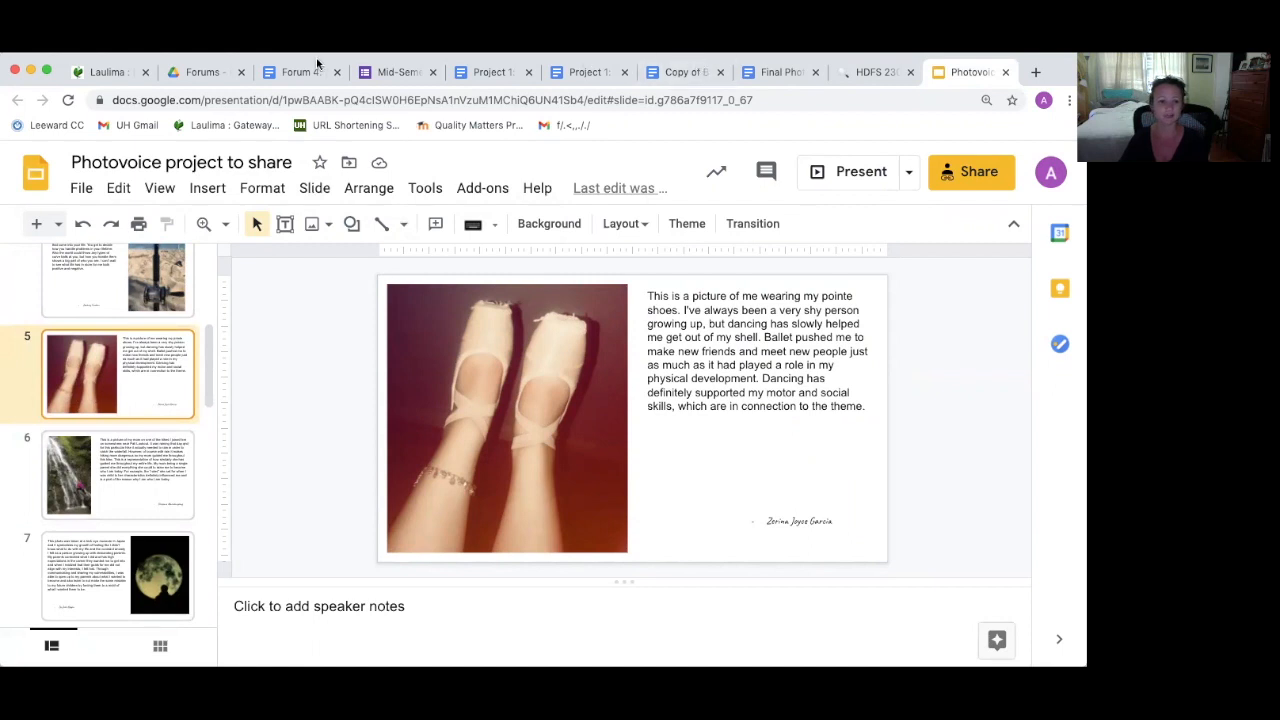
click(780, 72)
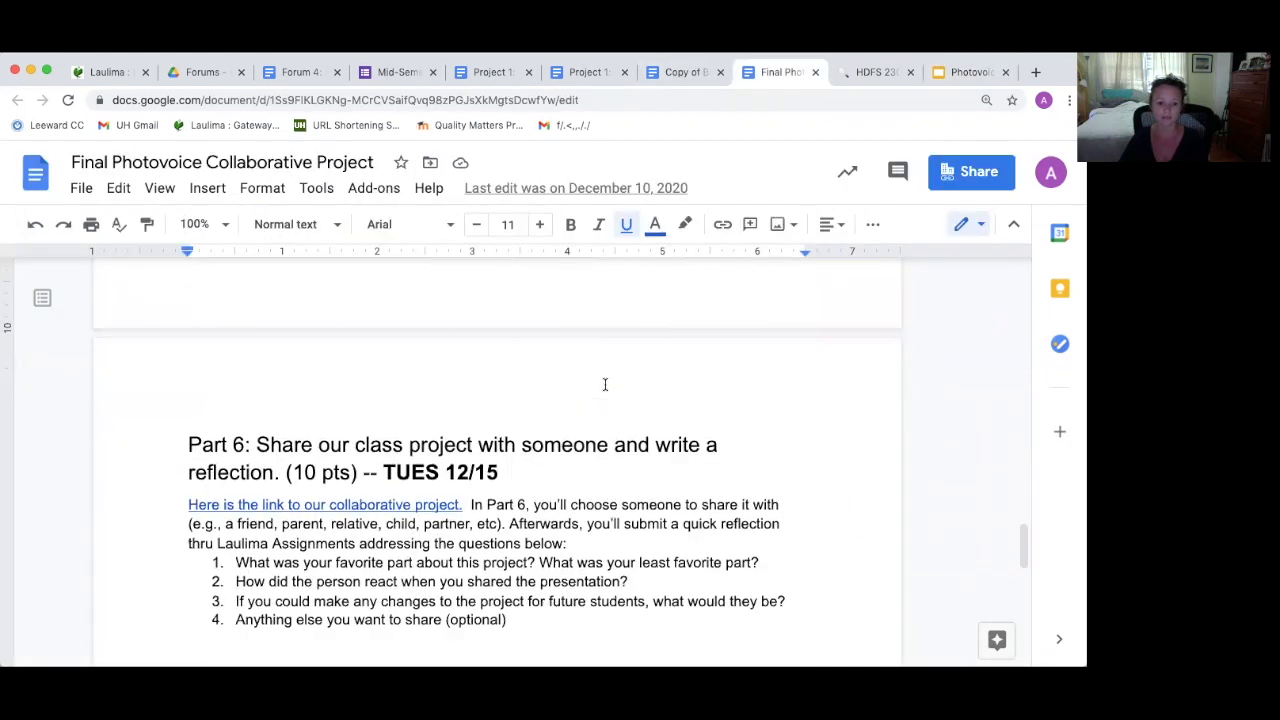
scroll(up, 3)
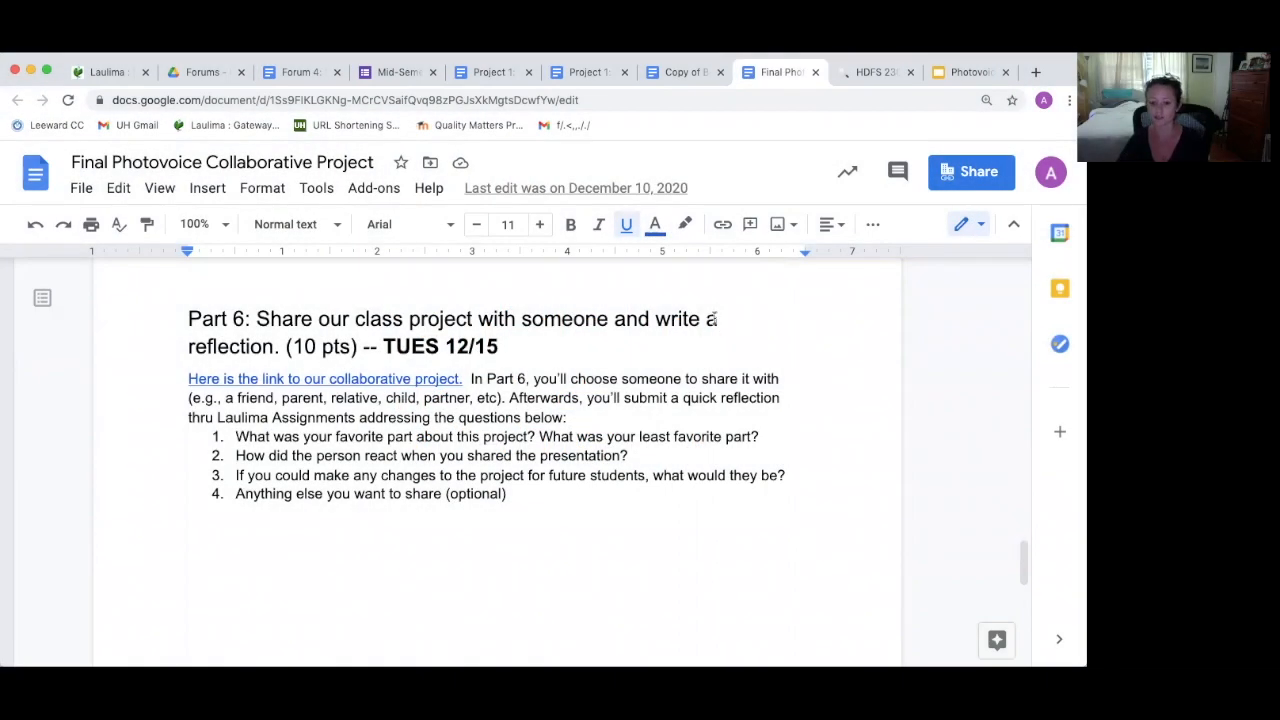
mouse_move(680, 72)
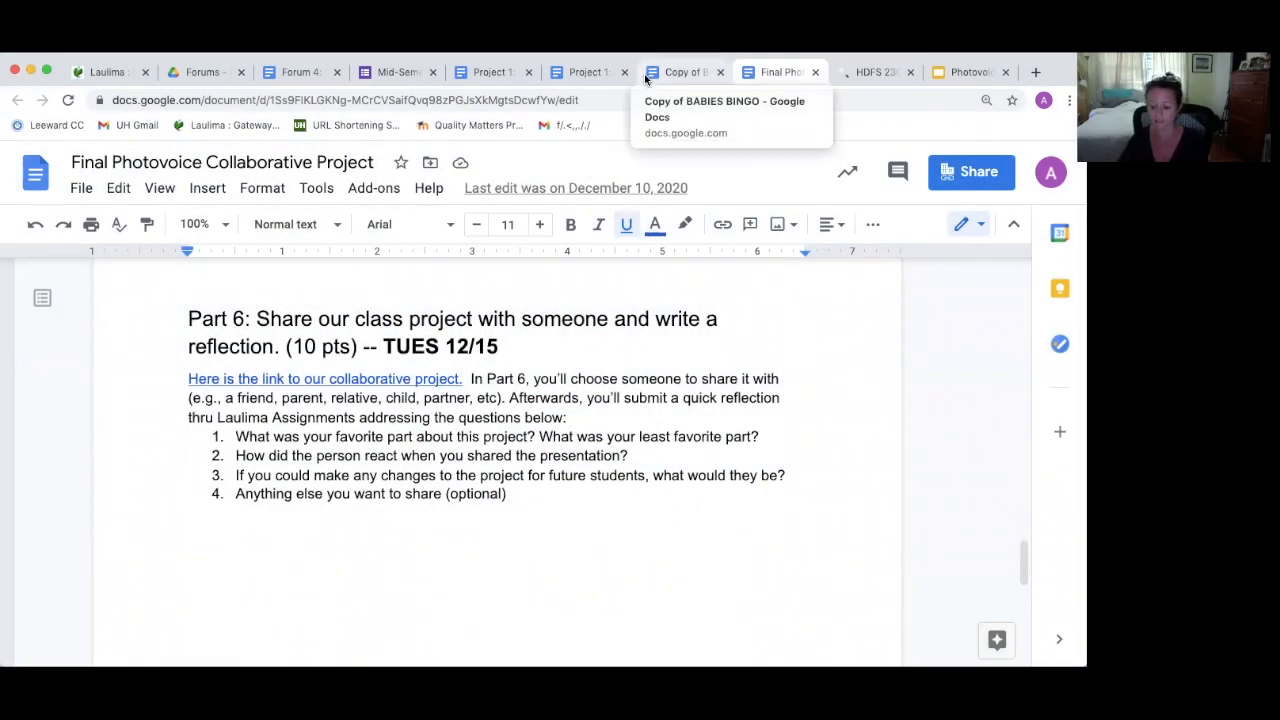
mouse_move(588, 72)
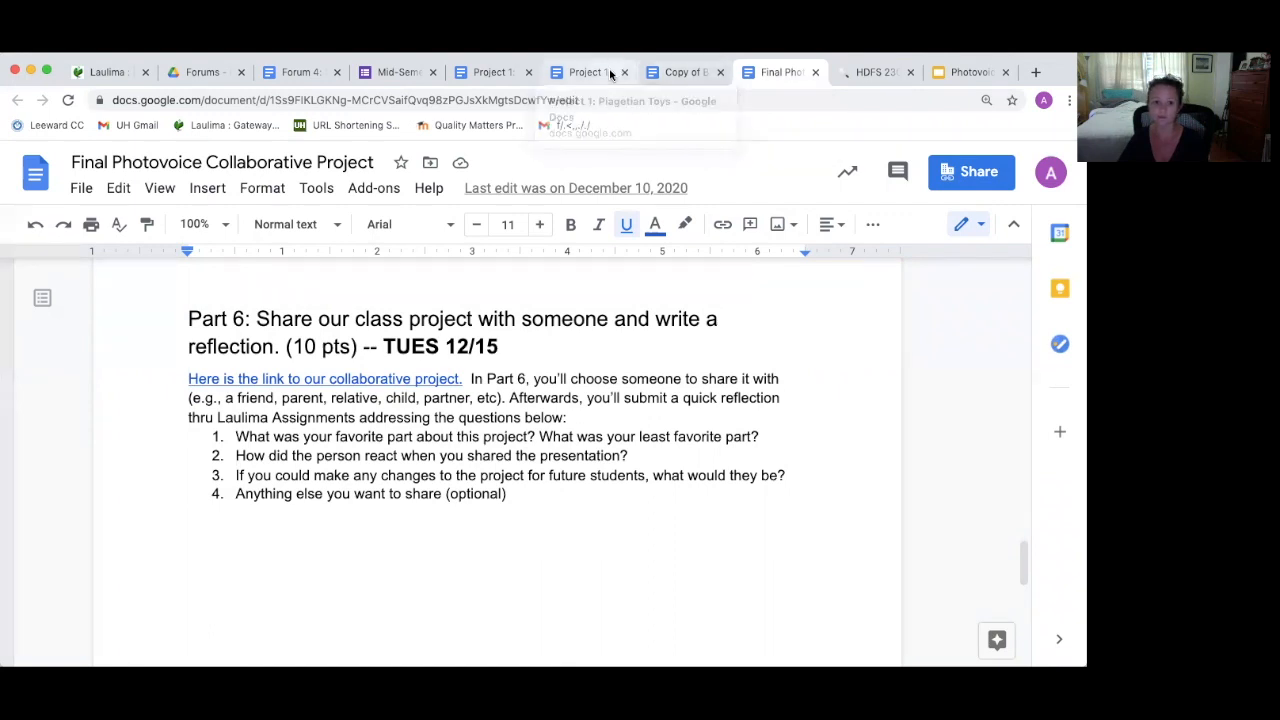
click(588, 72)
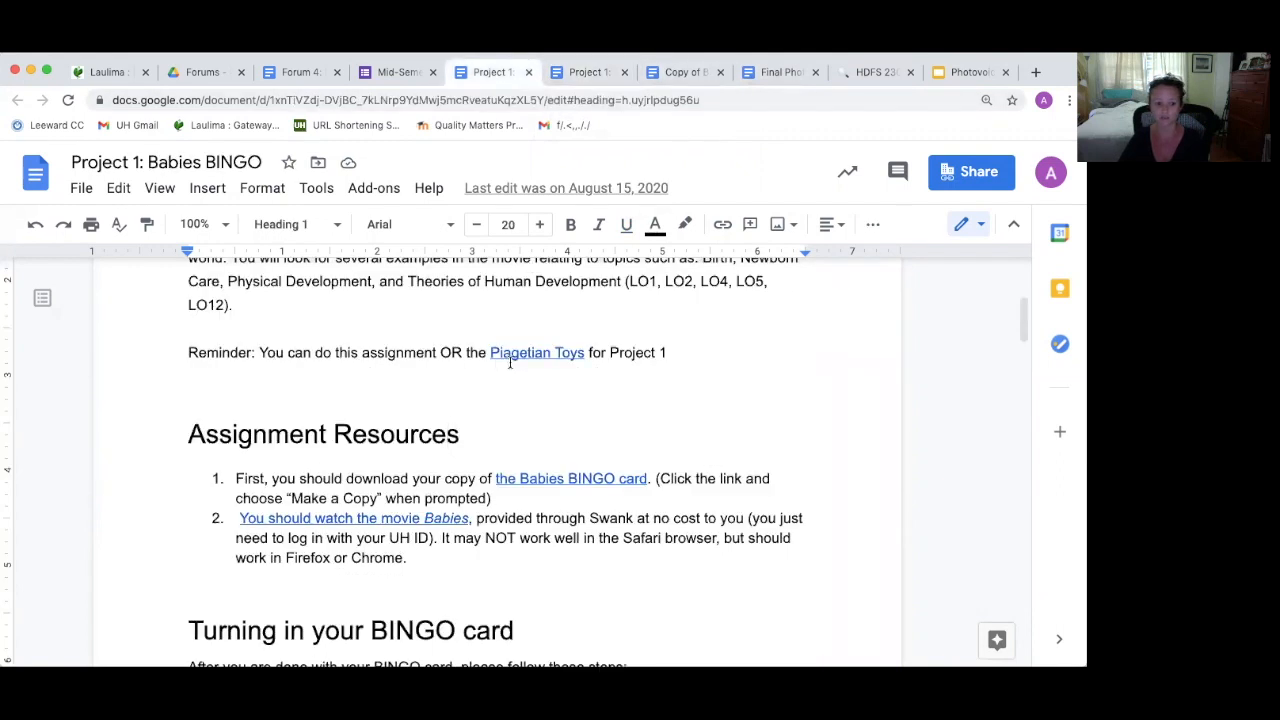
scroll(down, 3)
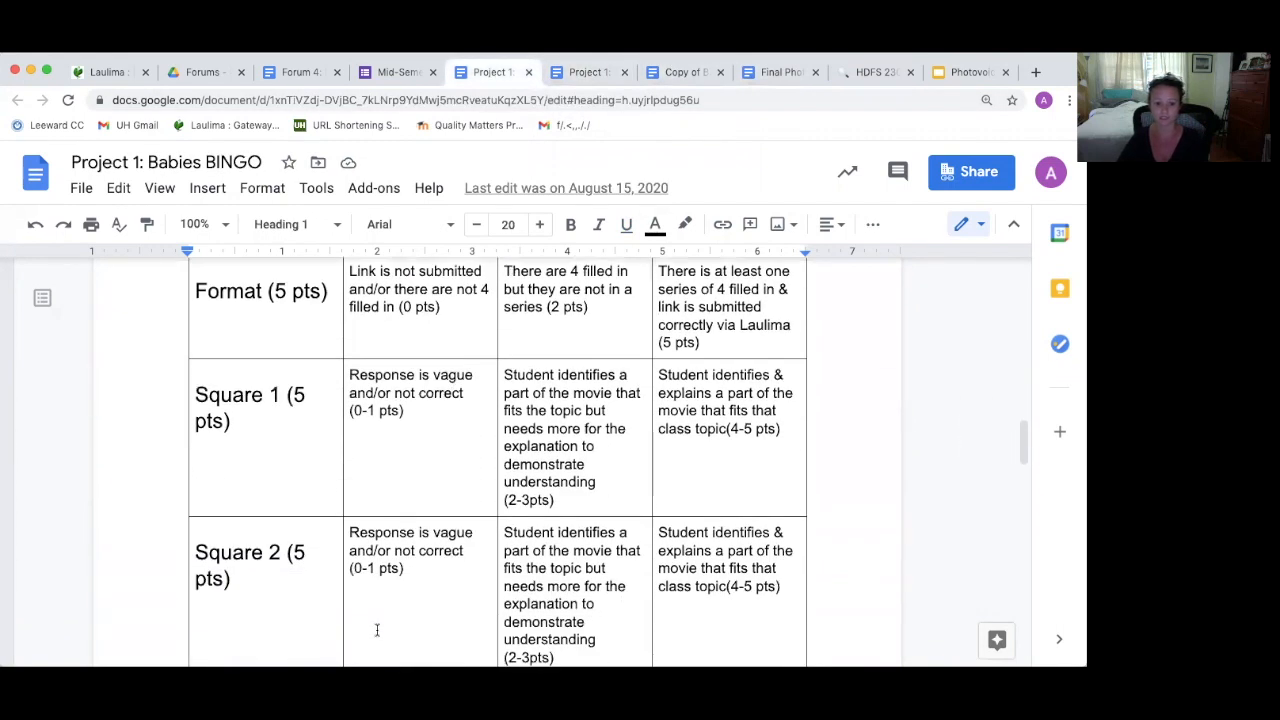
scroll(up, 3)
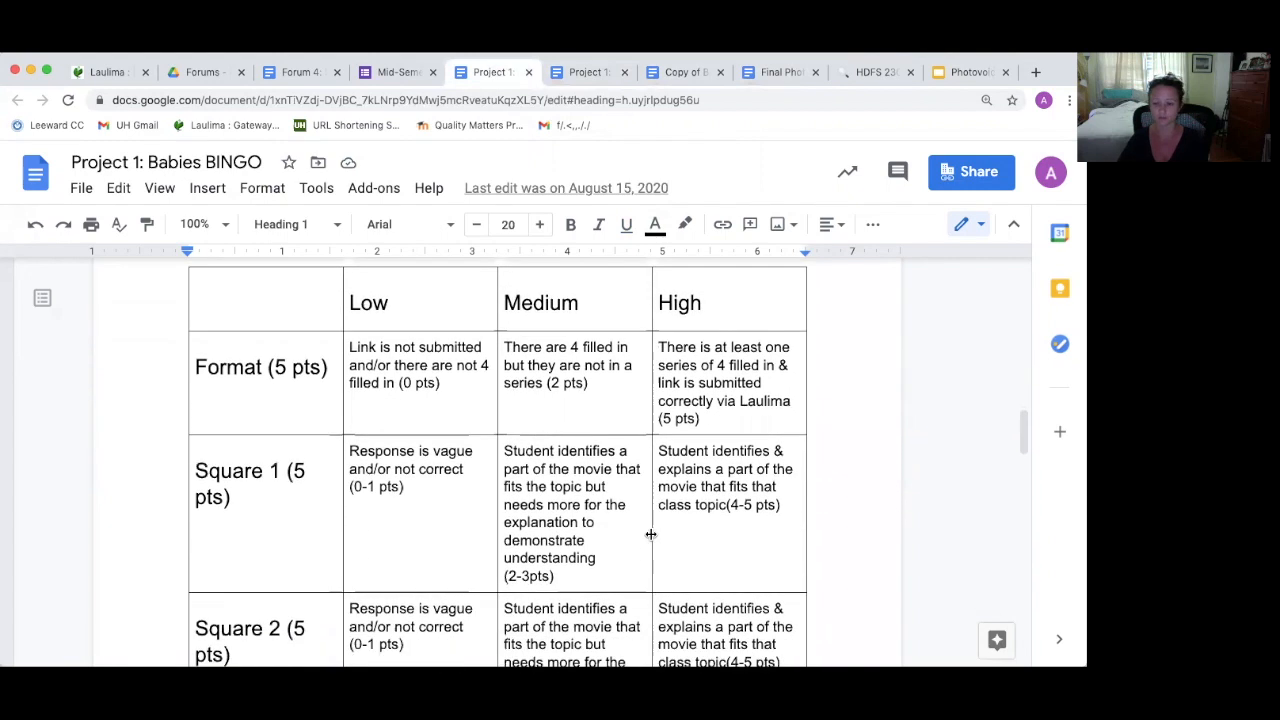
scroll(down, 3)
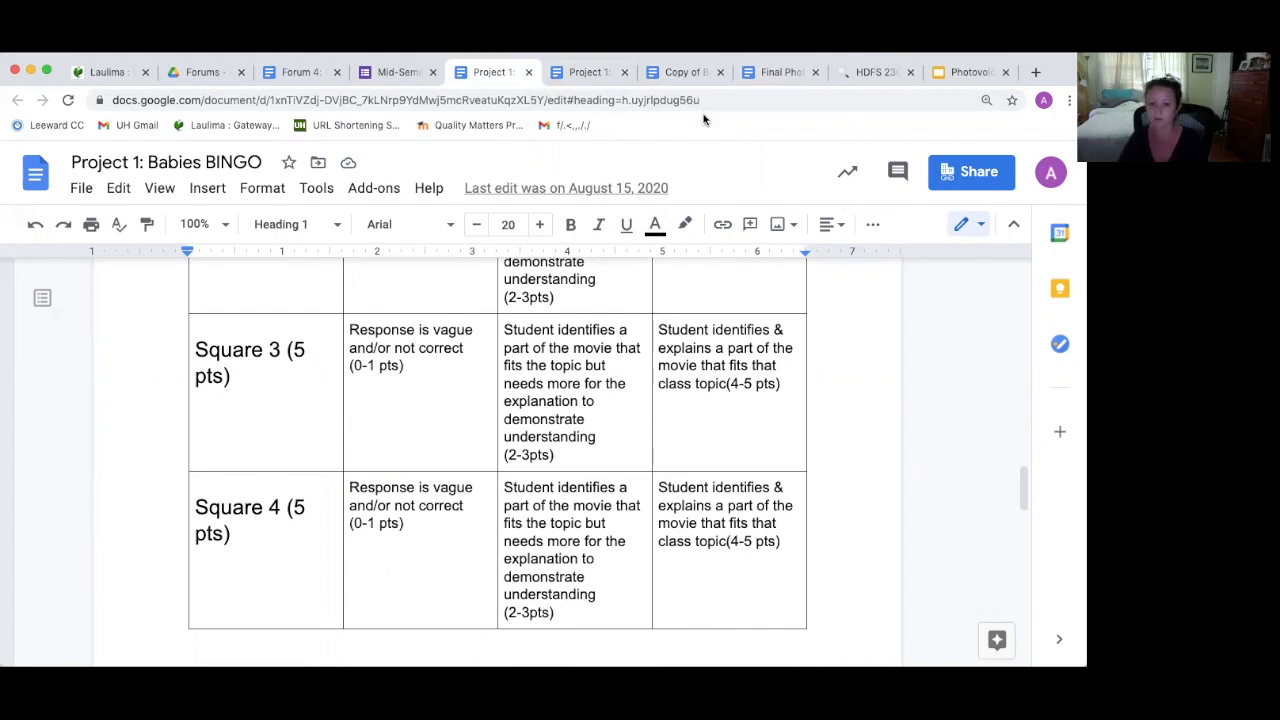
mouse_move(712, 124)
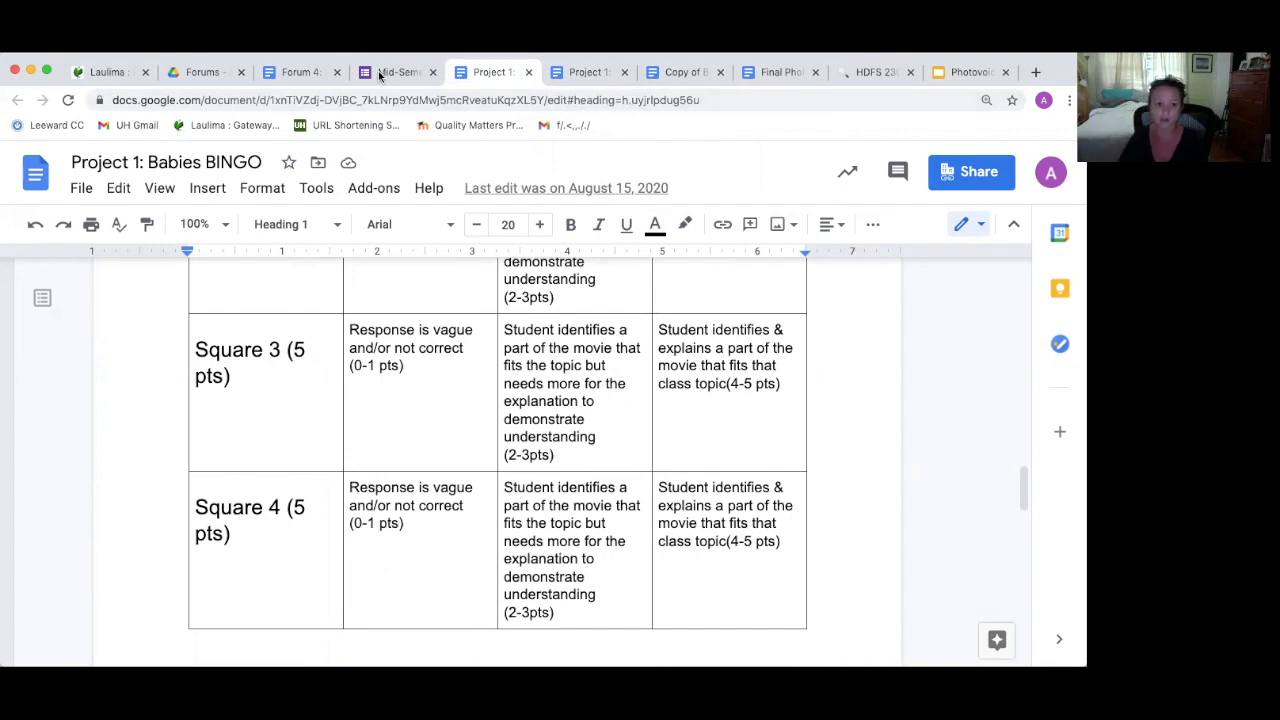
click(396, 72)
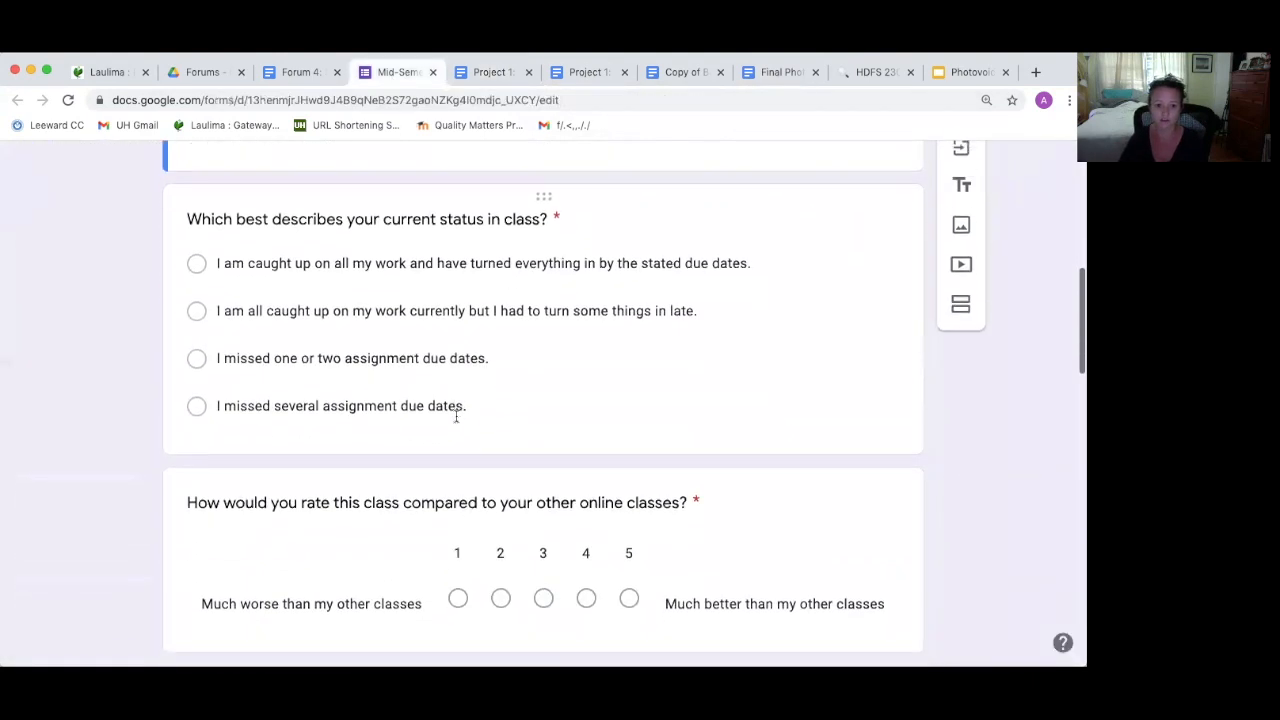
- Review the Mid-Semester Check-in form questions, then return to the Laulima Module 2 page
scroll(down, 3)
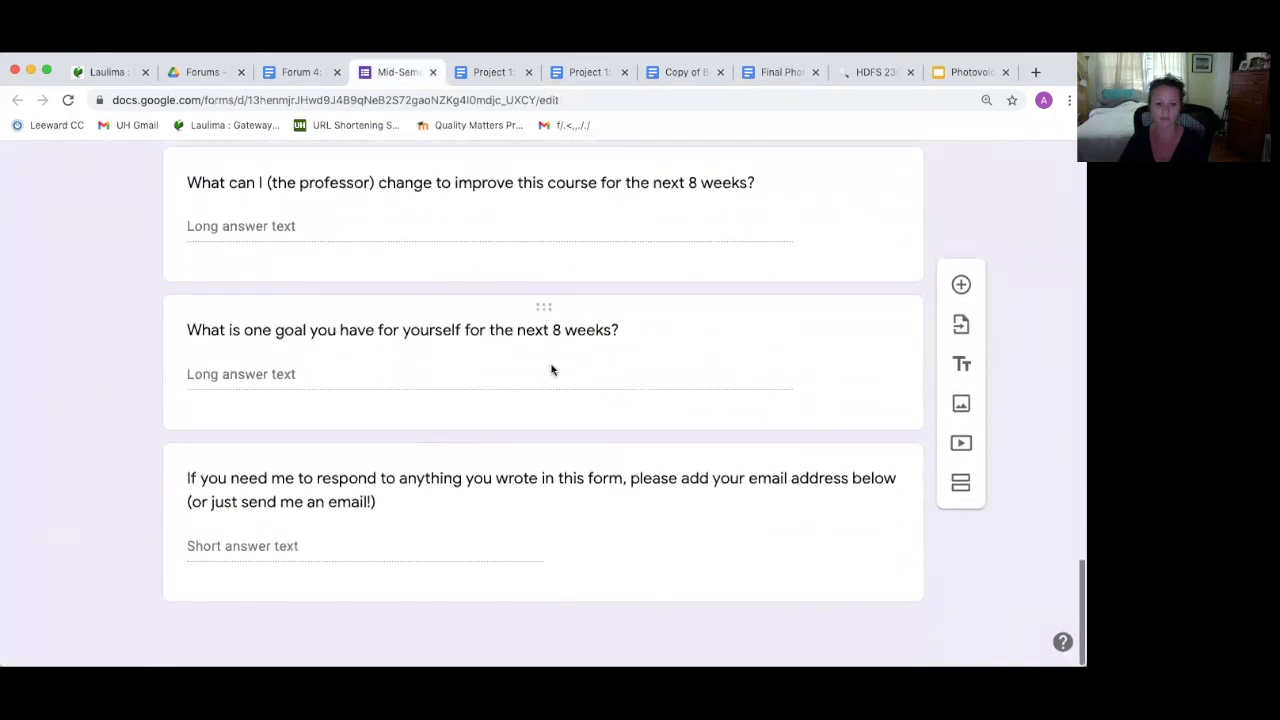
scroll(up, 3)
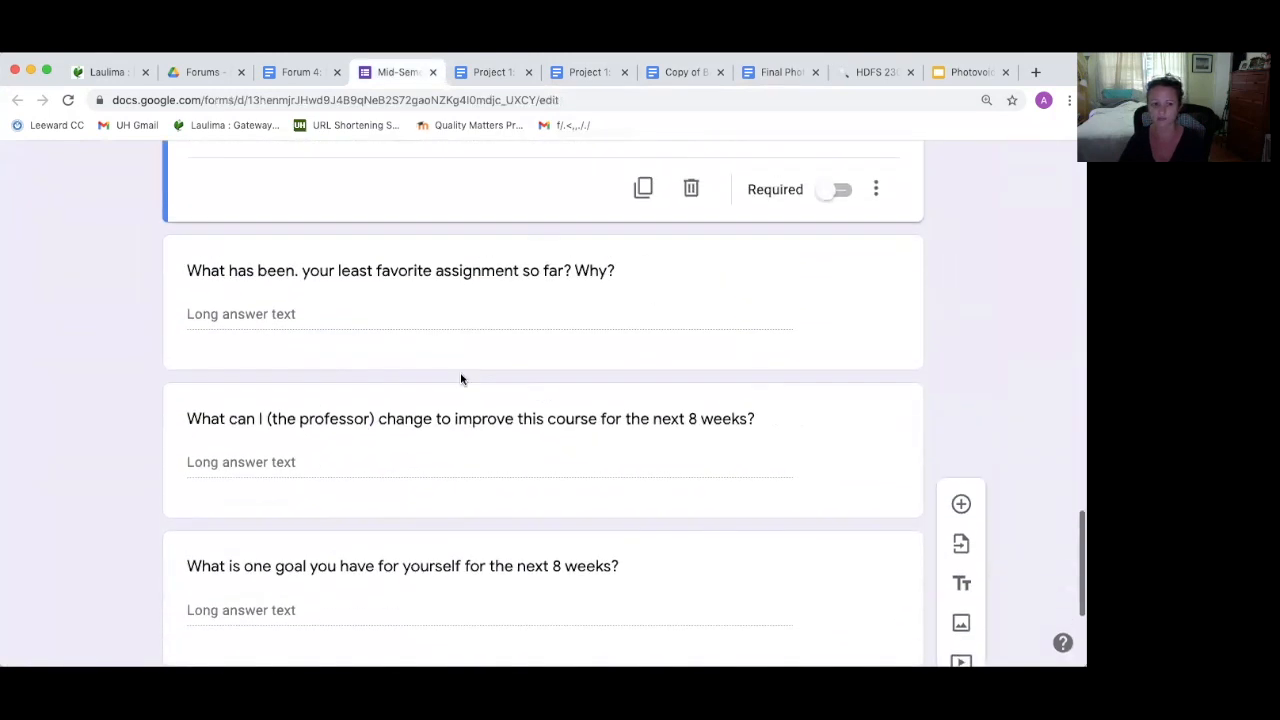
scroll(up, 3)
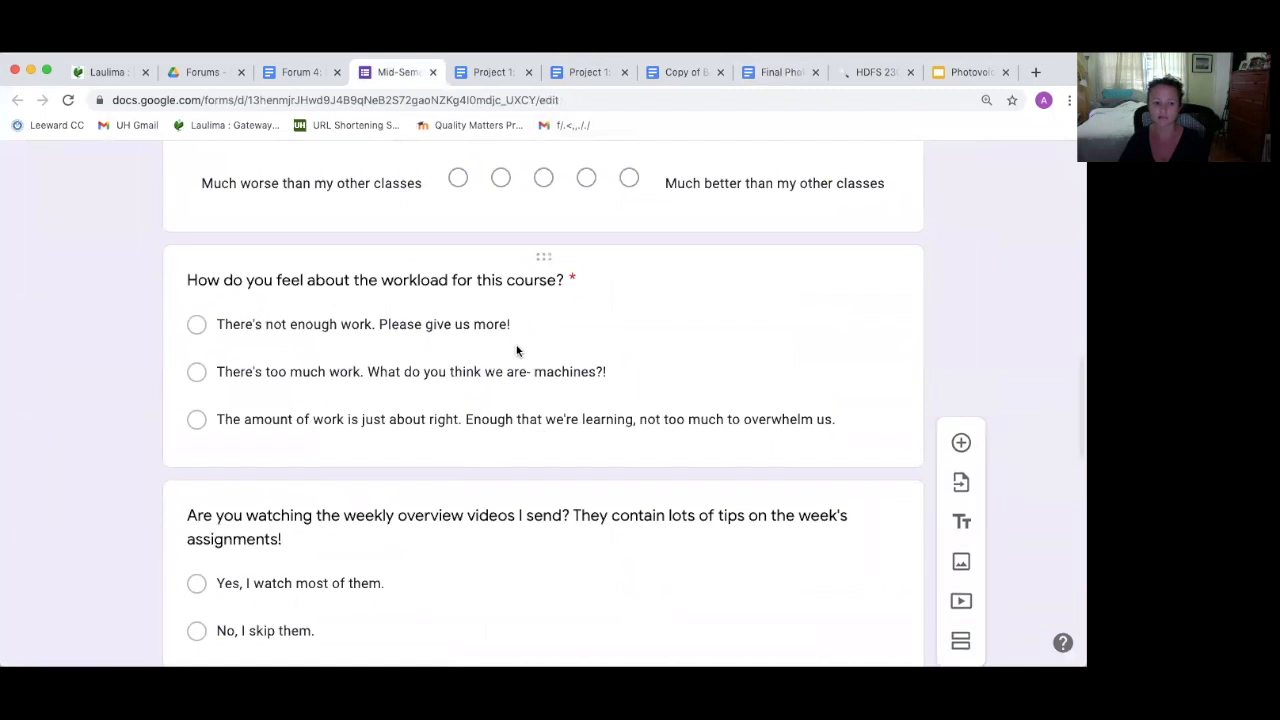
scroll(up, 3)
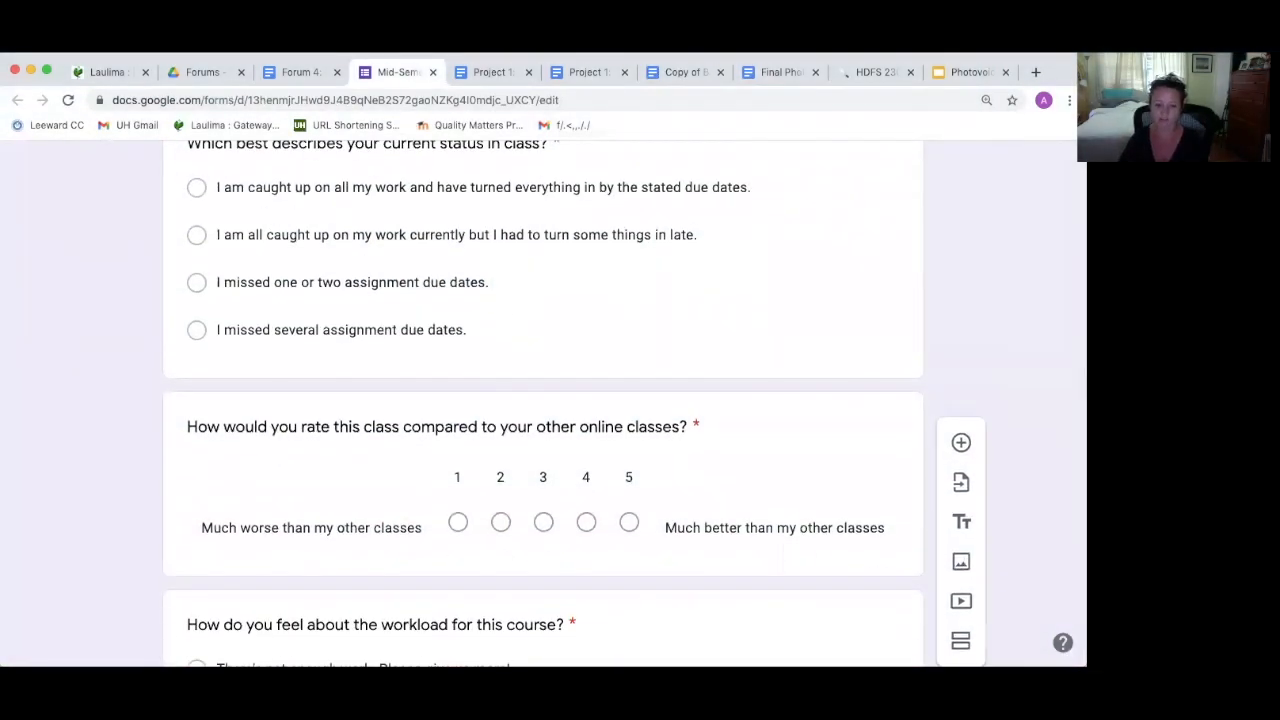
click(104, 72)
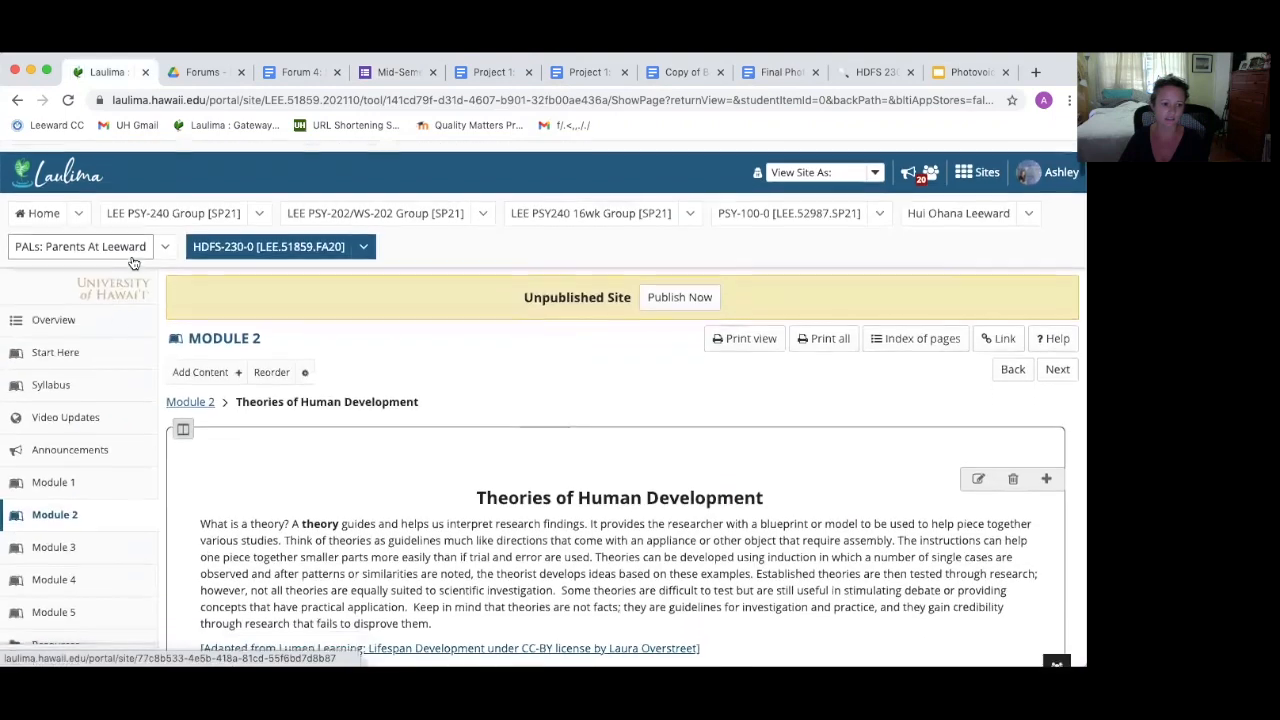
- Open Gradebook Classic for HDFS 230 from the left sidebar
scroll(down, 3)
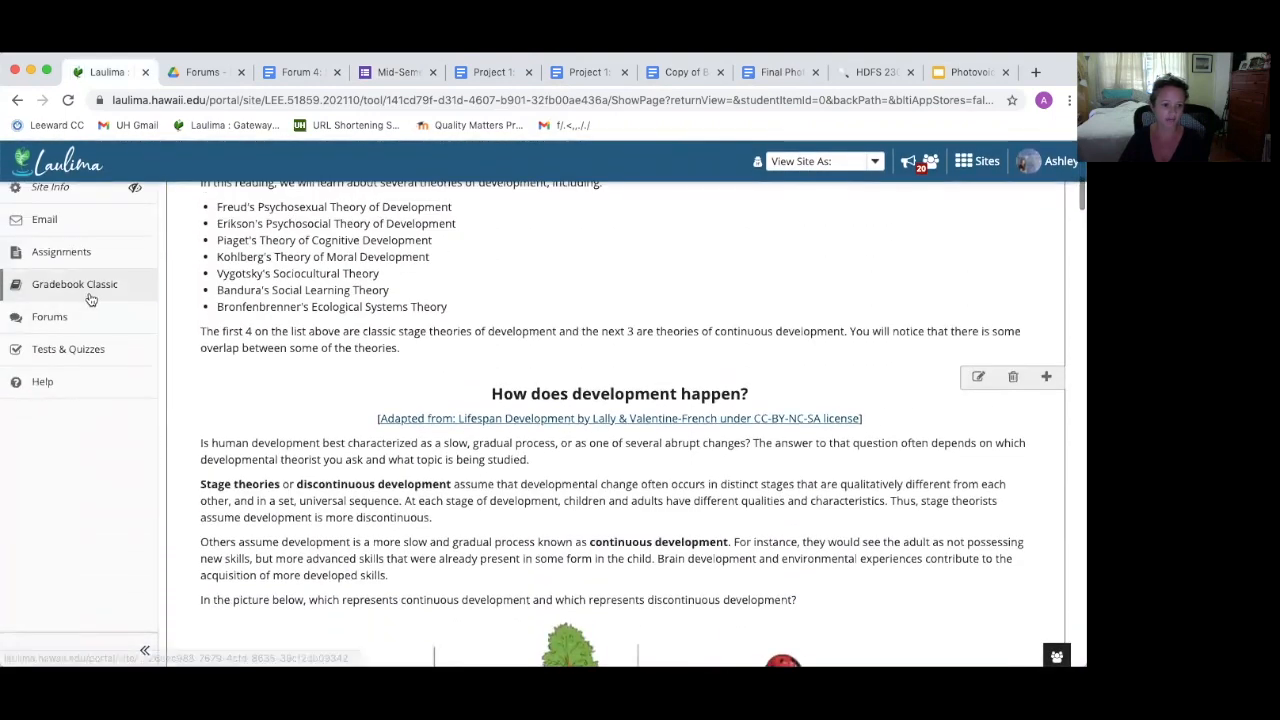
click(74, 284)
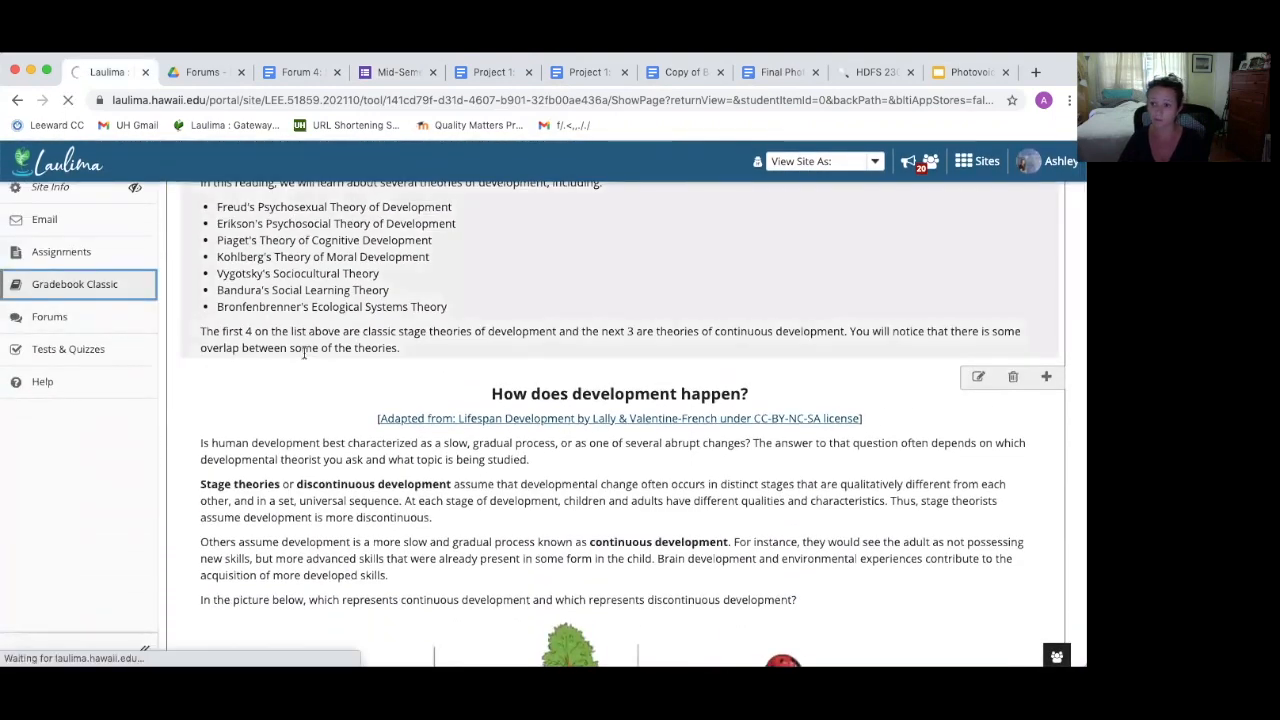
click(74, 284)
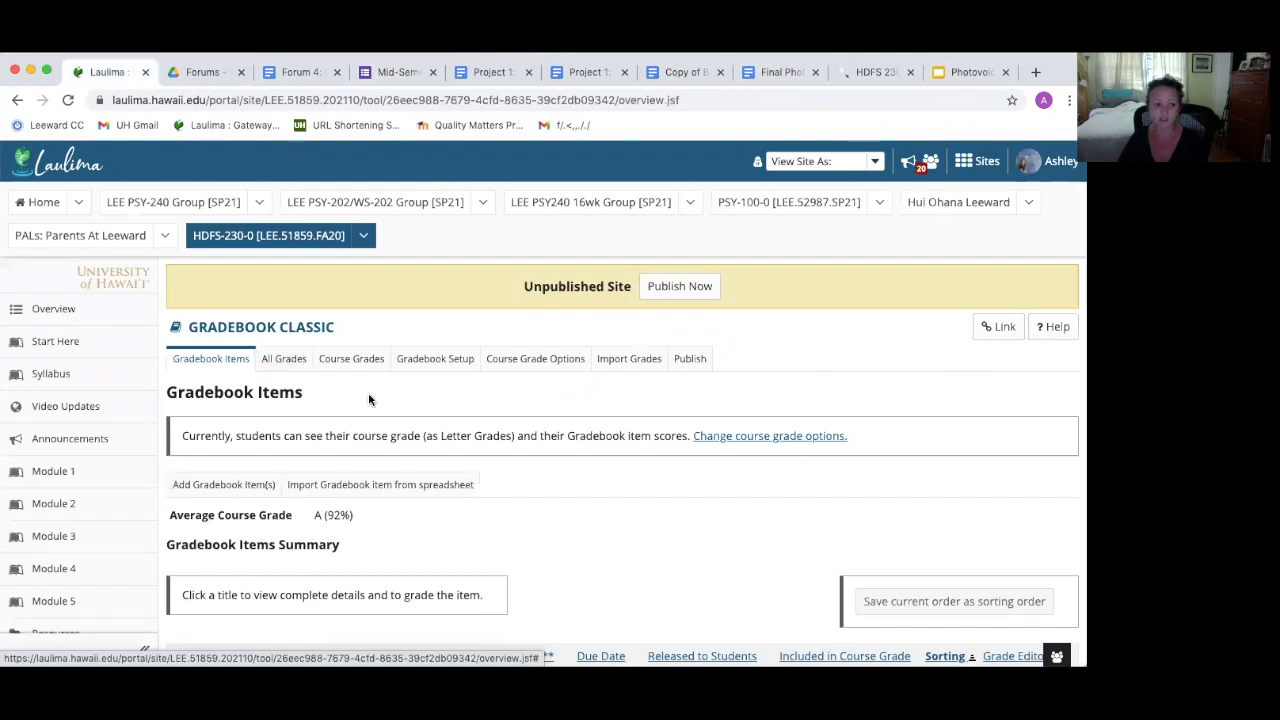
- Scroll through the gradebook items list with class averages and release settings, then back up
scroll(down, 3)
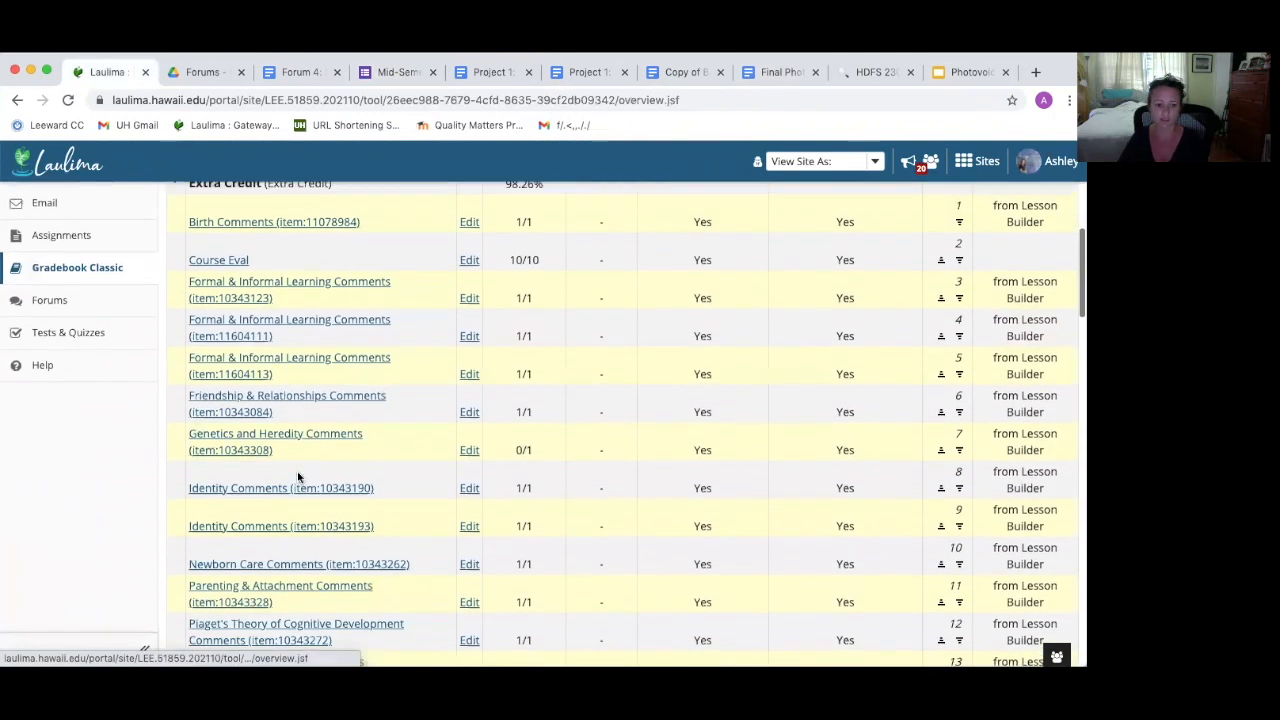
scroll(down, 3)
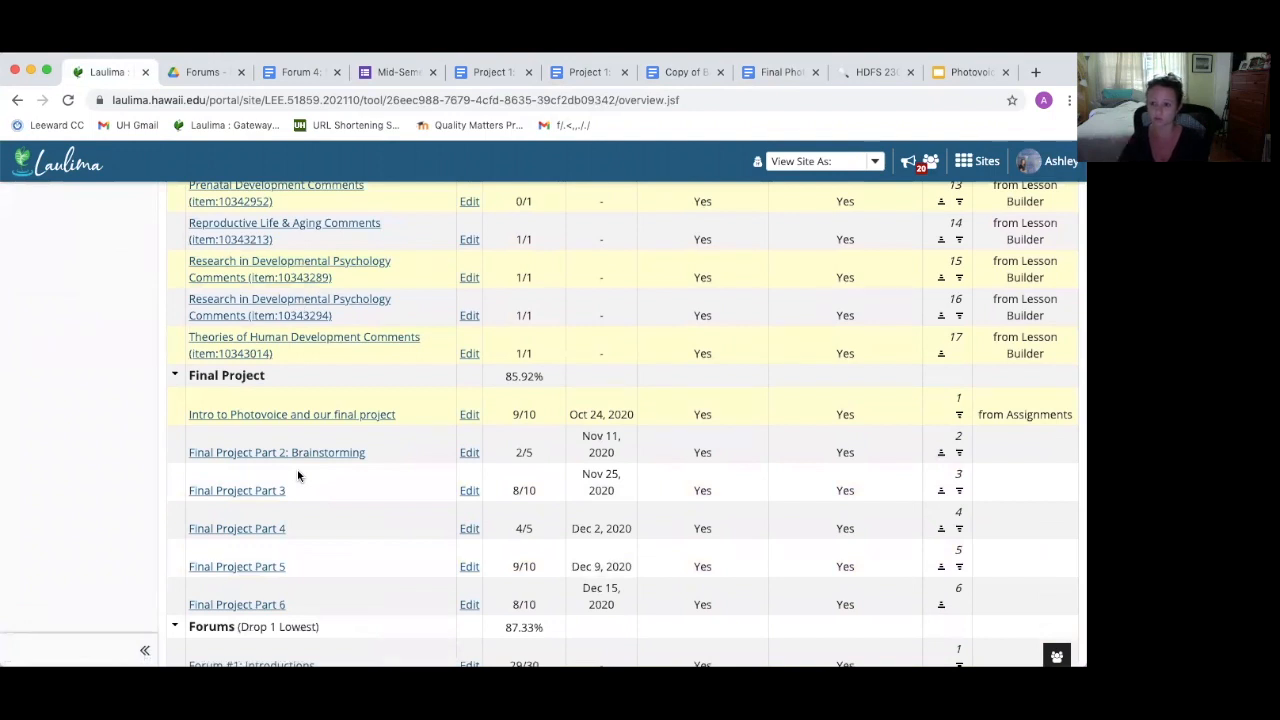
scroll(down, 3)
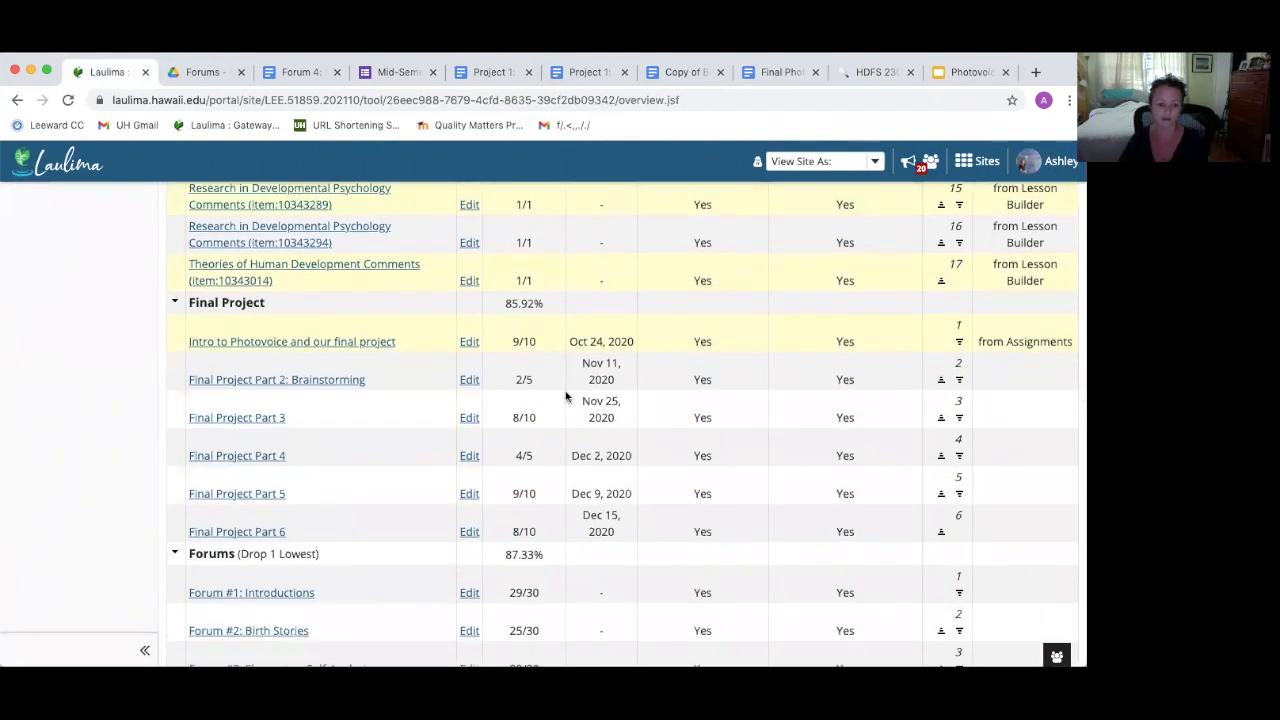
scroll(down, 3)
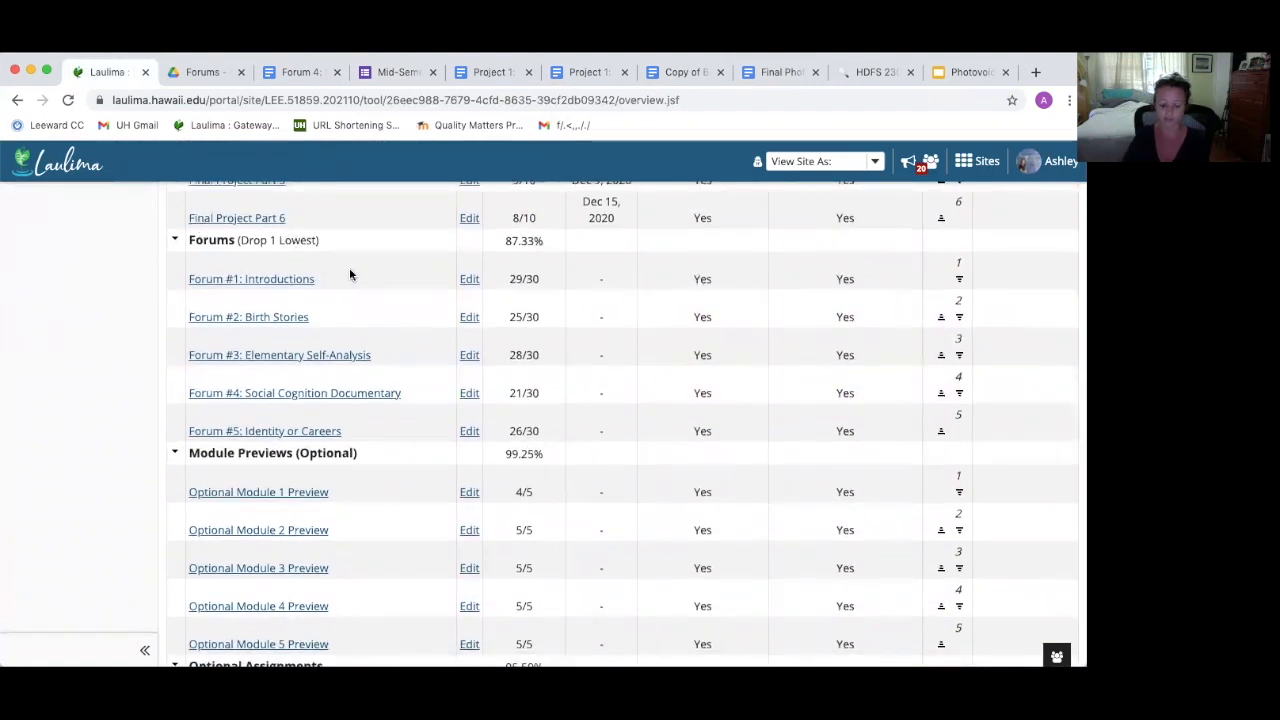
scroll(down, 3)
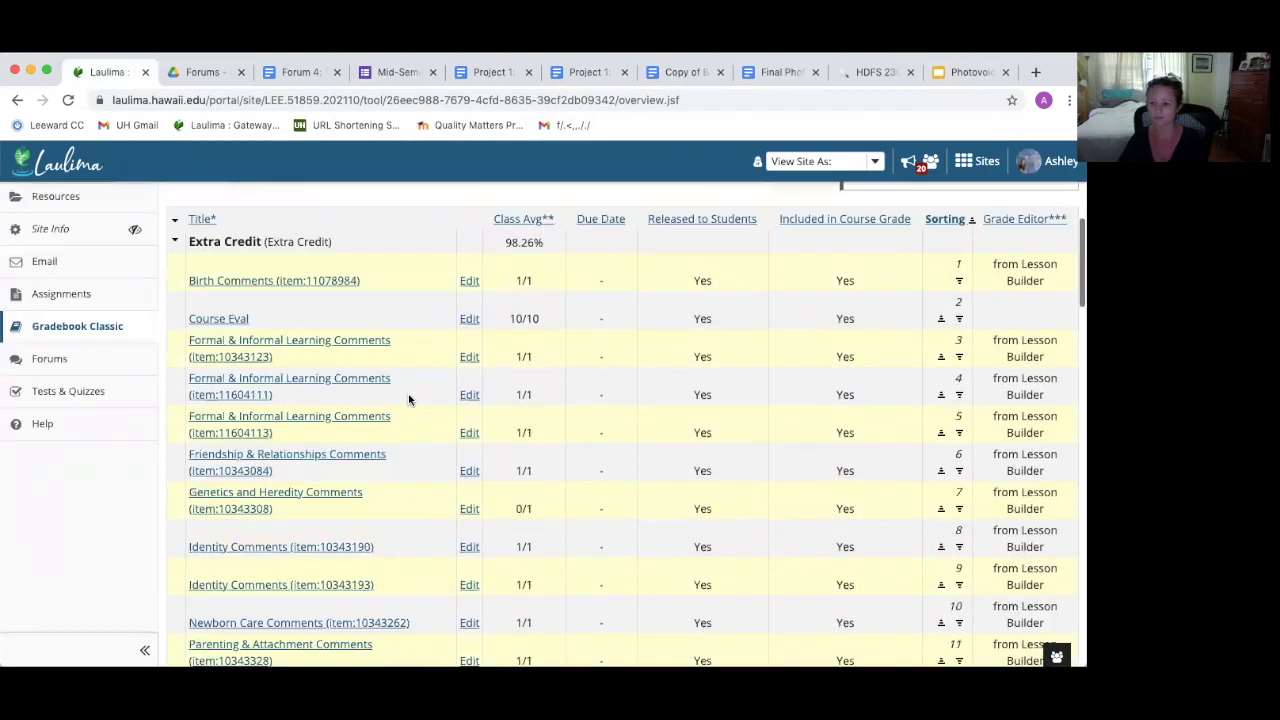
scroll(up, 3)
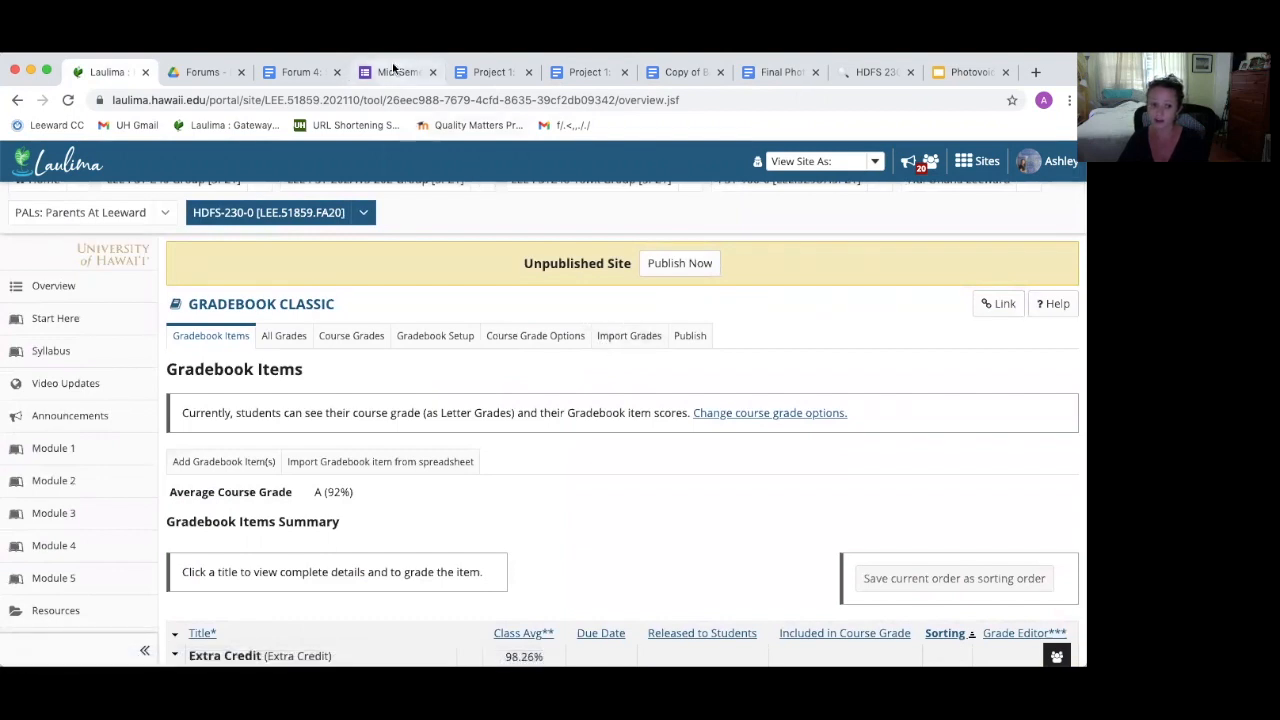
- Switch back to the Mid-Semester Check-in form and bring its title, description and first question into view
click(396, 72)
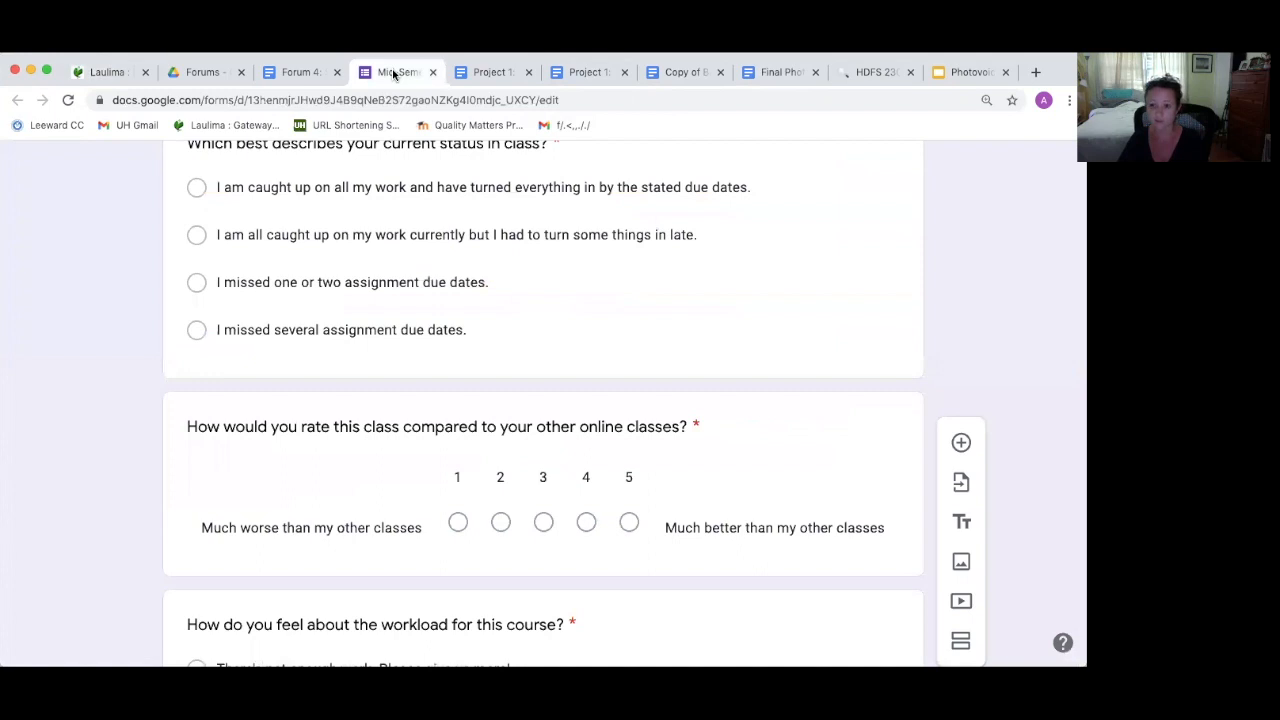
mouse_move(536, 350)
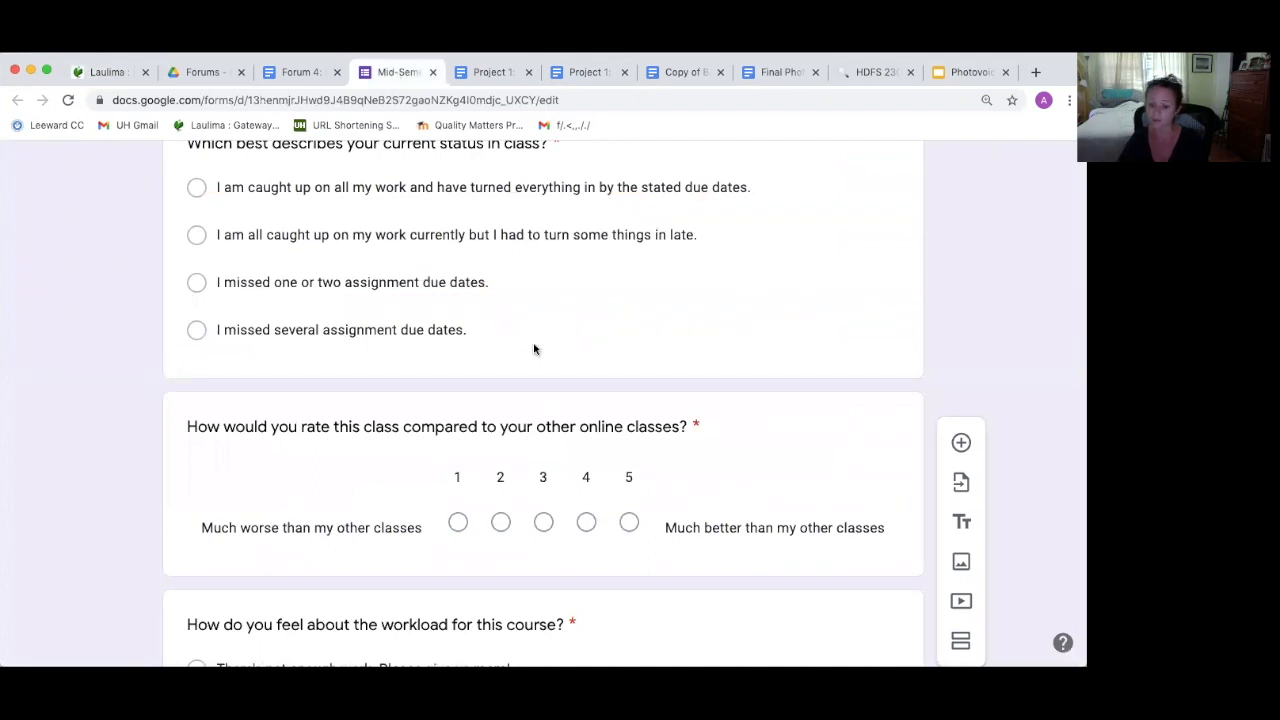
scroll(up, 3)
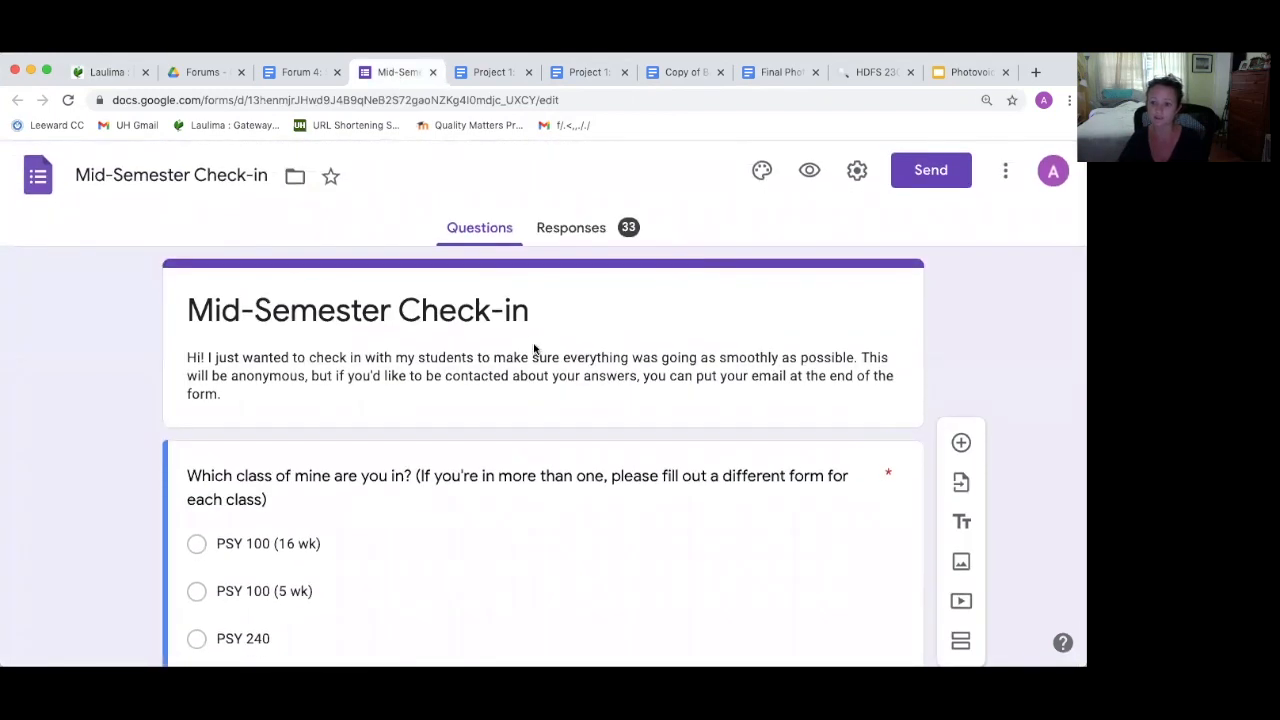
scroll(down, 3)
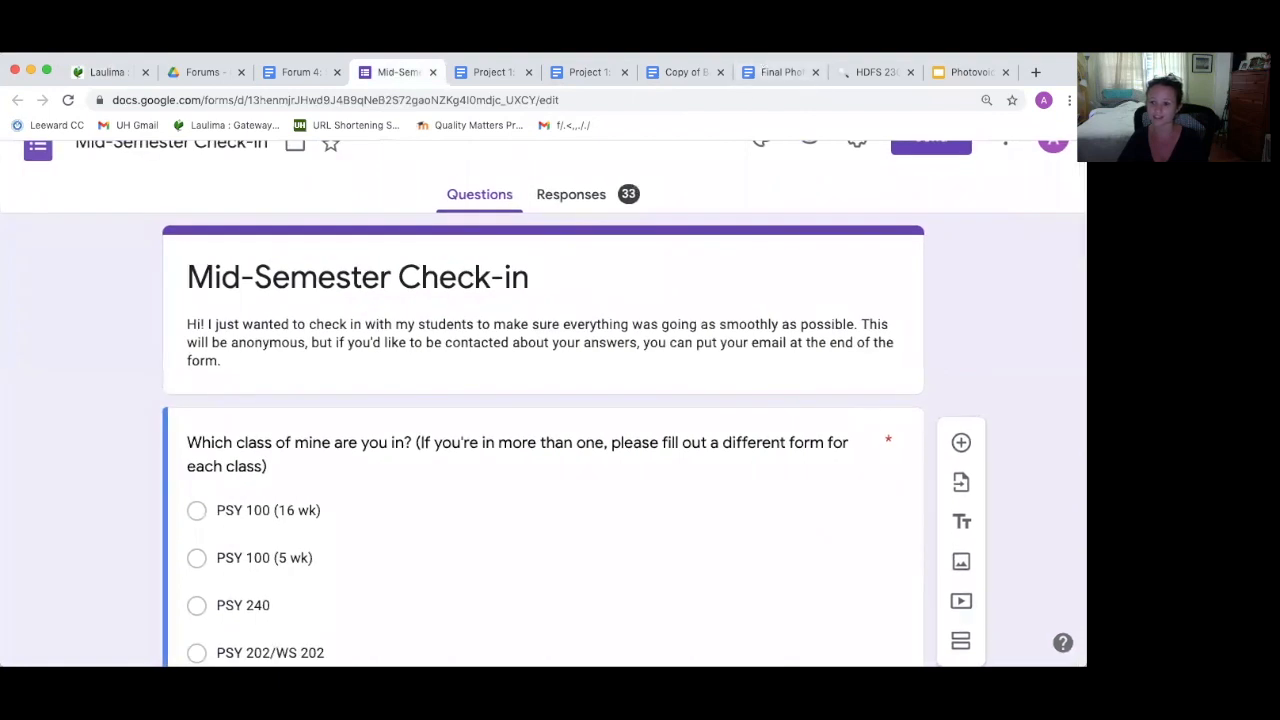